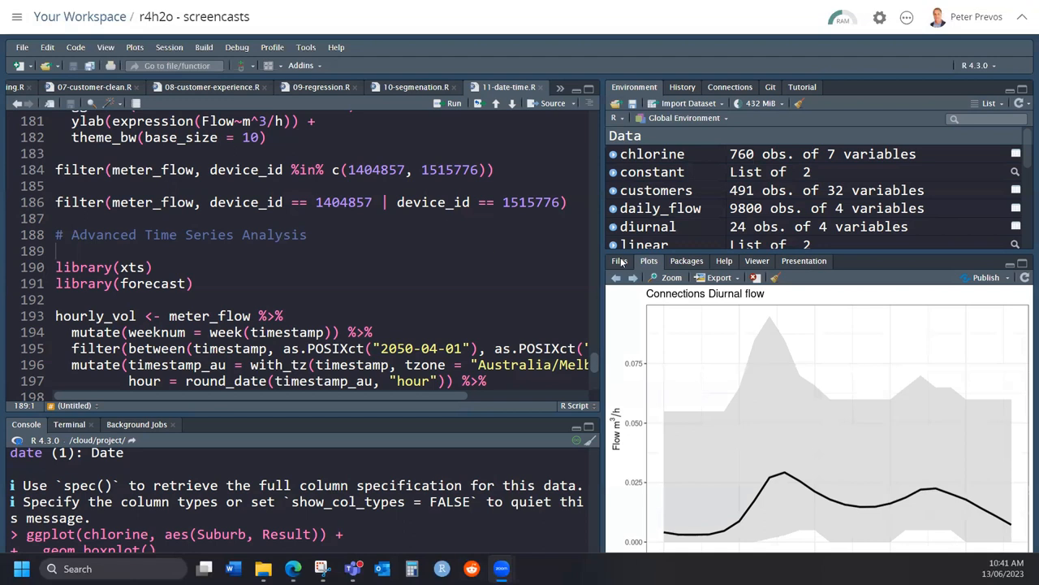
Switch to the 12-anomalies.R anomaly-detection script
left_click(619, 260)
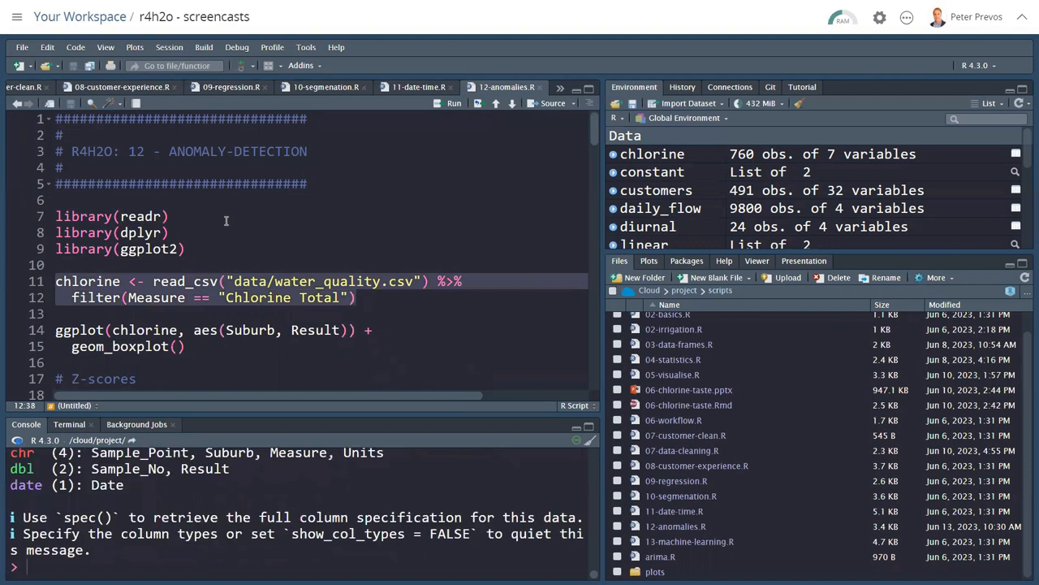
mouse_move(468, 172)
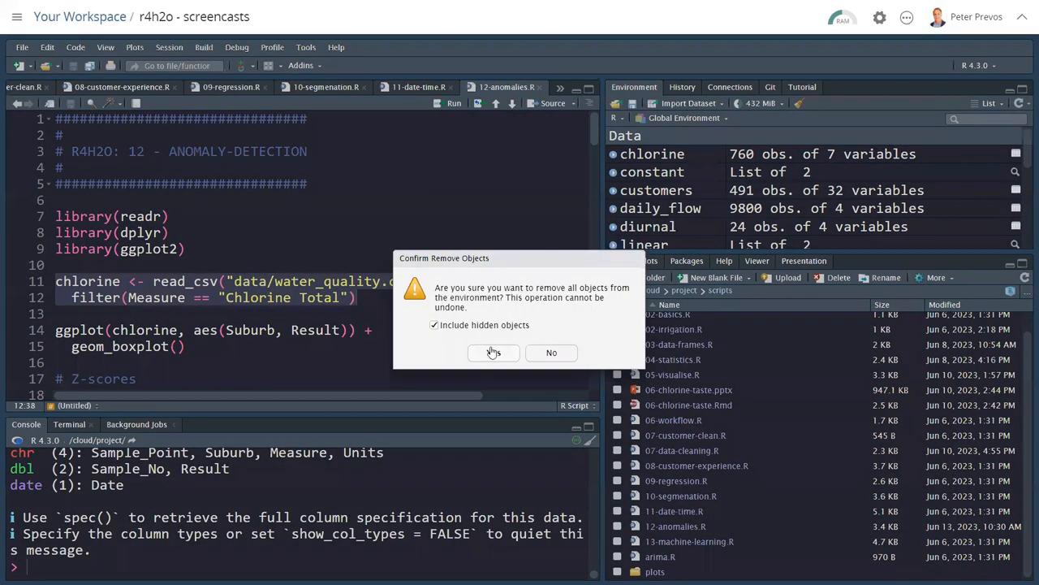
Confirm clearing the environment, reload the Chlorine Total data as chlorine and inspect its seven variables
left_click(493, 352)
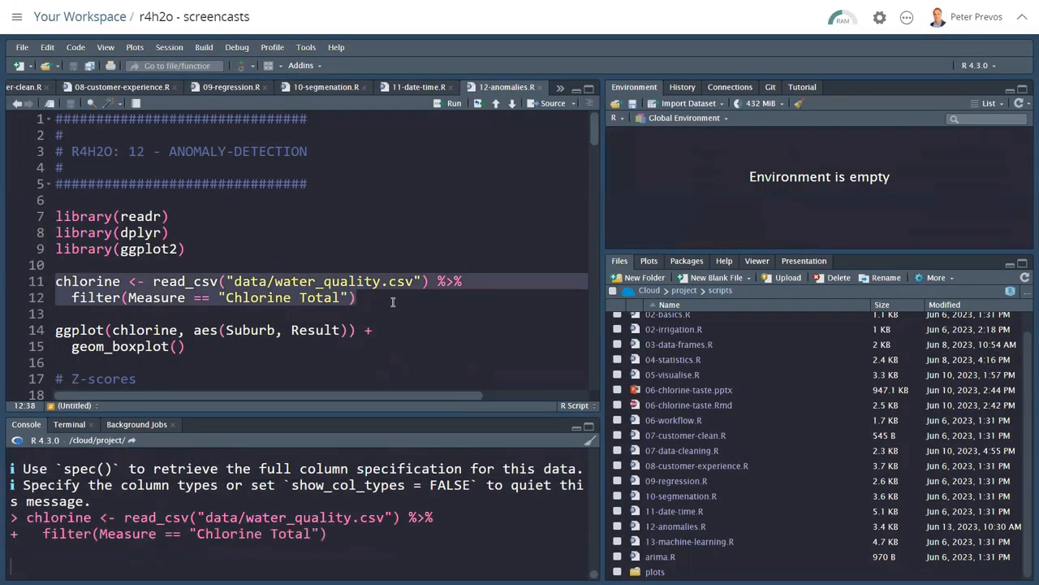
left_click(455, 104)
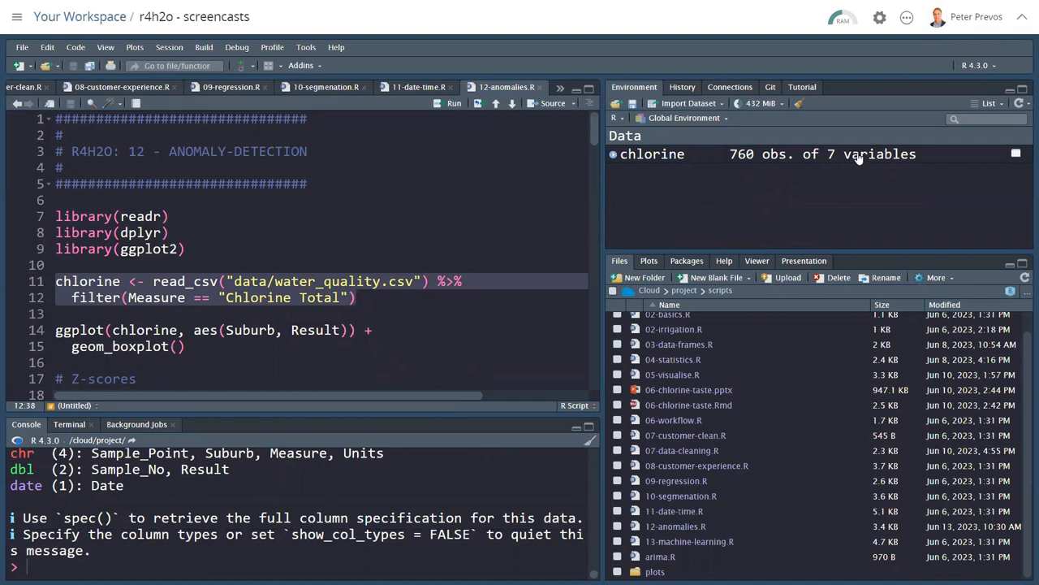
scroll("down", 3)
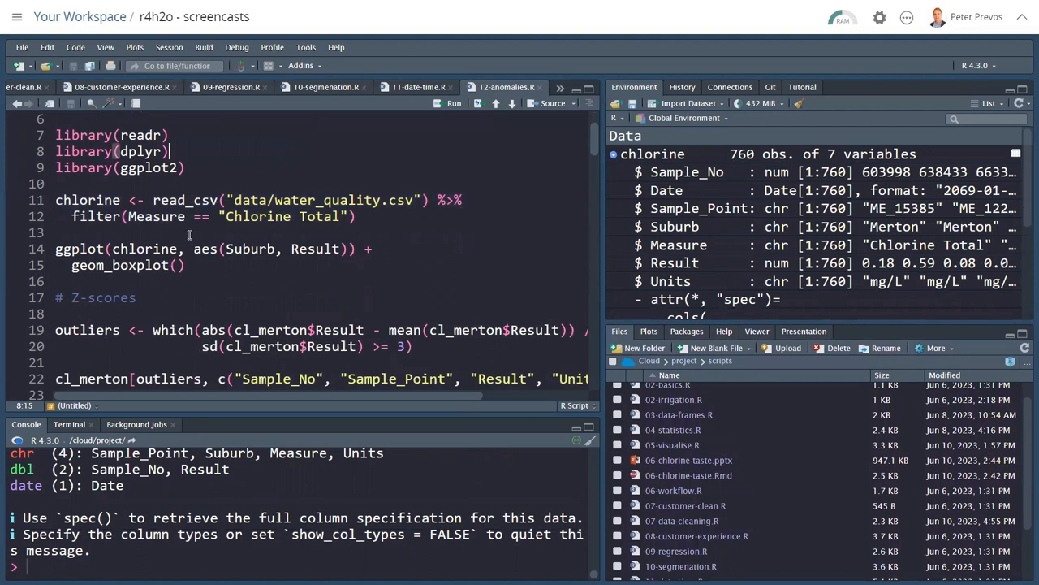
Run the ggplot geom_boxplot code to draw chlorine results by suburb
left_click(188, 248)
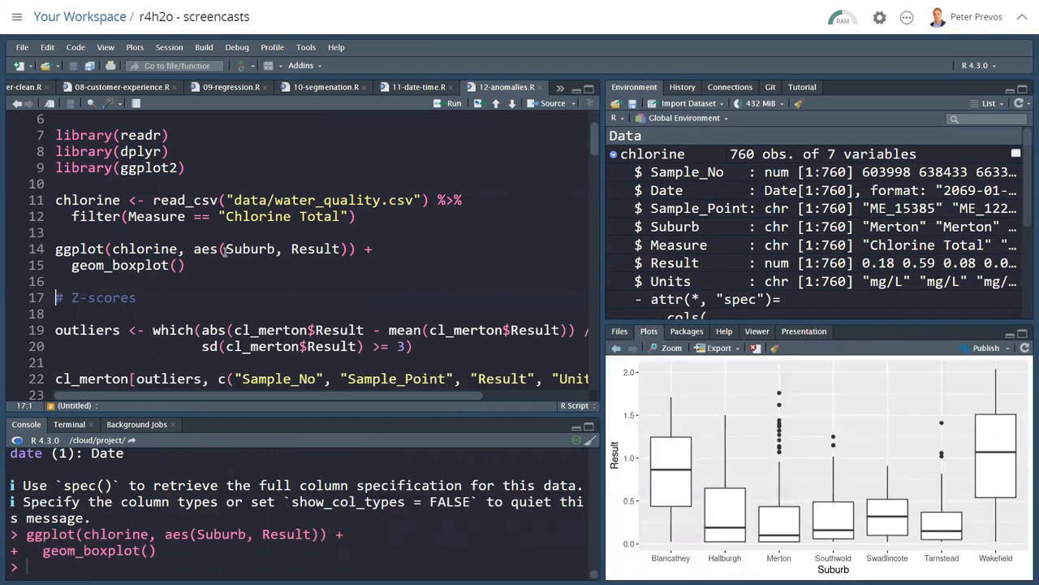
mouse_move(671, 431)
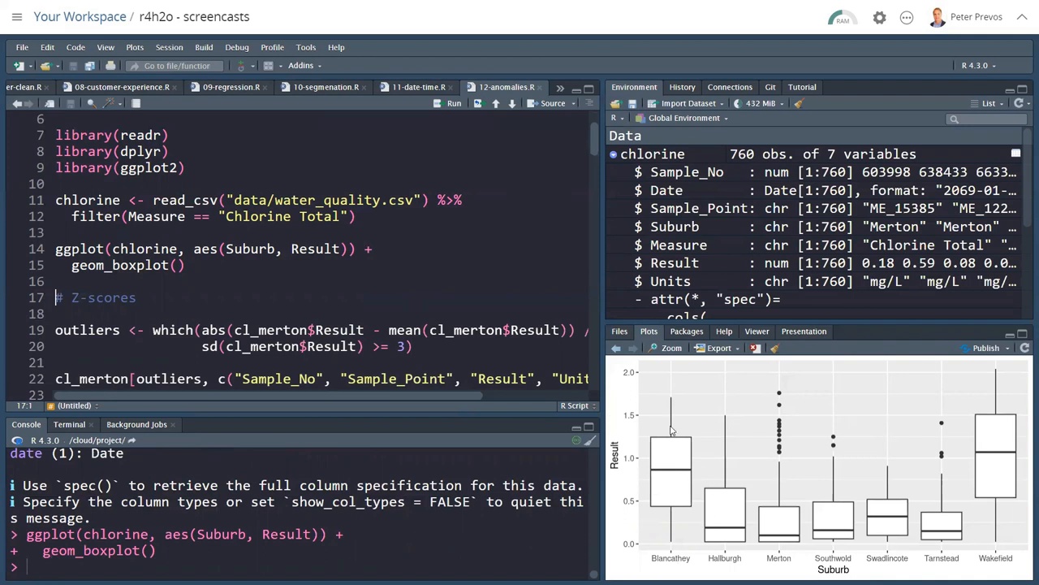
mouse_move(672, 522)
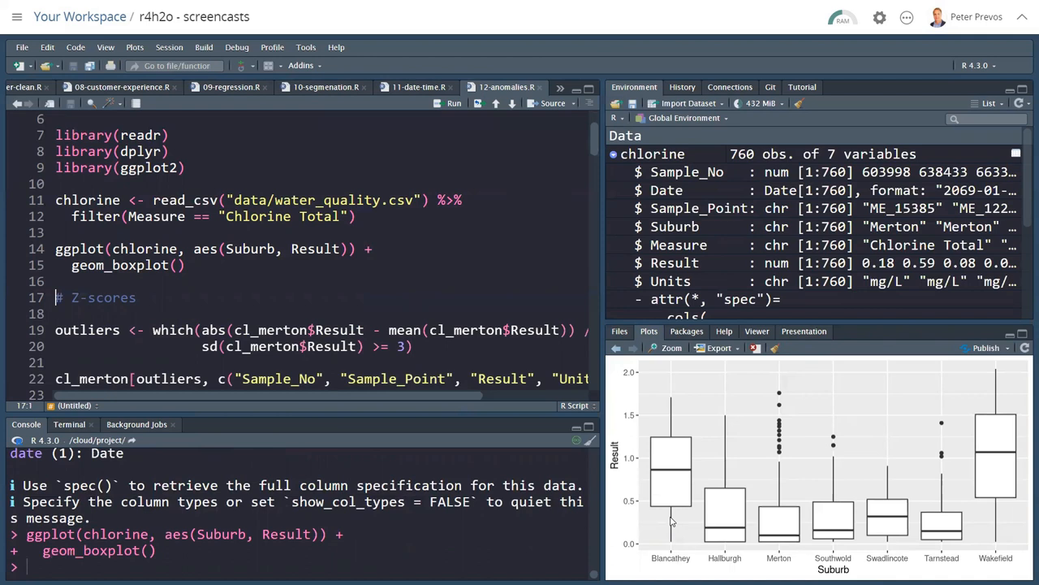
mouse_move(397, 384)
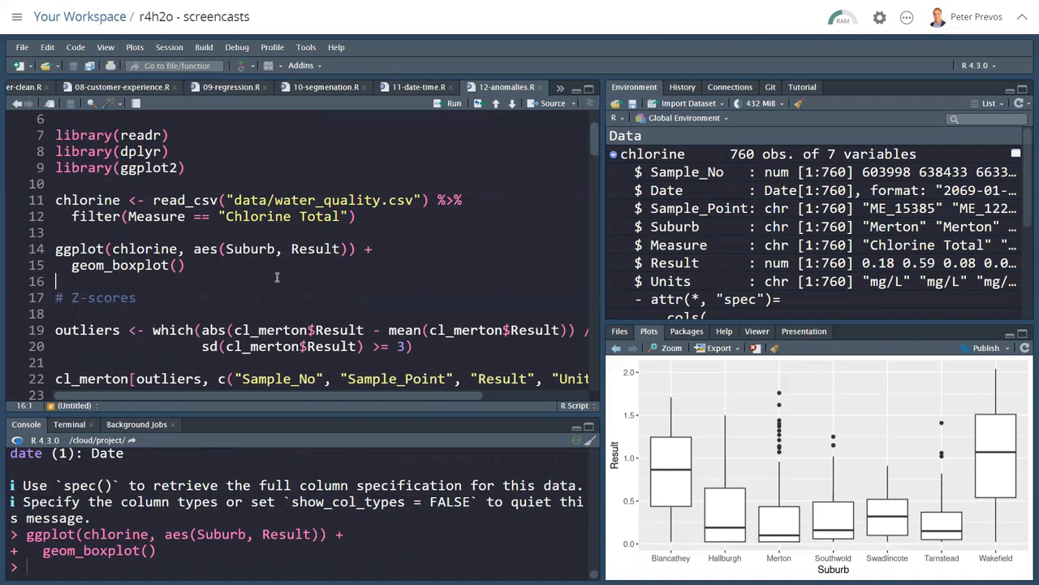
type("?")
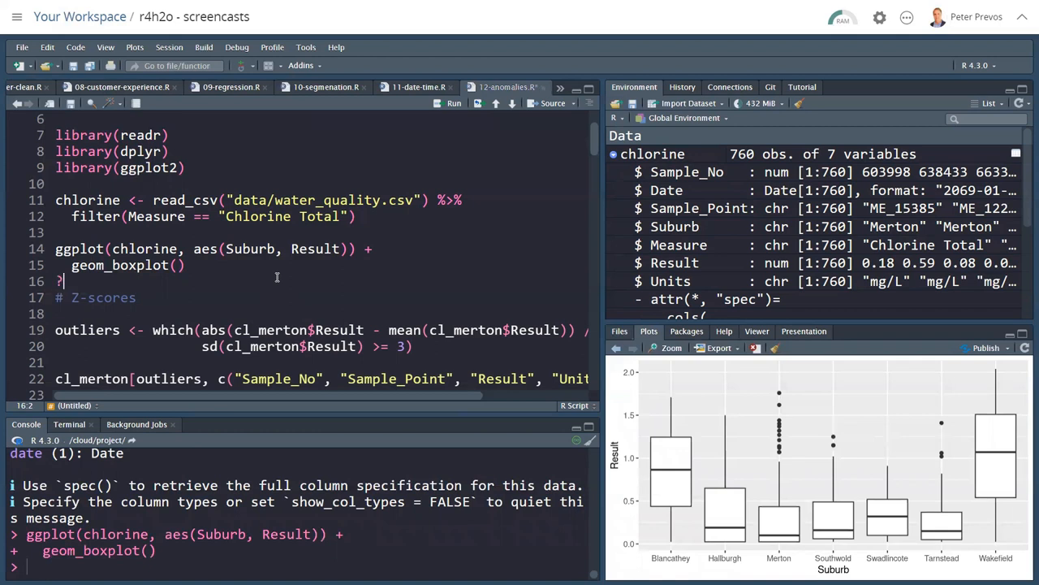
type("boxplot.stats")
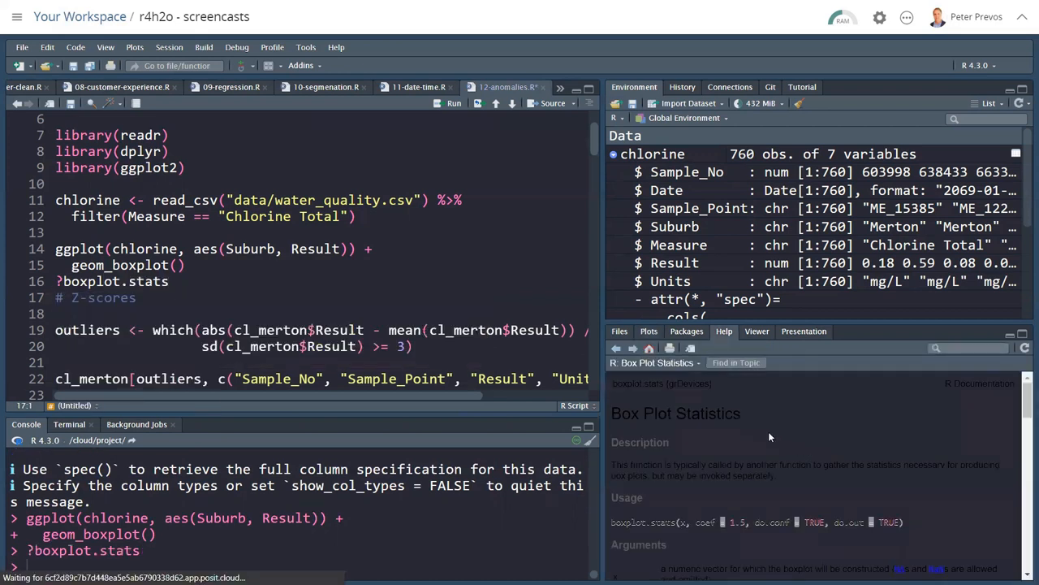
scroll("down", 3)
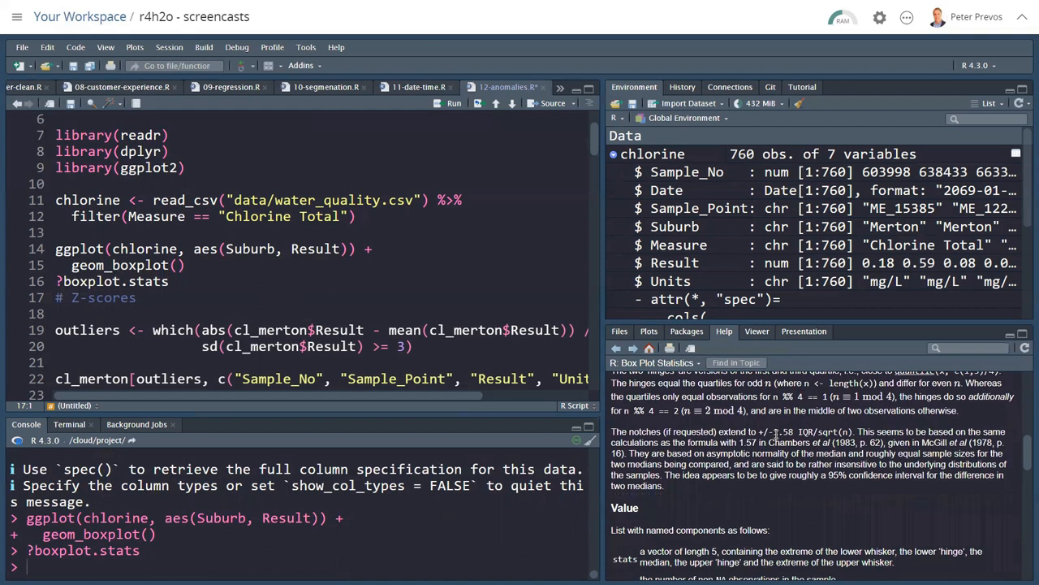
scroll("down", 3)
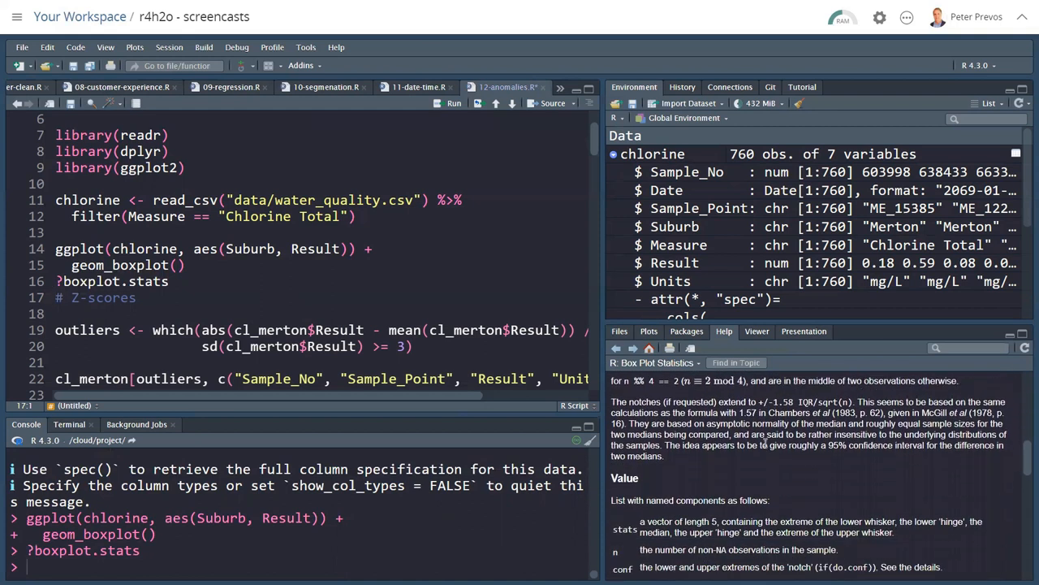
scroll("down", 3)
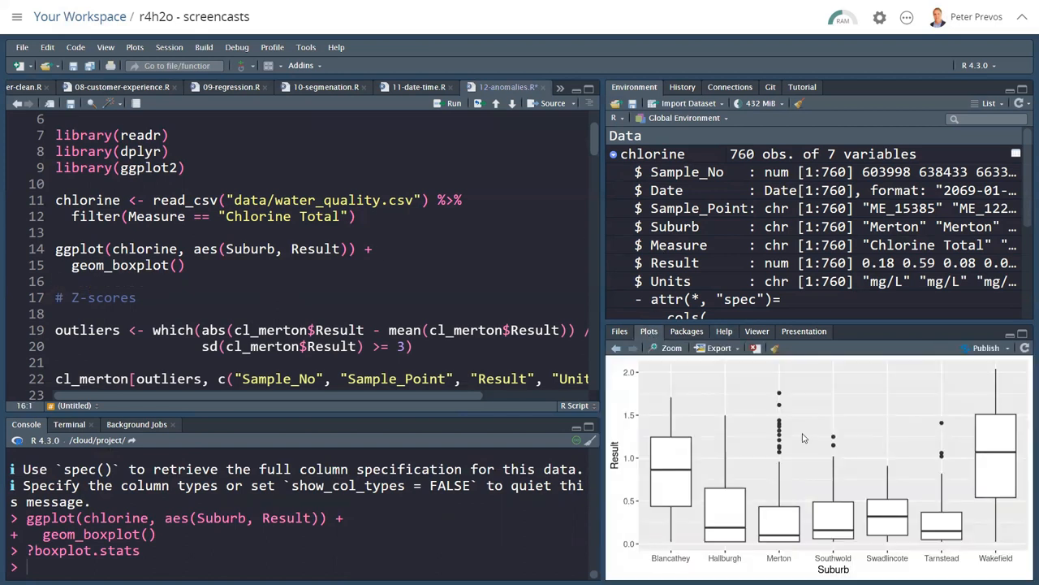
mouse_move(809, 439)
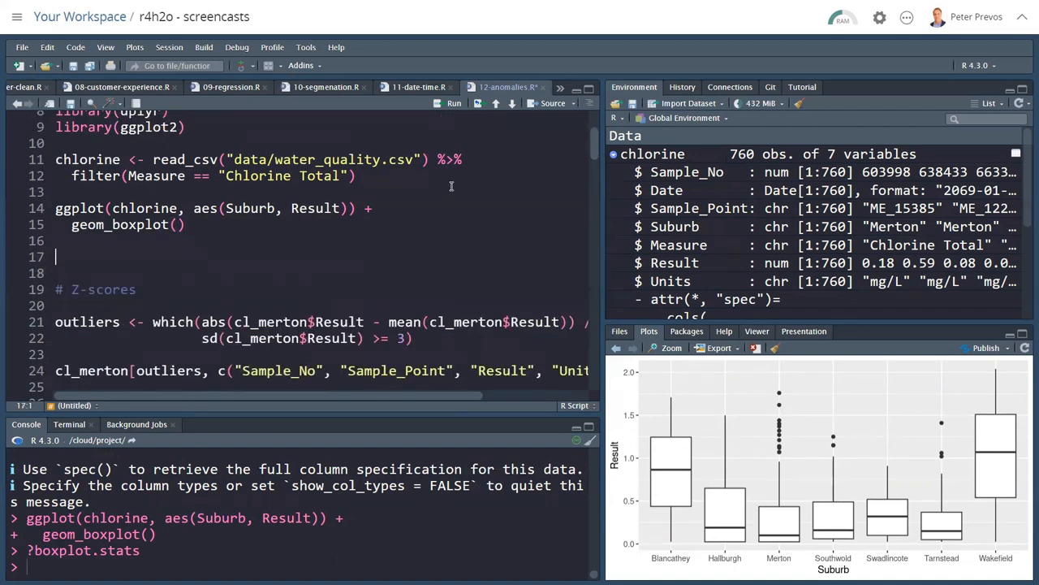
Create cl_merton <- filter(chlorine, Suburb == "Merton") and run it
type("cl_merton <- f")
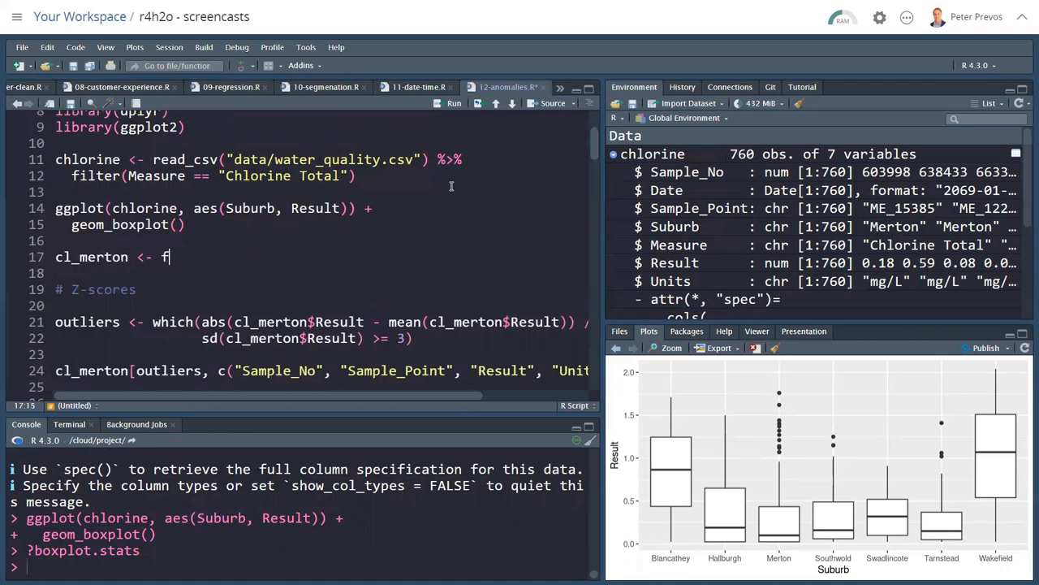
type("ilter(chlorine, Suburb")
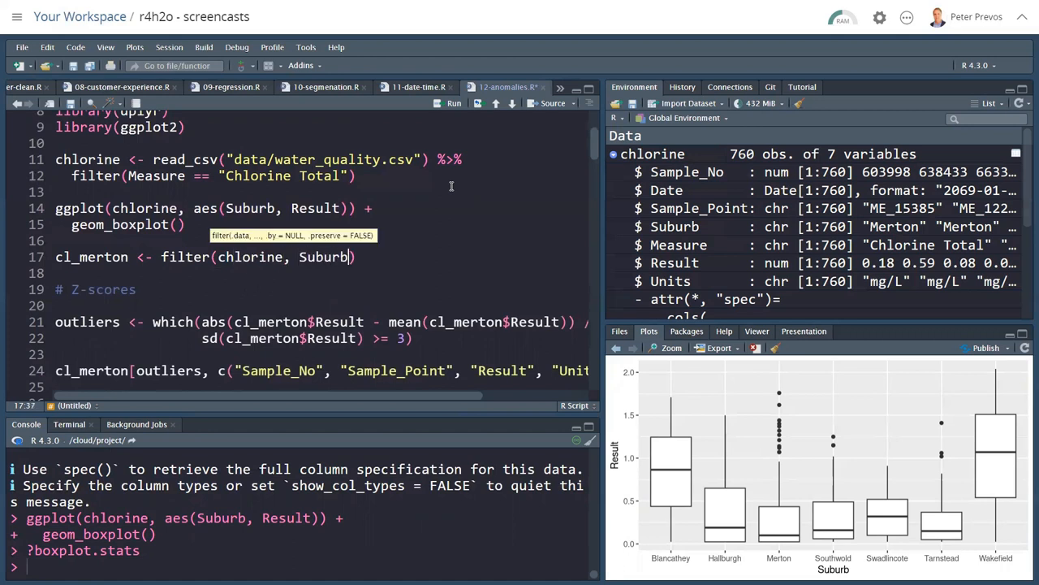
type("== \"Mer\"")
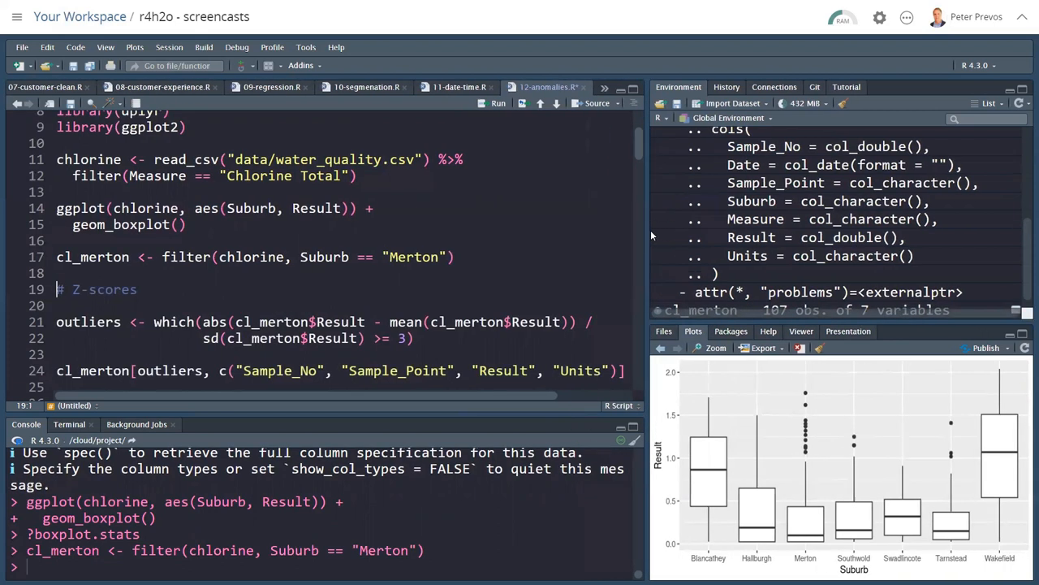
Run the z-score outliers line and list rows 102 and 106 with sample numbers, points, results and units
scroll("down", 3)
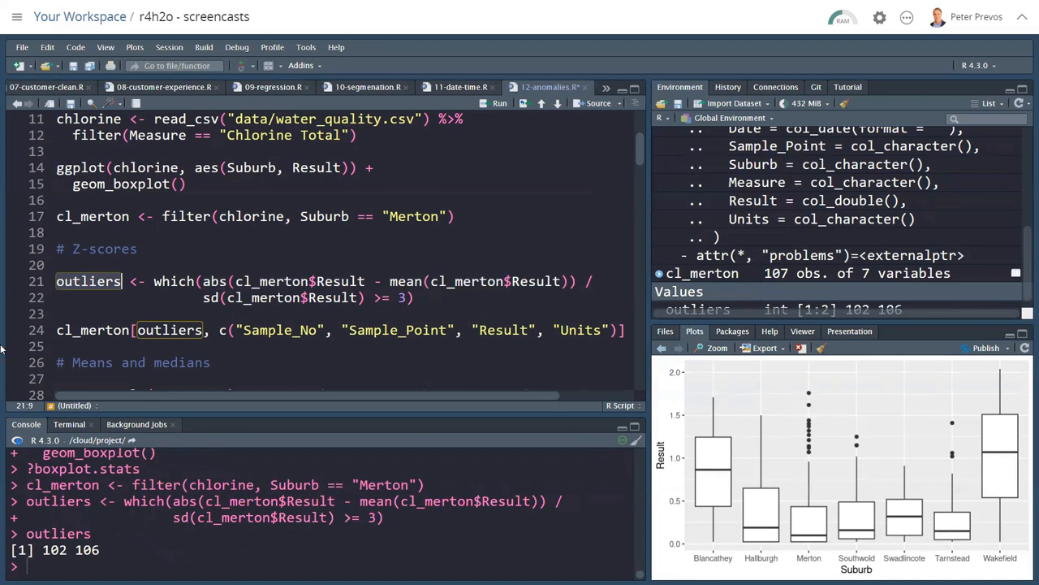
left_click(98, 330)
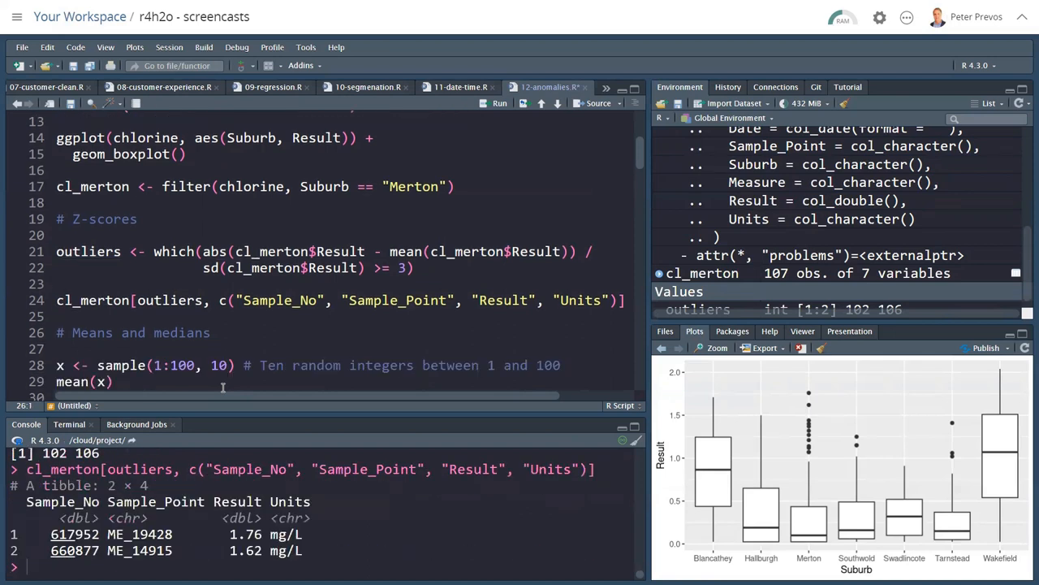
double_click(169, 299)
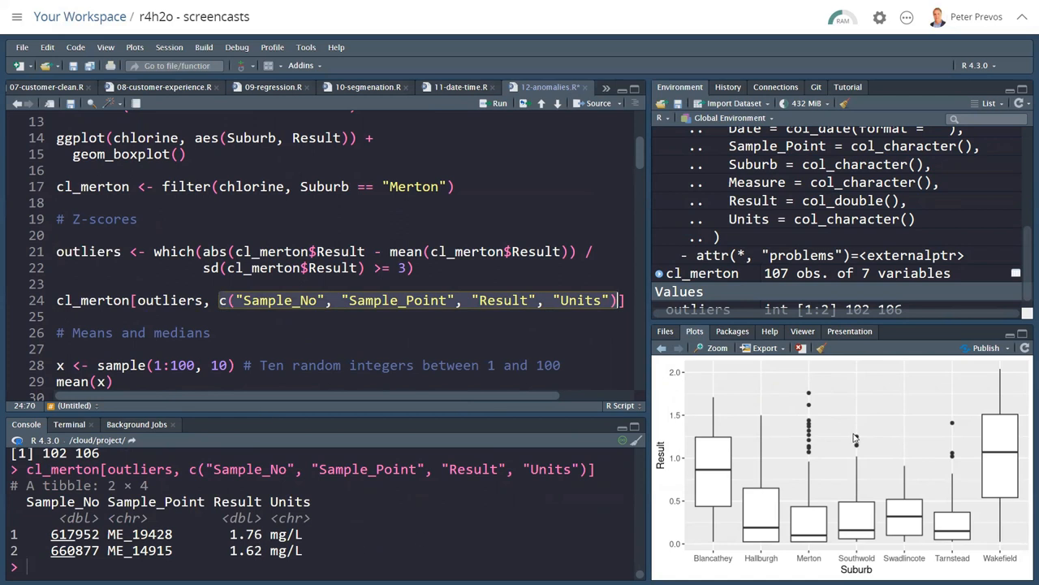
mouse_move(224, 546)
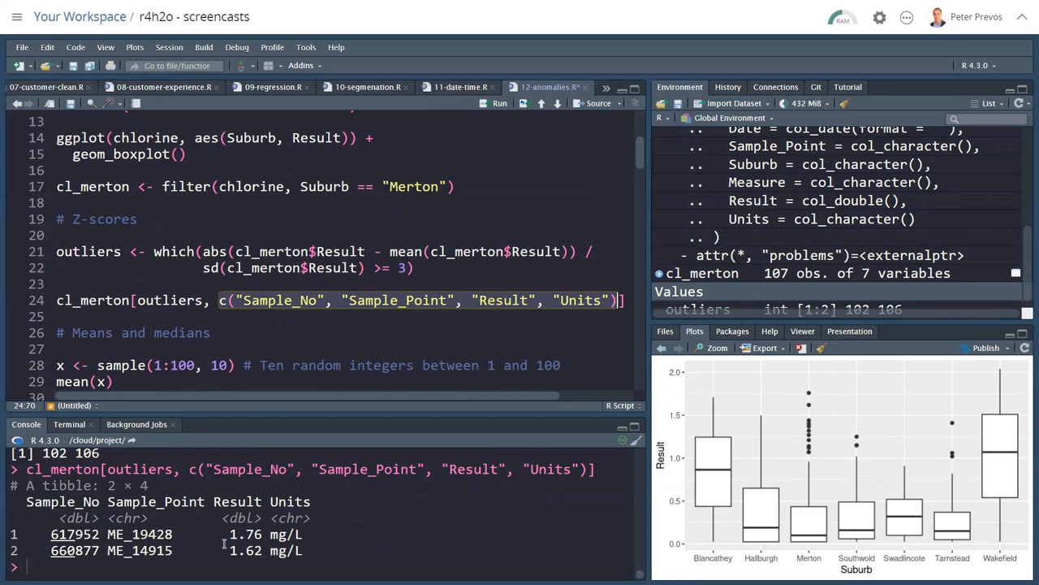
mouse_move(808, 391)
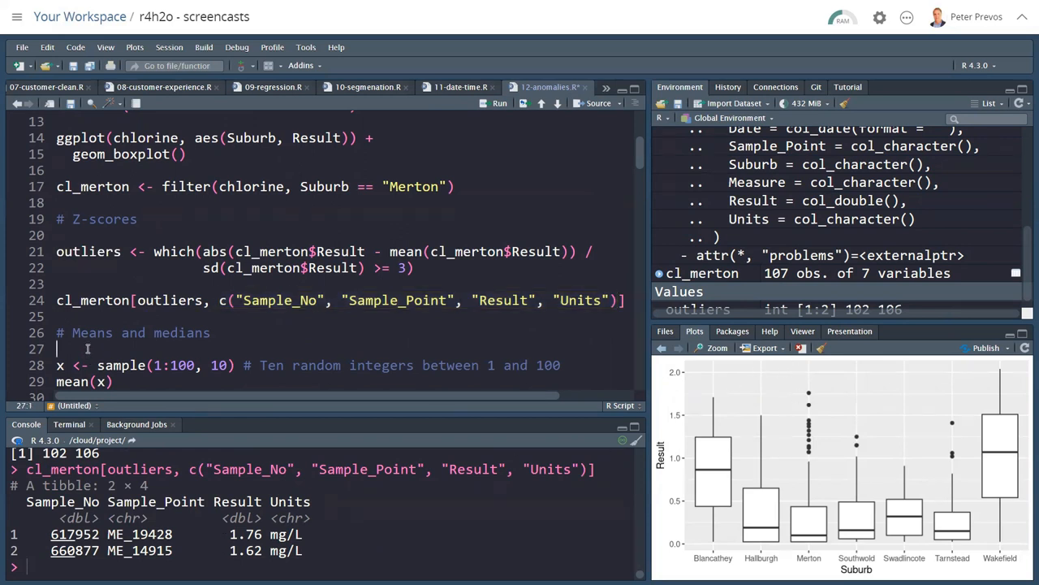
Generate ten random integers with sample() and redraw the set a few times
scroll("down", 3)
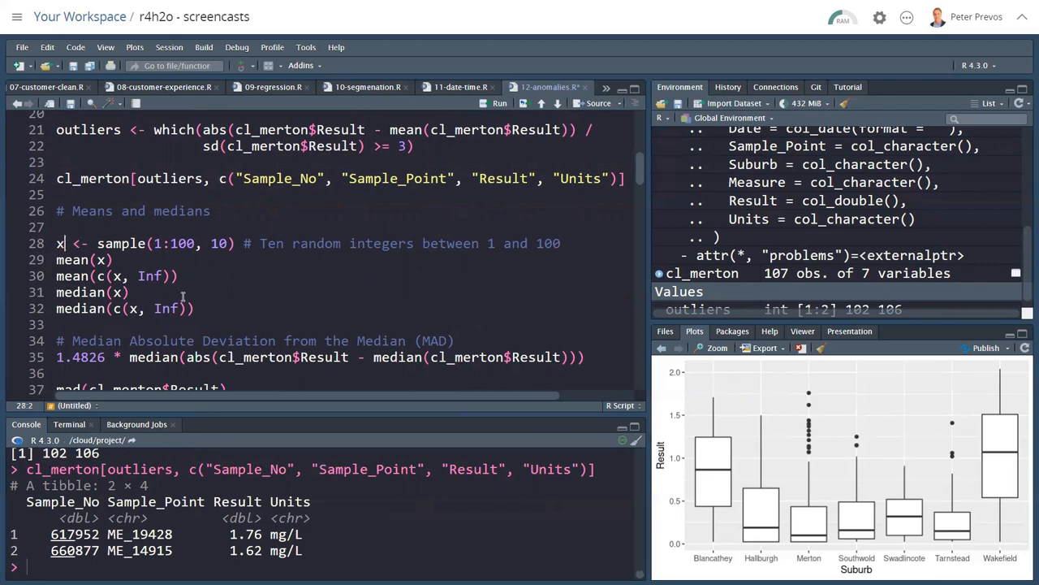
left_click(499, 104)
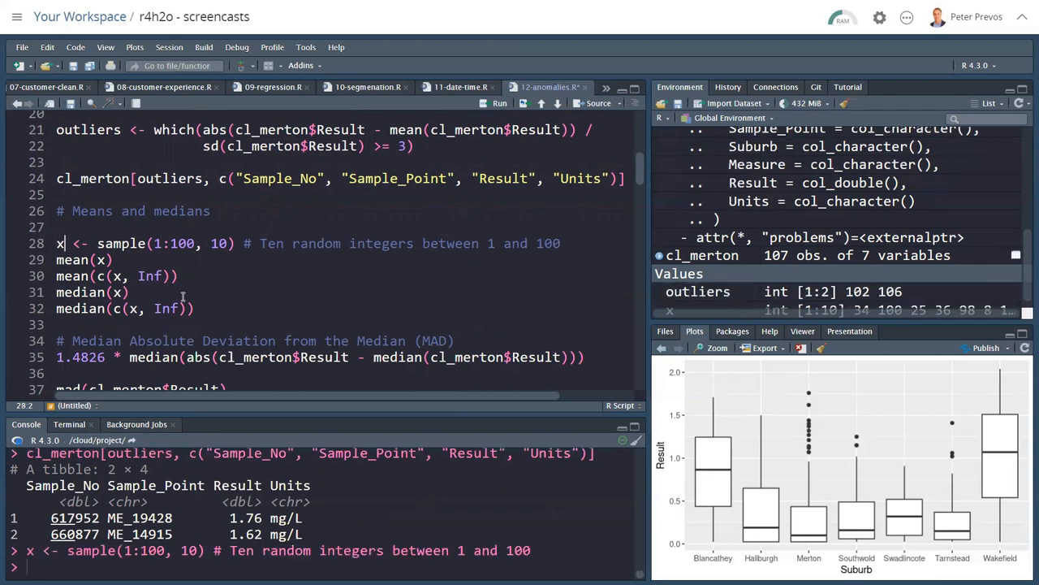
double_click(120, 243)
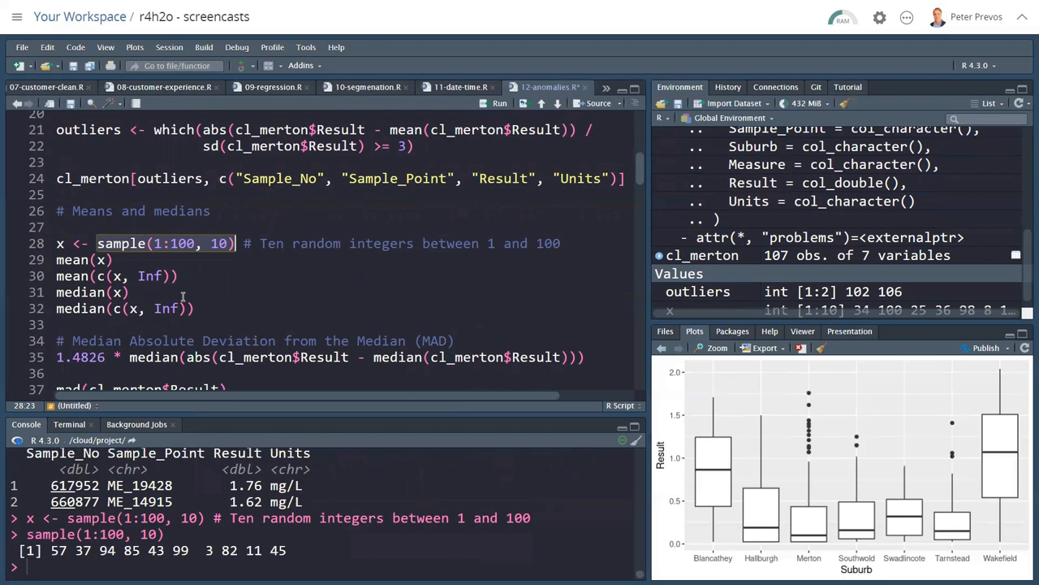
key("Return")
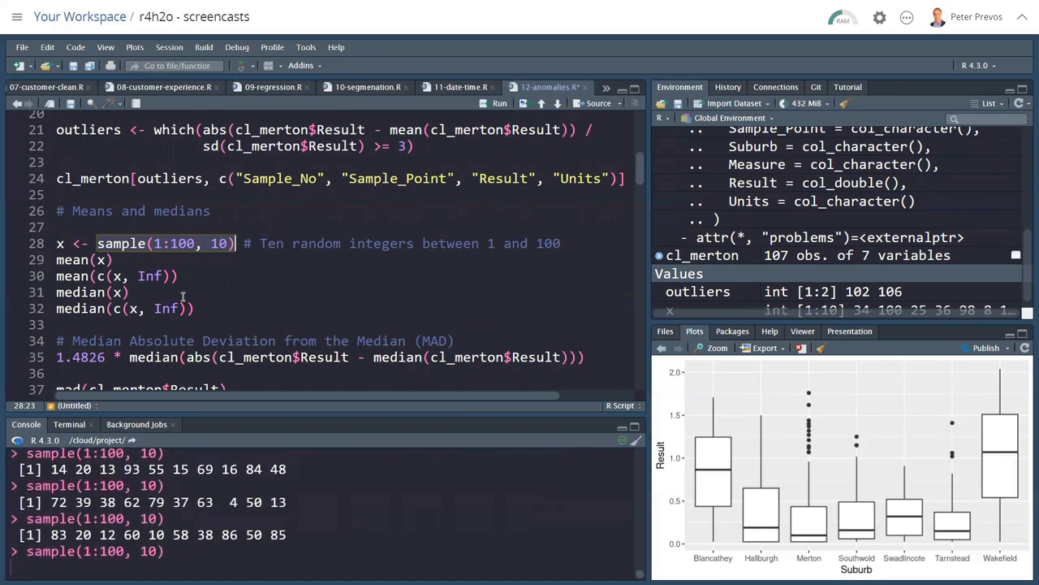
key("Return")
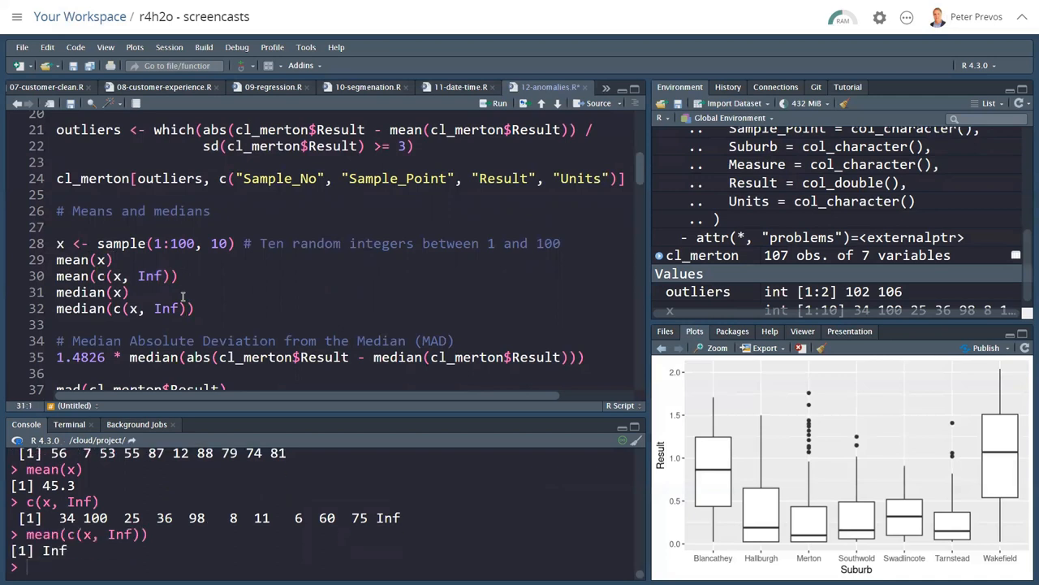
Change the mean example to mean(c(x, 10000)) giving 950.2727, then compare medians 35 and 36 with Inf
left_click(166, 276)
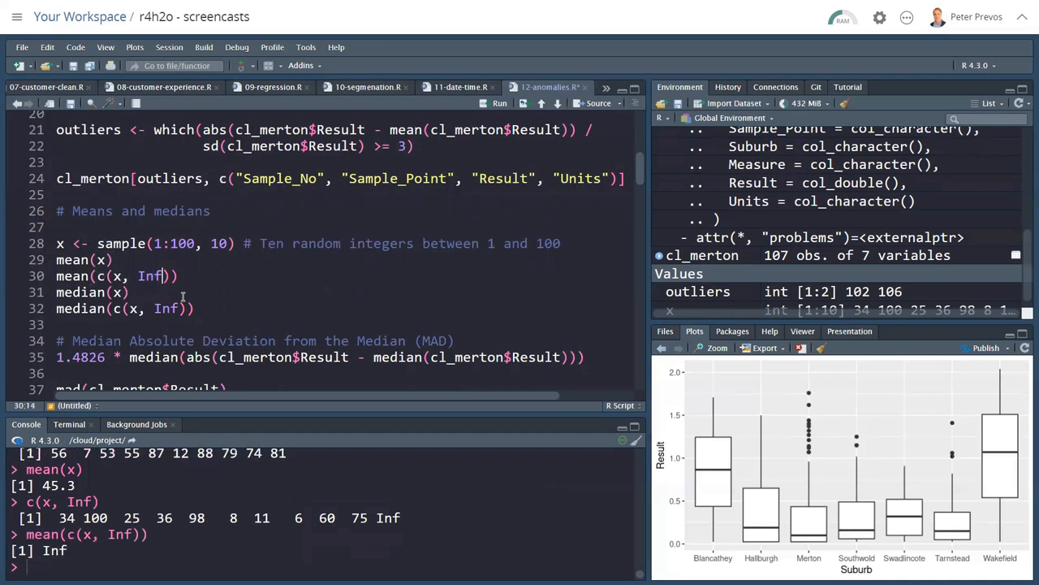
key("BackSpace")
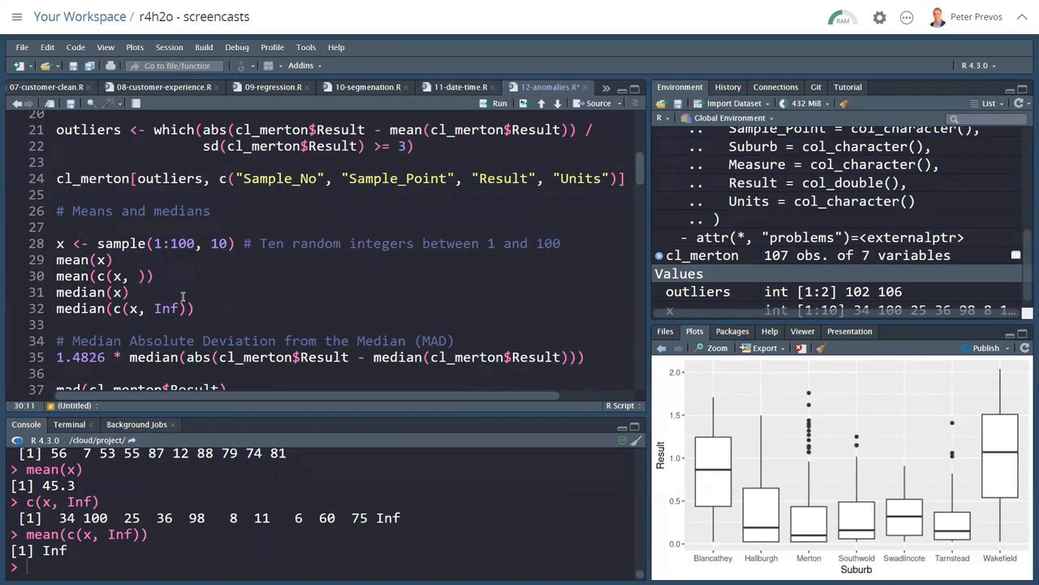
type("10000")
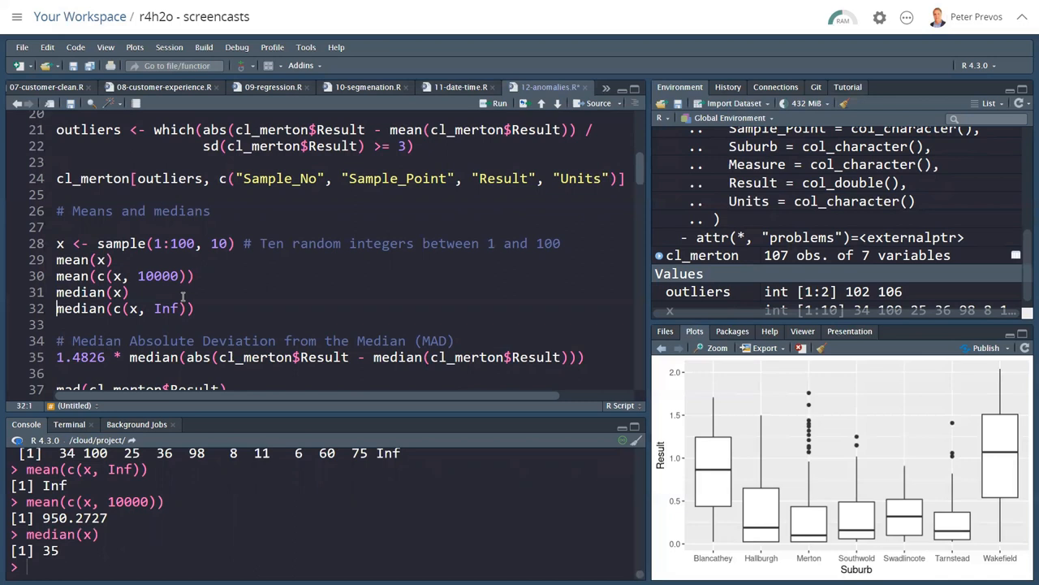
left_click(500, 103)
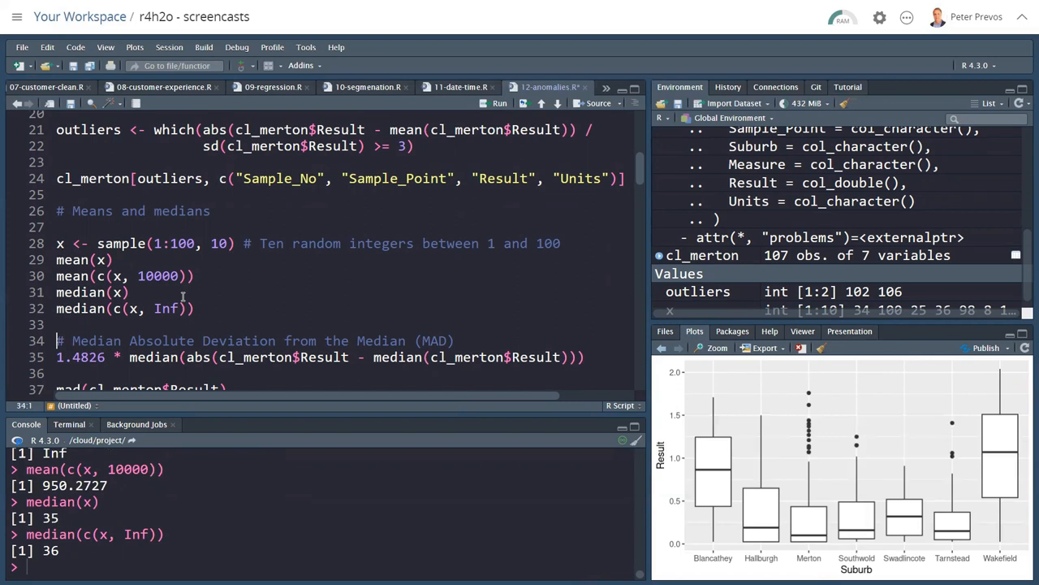
Run the manual 1.4826 * median(abs(...)) calculation and mad(cl_merton$Result), both 0.111195
scroll("down", 3)
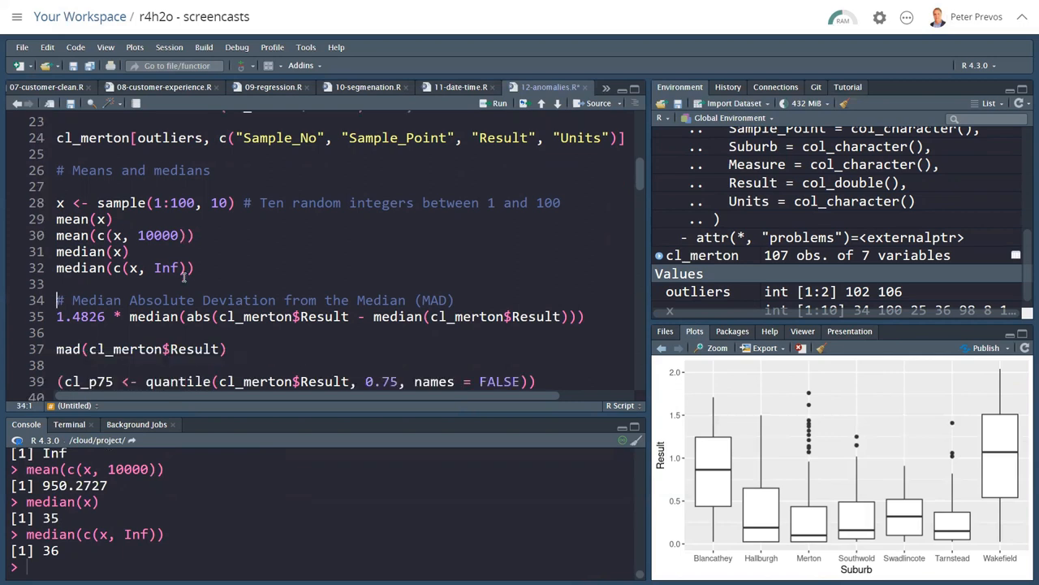
scroll("down", 3)
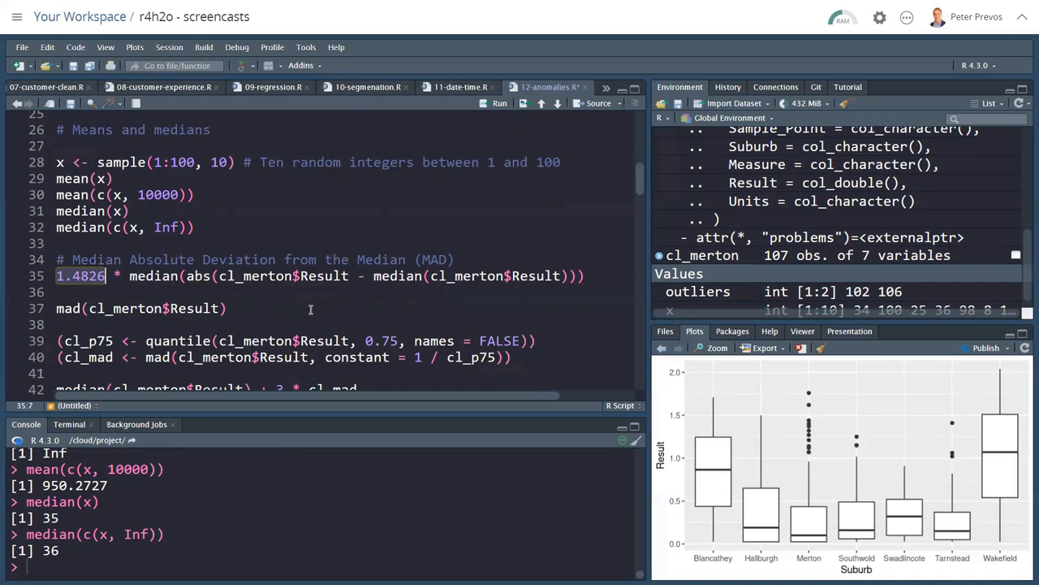
left_click(175, 276)
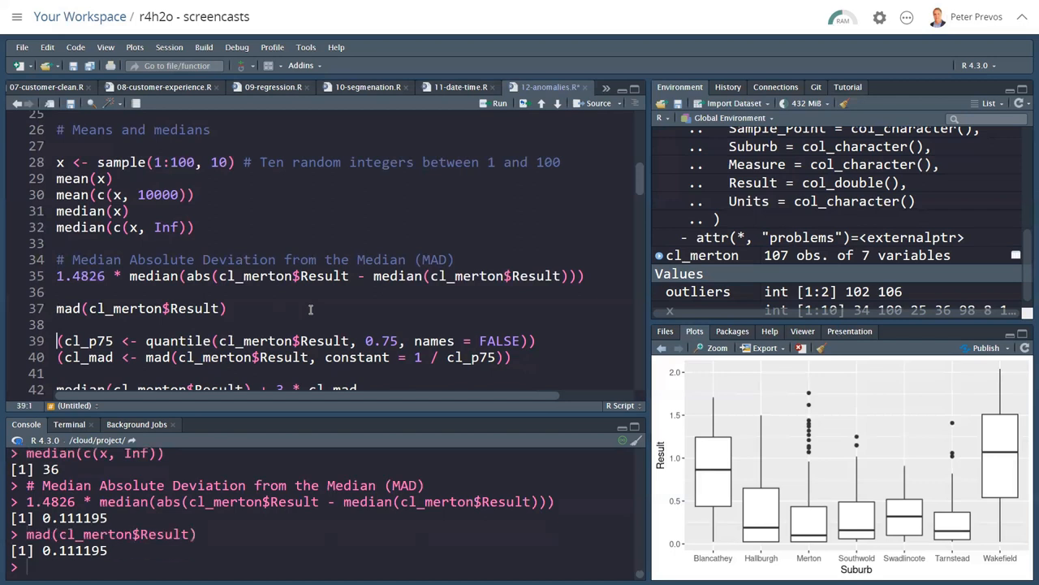
mouse_move(251, 565)
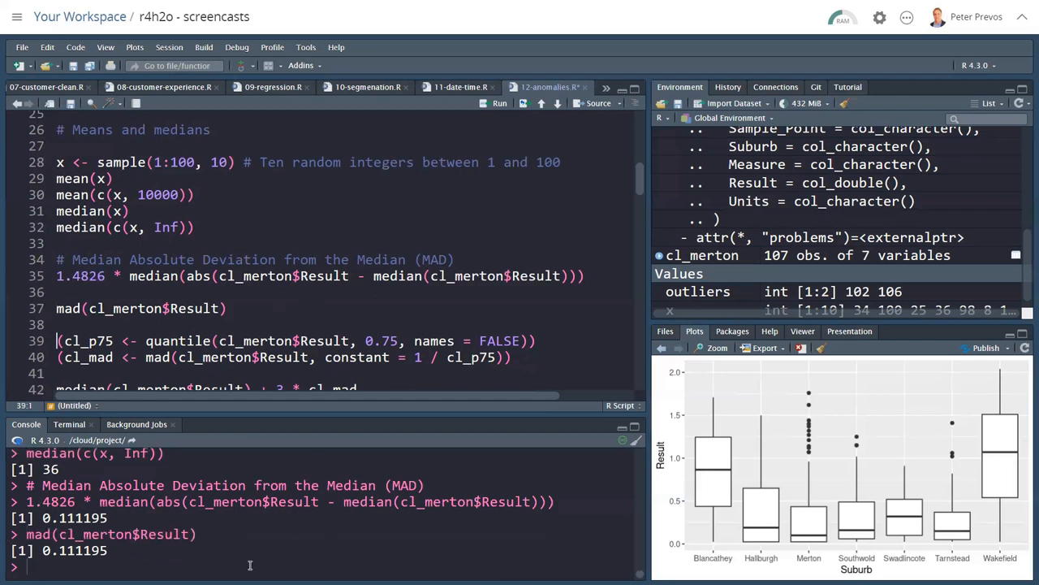
Look up ?mad in the console and read through its help page
type("?mad")
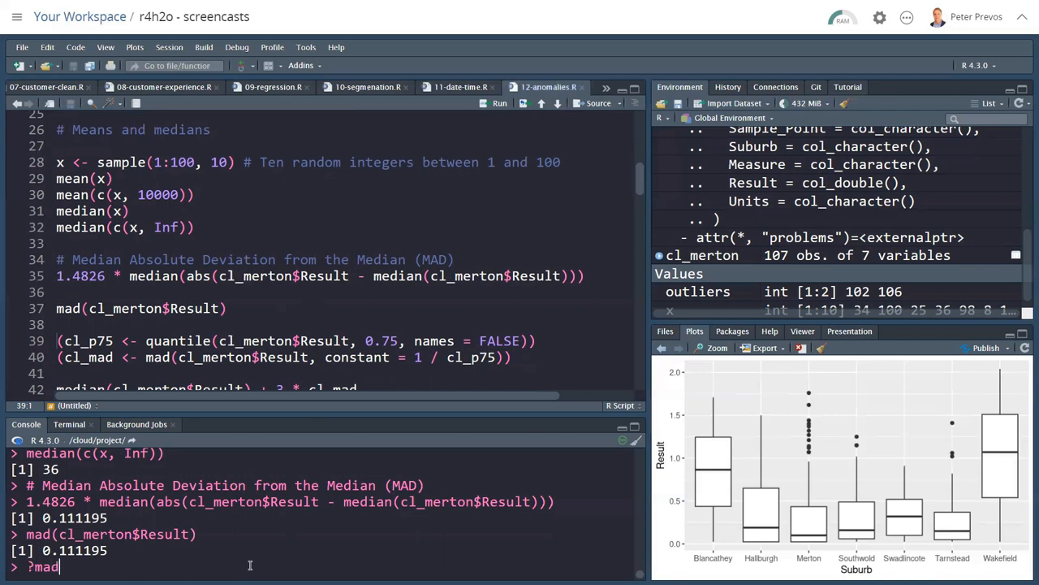
key("Return")
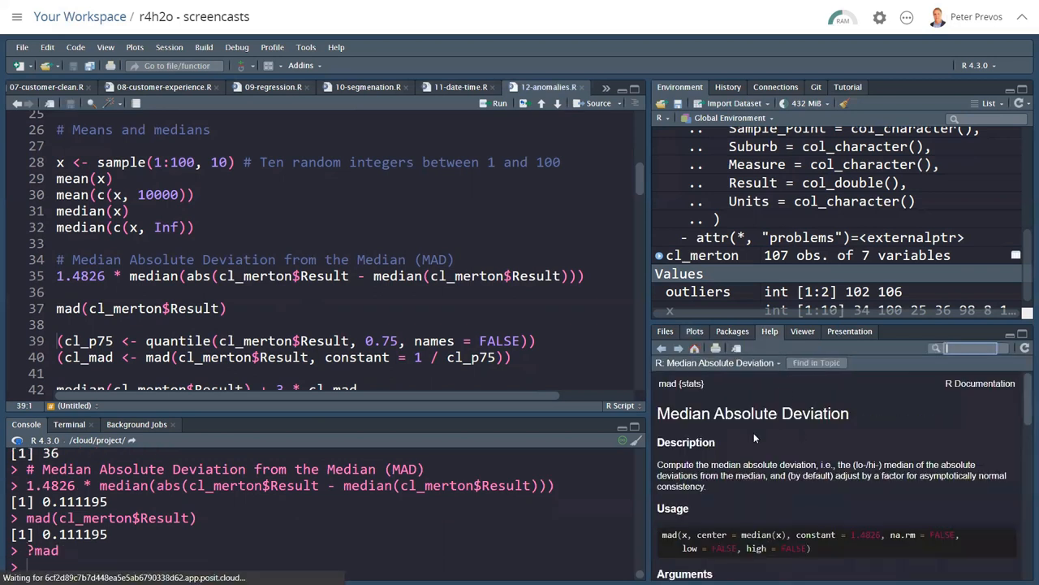
scroll("down", 3)
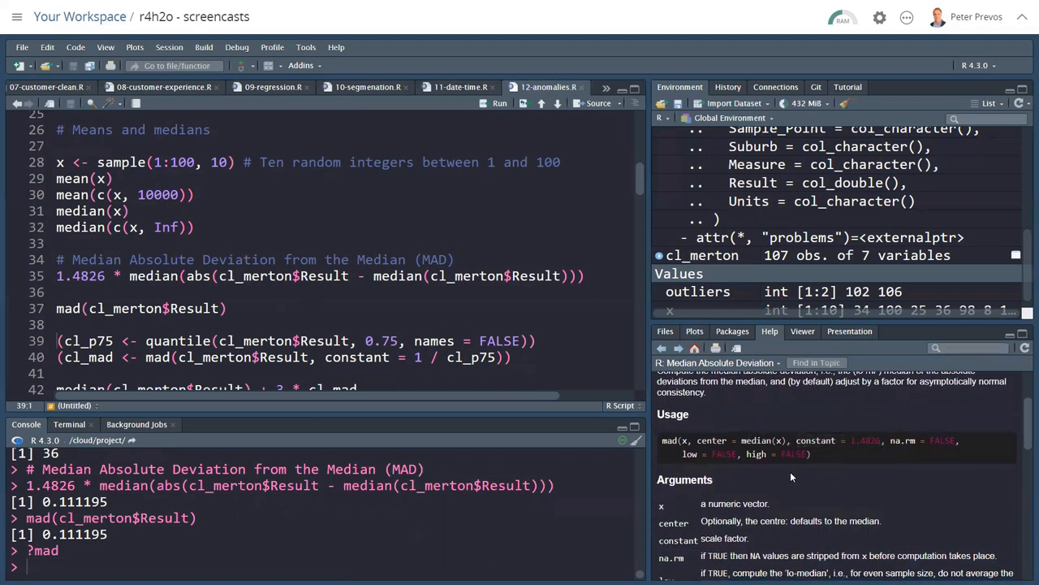
scroll("down", 3)
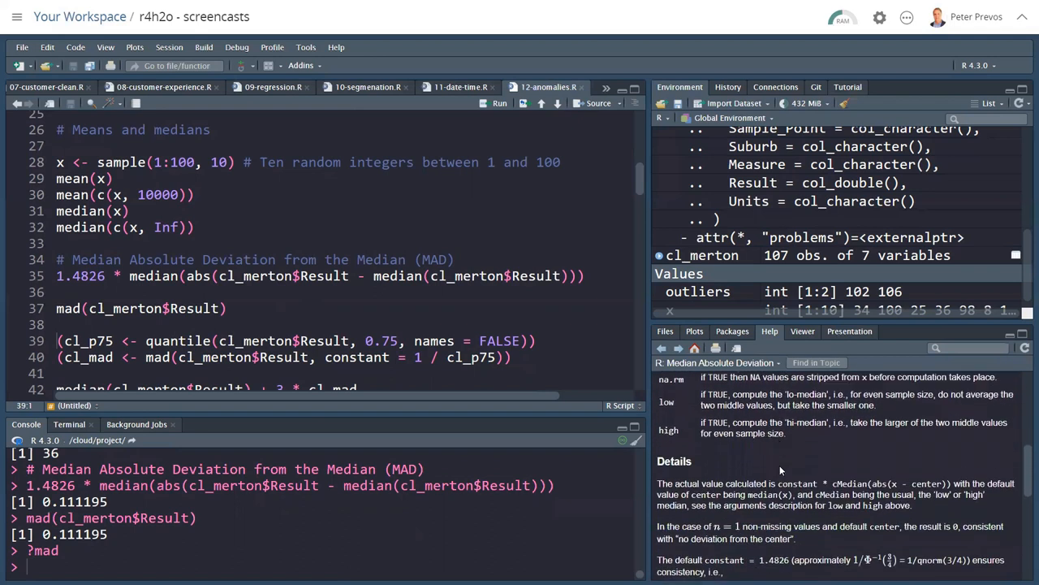
scroll("down", 3)
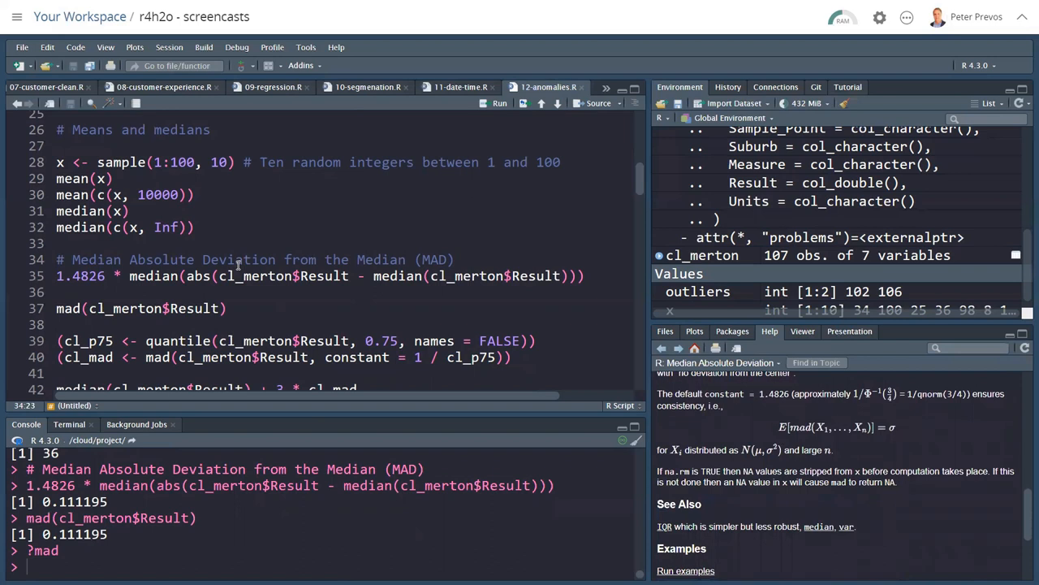
scroll("down", 3)
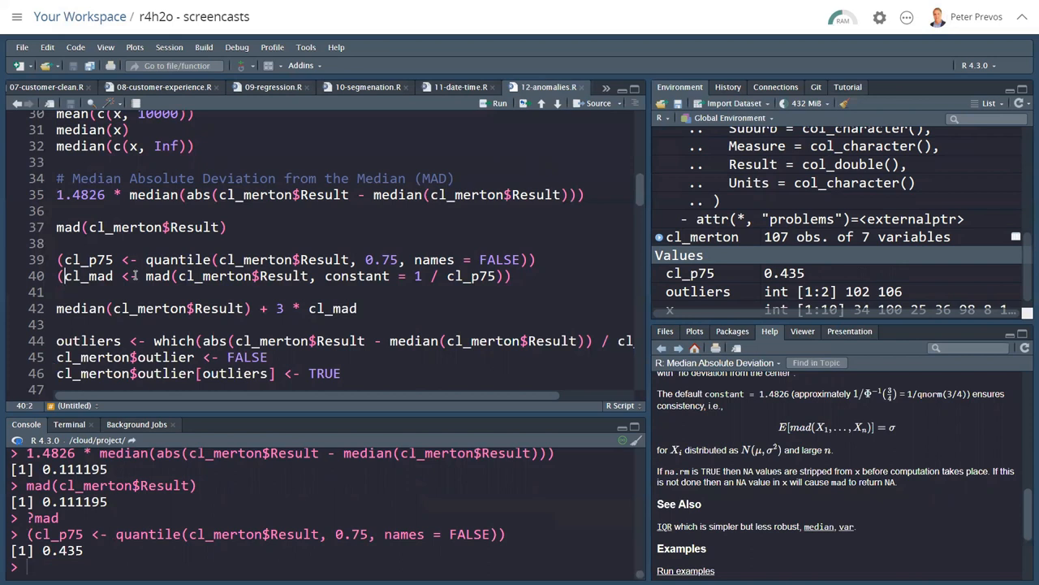
Run the cl_mad (0.1724), threshold and outlier lines to flag 16 Merton outliers in a new column
left_click(510, 276)
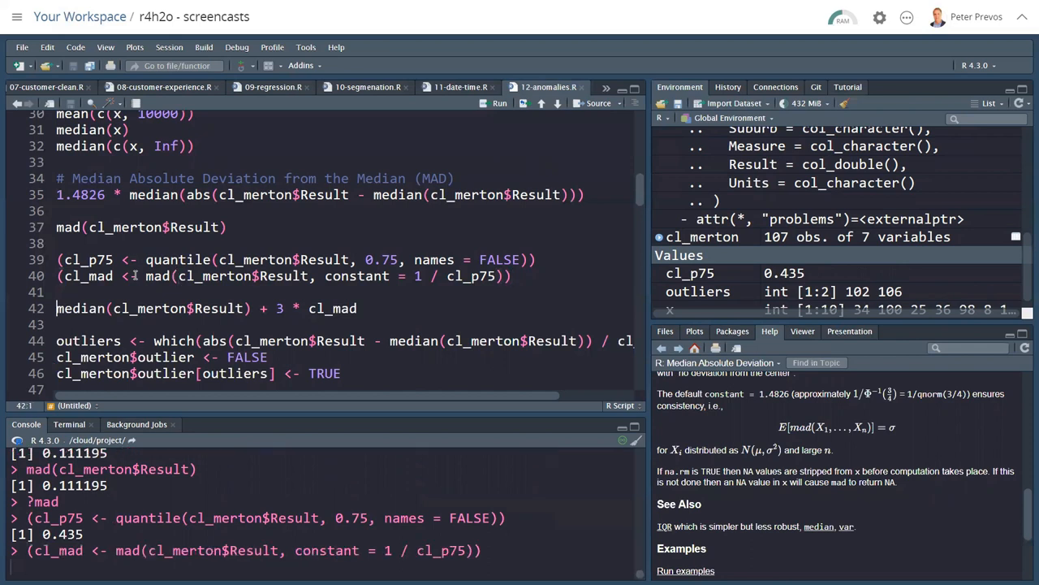
left_click(500, 104)
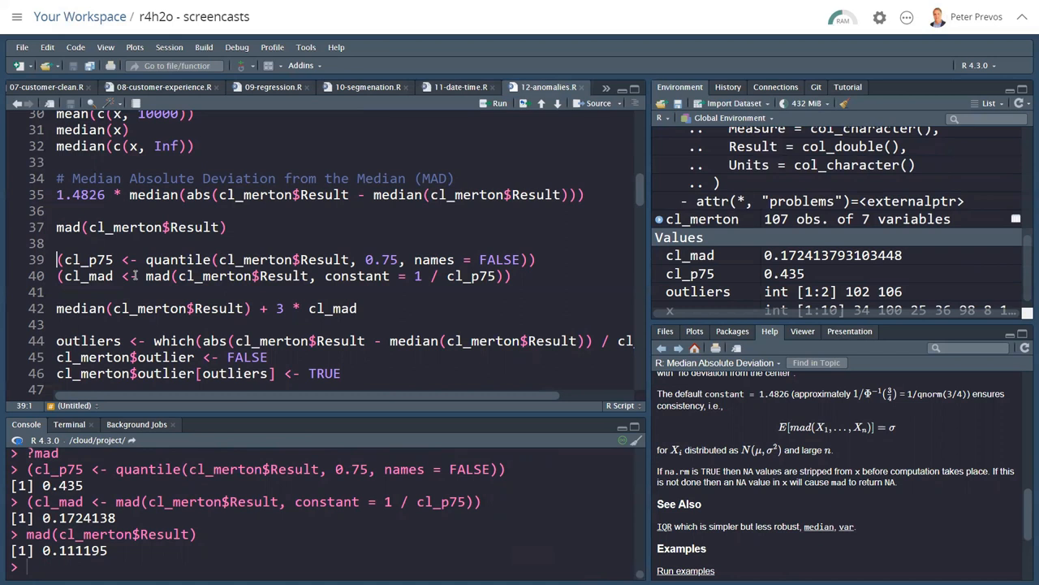
mouse_move(104, 293)
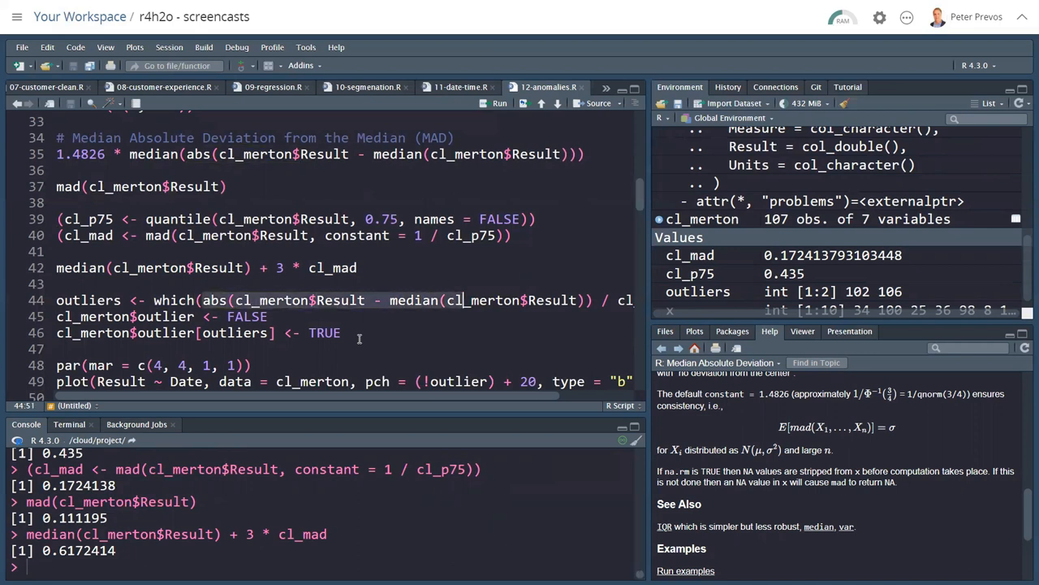
scroll("right", 3)
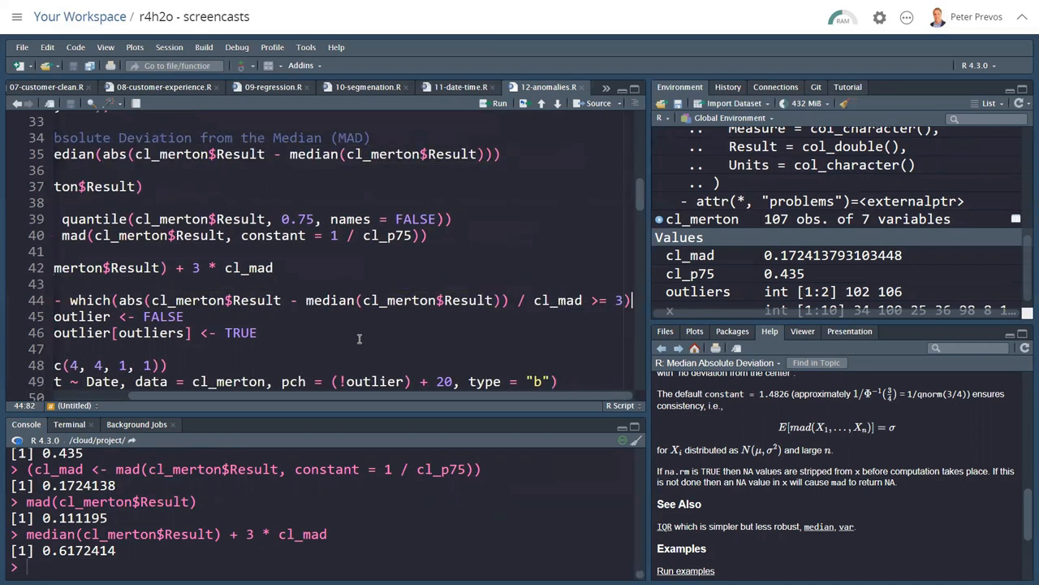
scroll("left", 3)
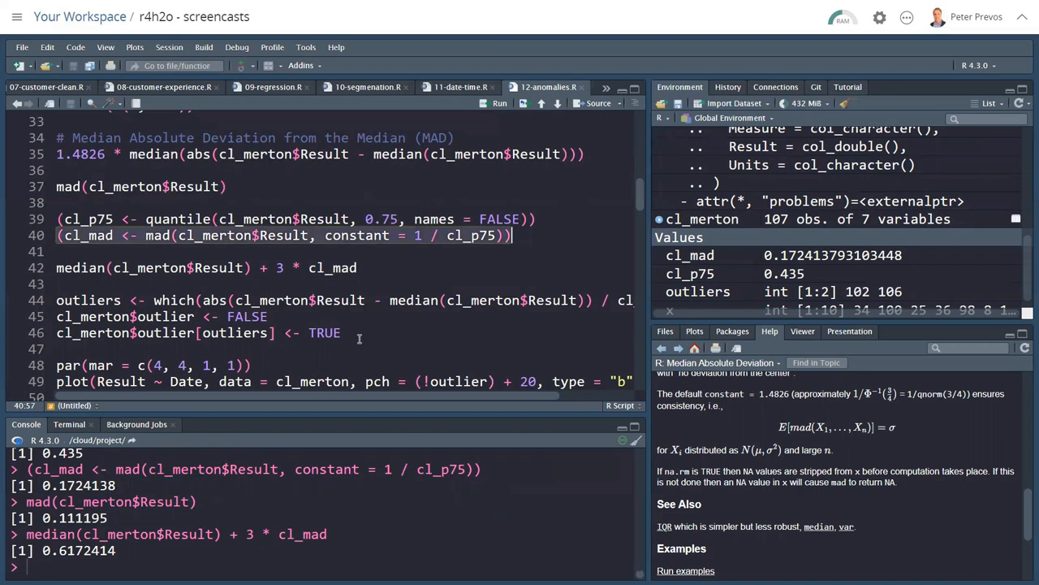
left_click(500, 104)
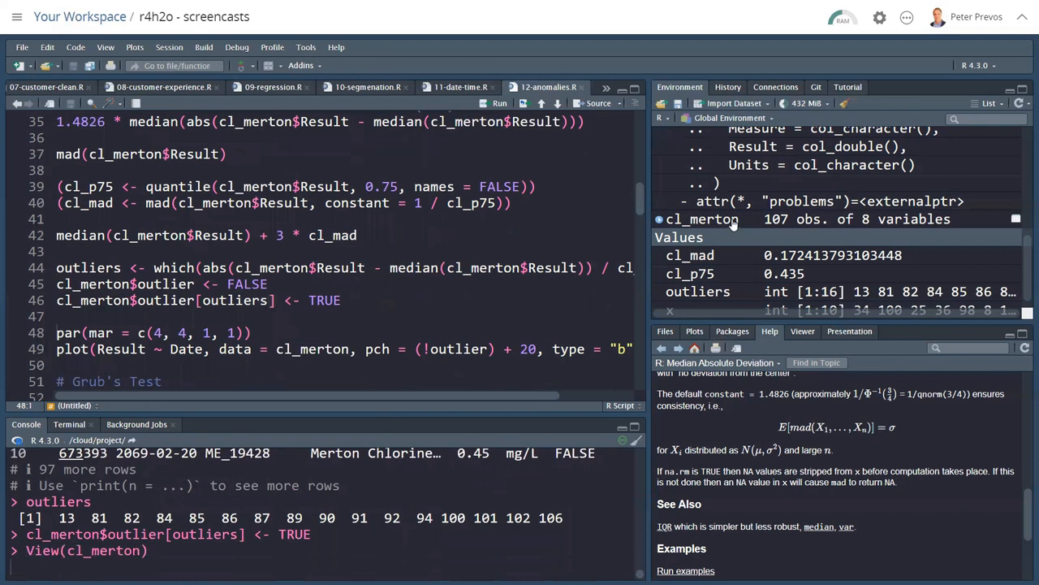
View the cl_merton table and browse its rows to check the outlier column
left_click(702, 219)
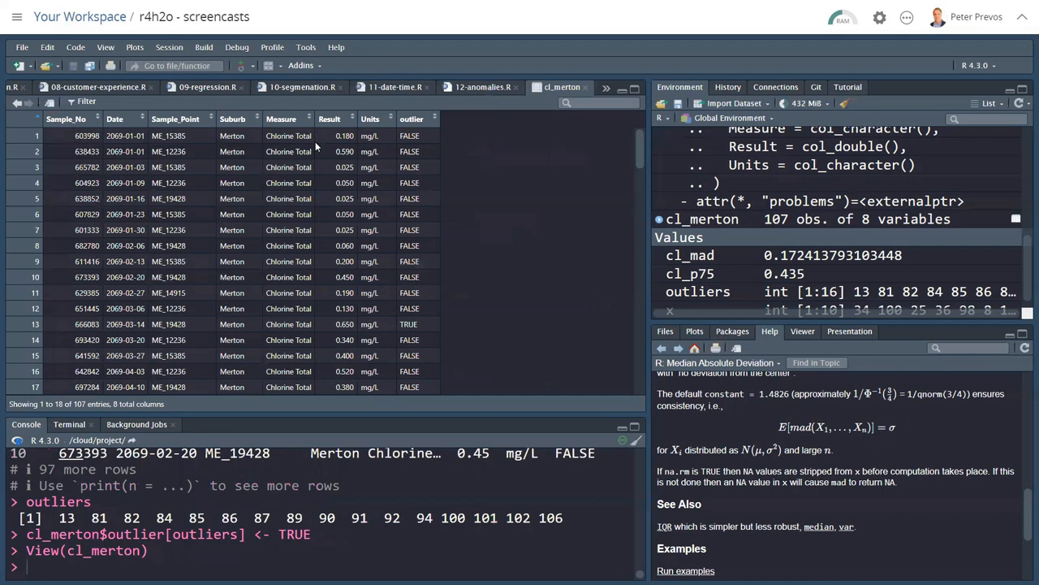
scroll("down", 3)
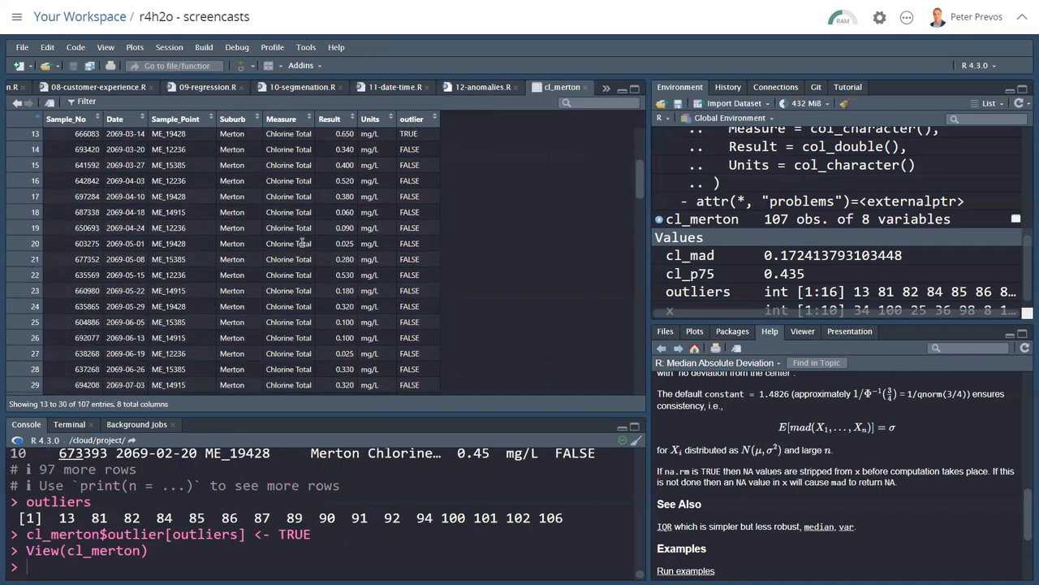
scroll("down", 3)
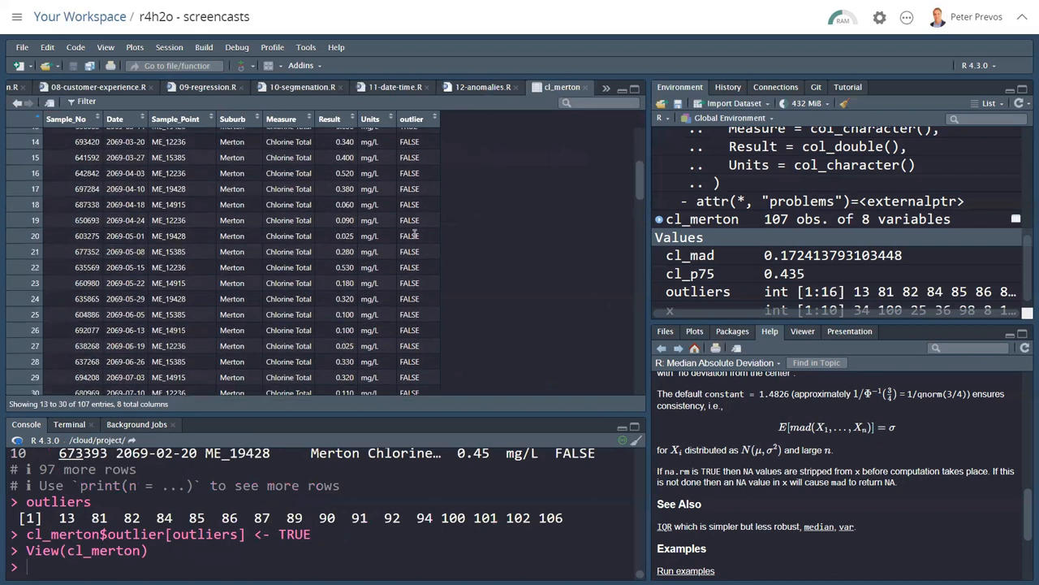
scroll("down", 3)
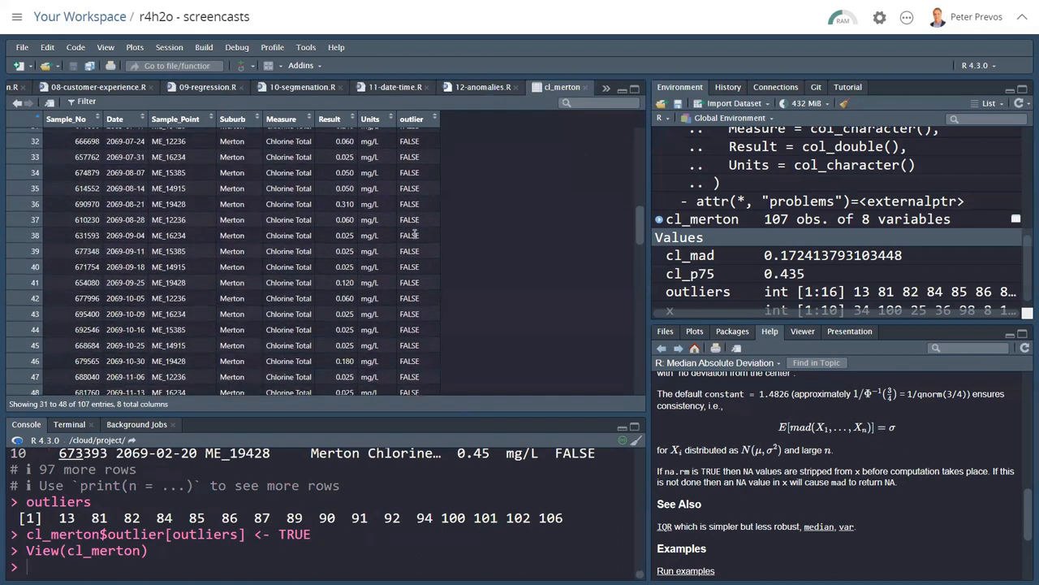
scroll("down", 3)
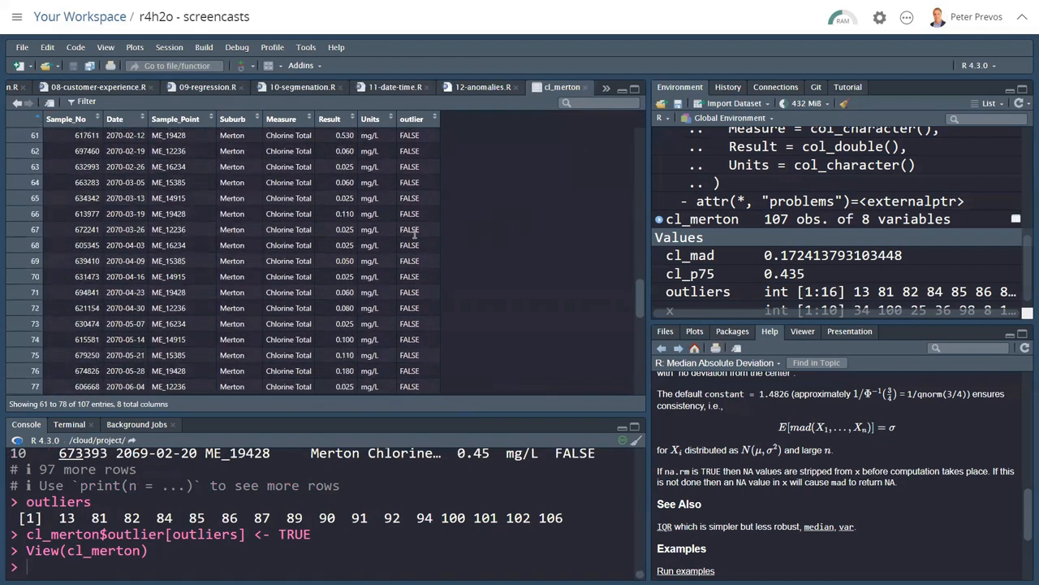
scroll("down", 3)
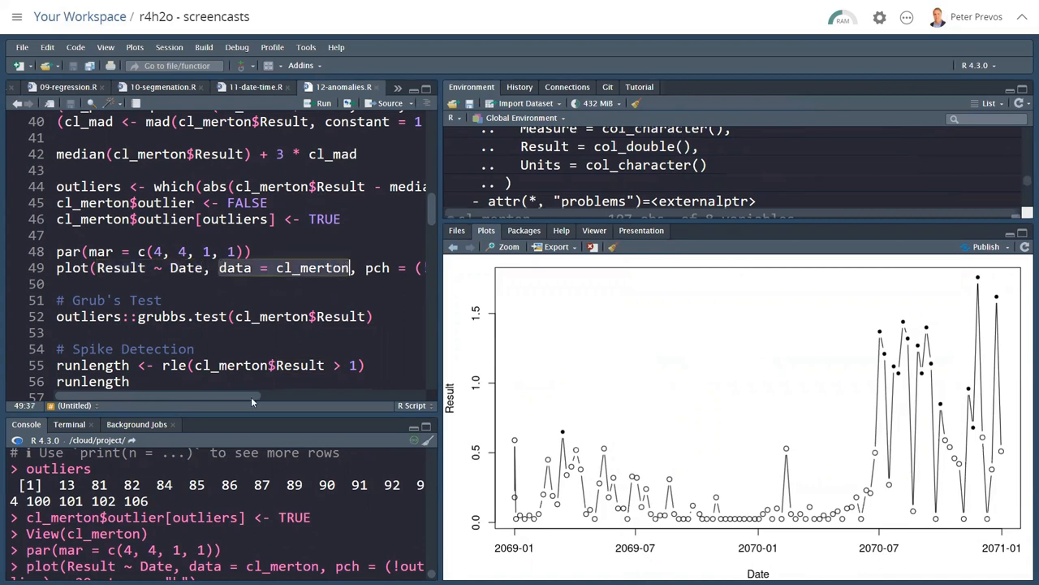
Run the par(mar) and plot(Result ~ Date) lines to draw Merton results with outliers as filled points
scroll("right", 3)
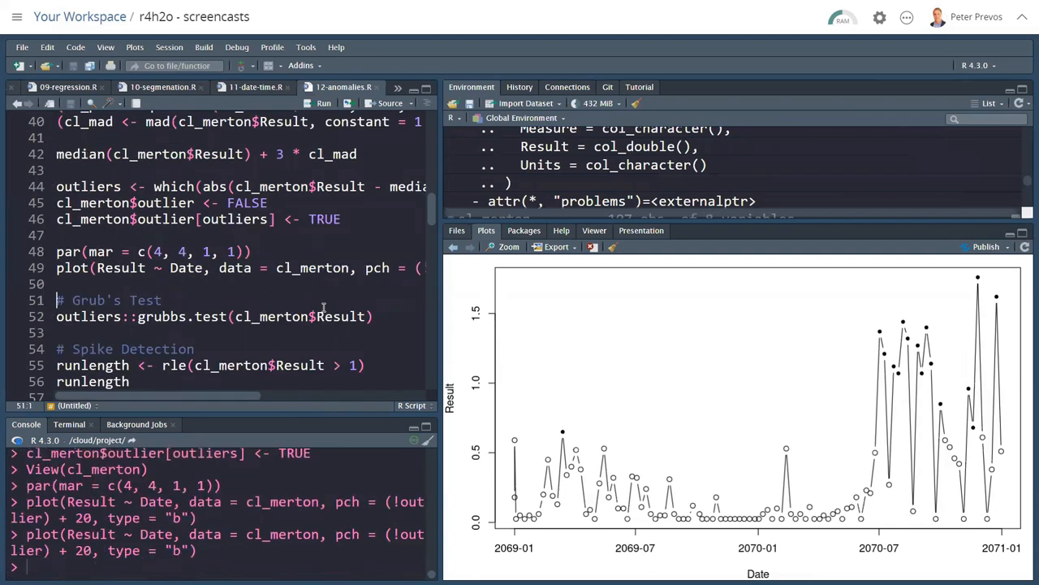
mouse_move(385, 359)
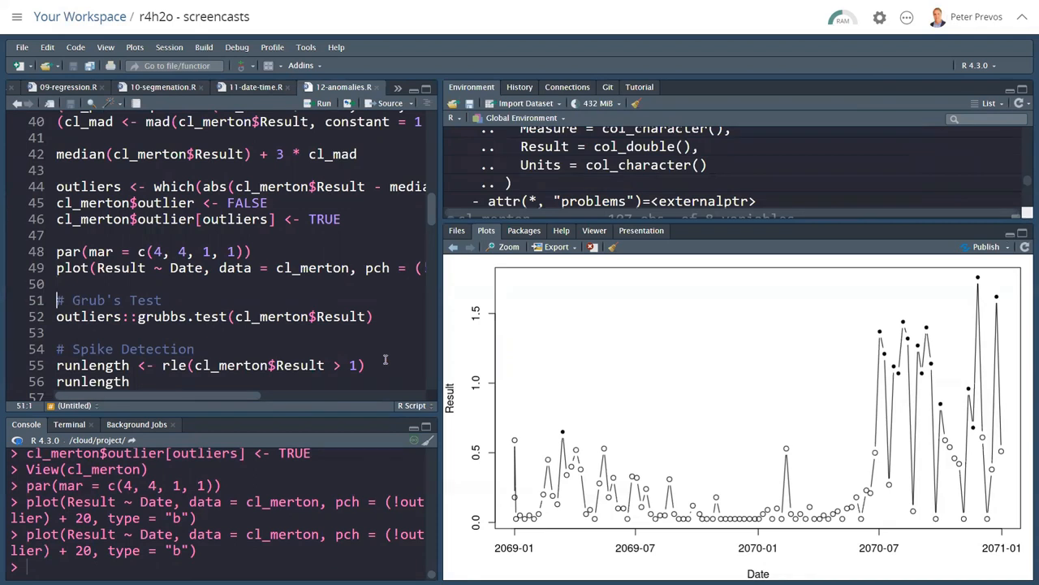
mouse_move(887, 365)
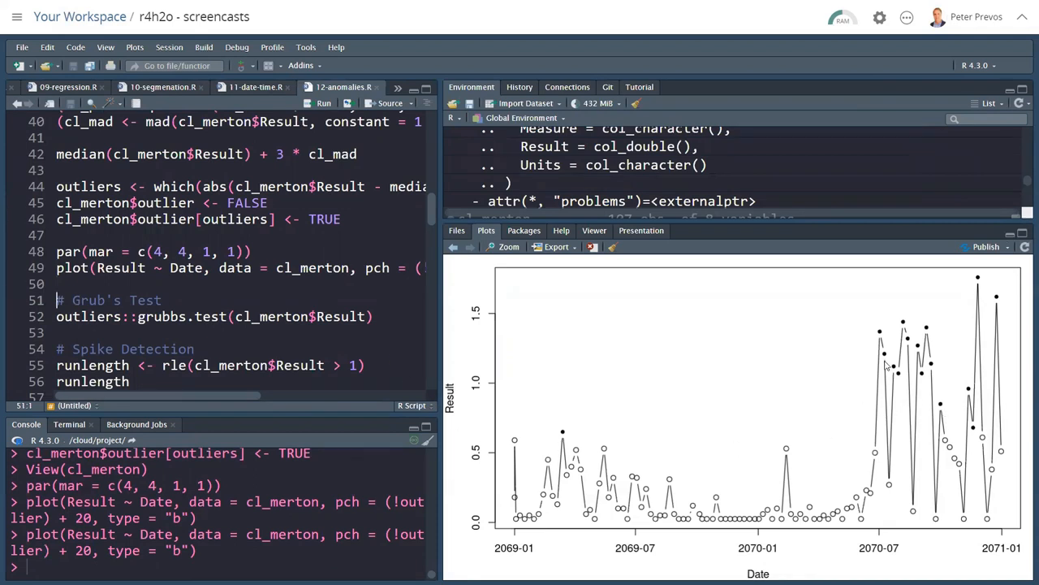
mouse_move(943, 349)
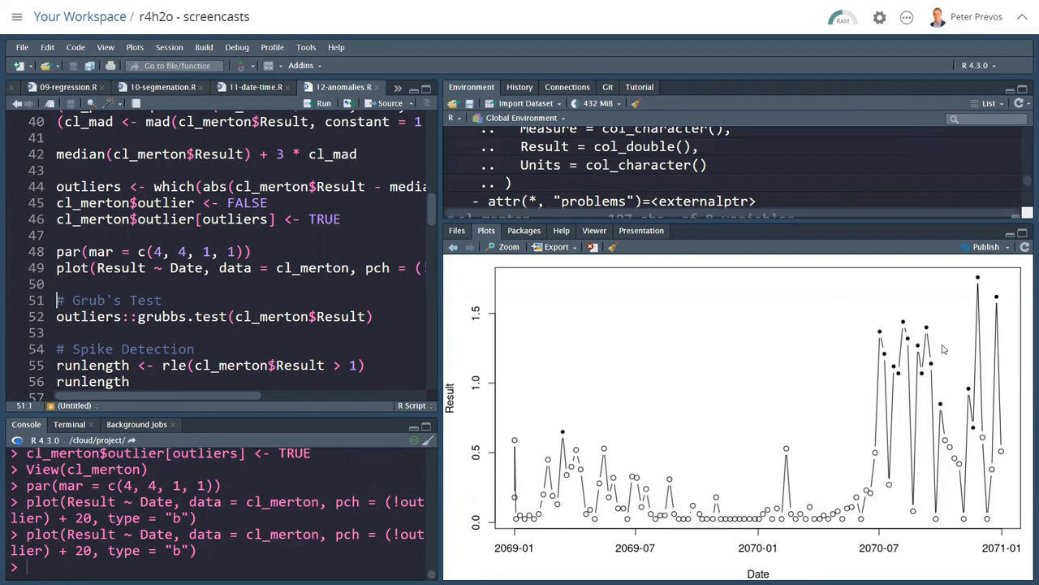
mouse_move(864, 349)
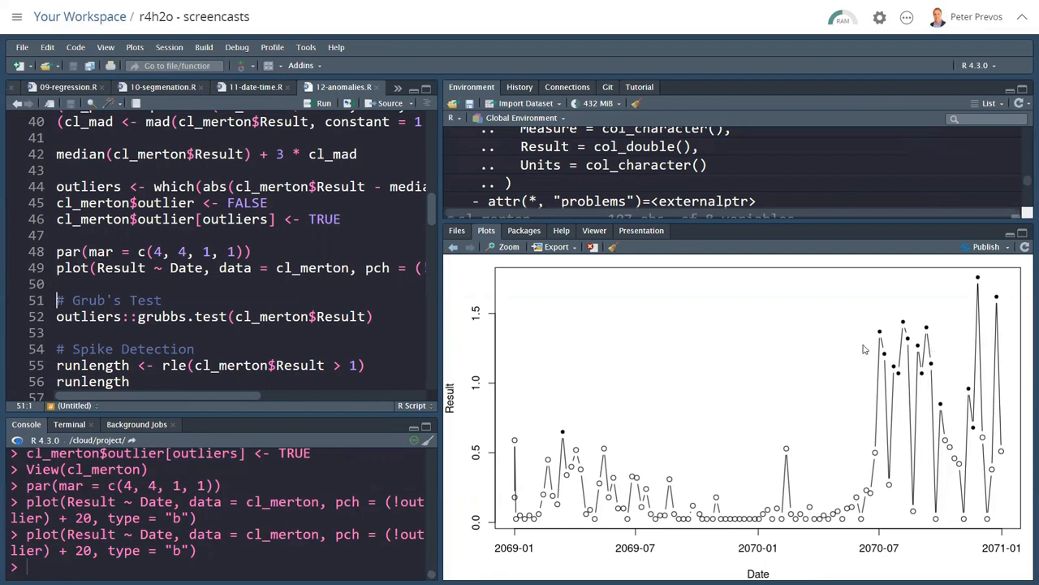
mouse_move(126, 316)
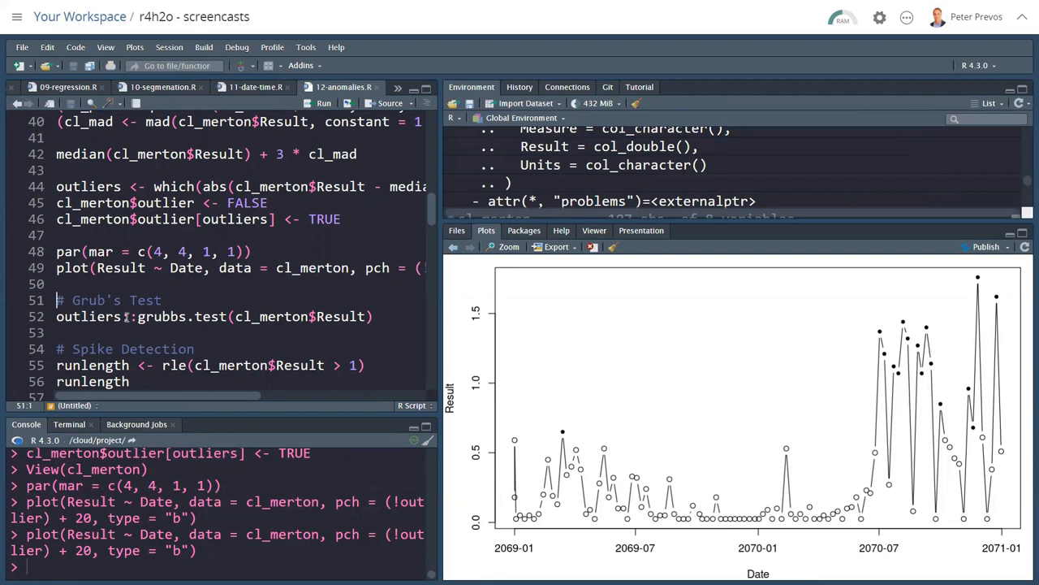
Run outliers::grubbs.test(cl_merton$Result), flagging 1.76 with G = 3.47105, p = 0.01919, then place the cursor for an argument
scroll("down", 3)
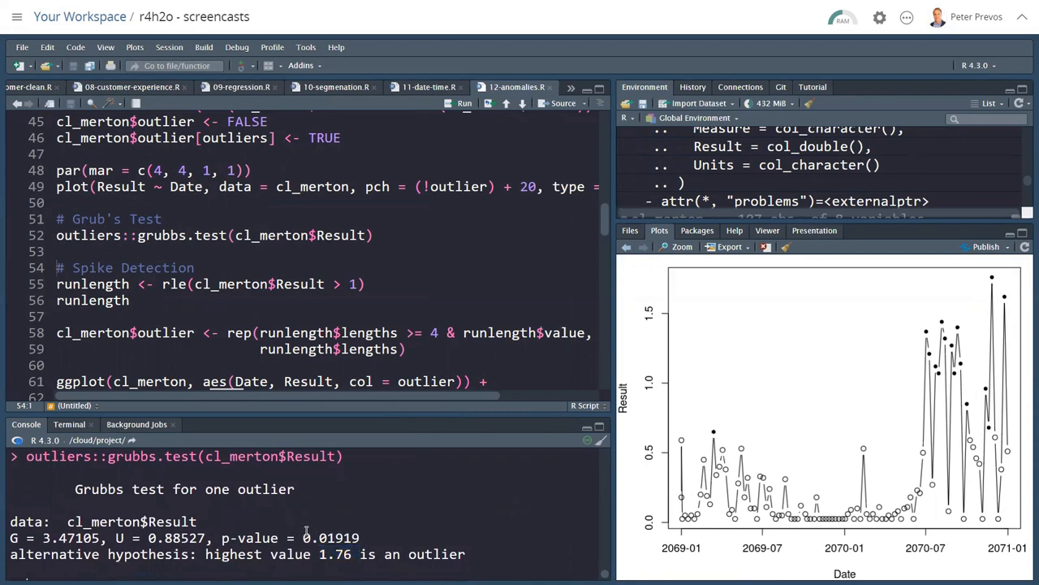
double_click(331, 538)
type(", ")
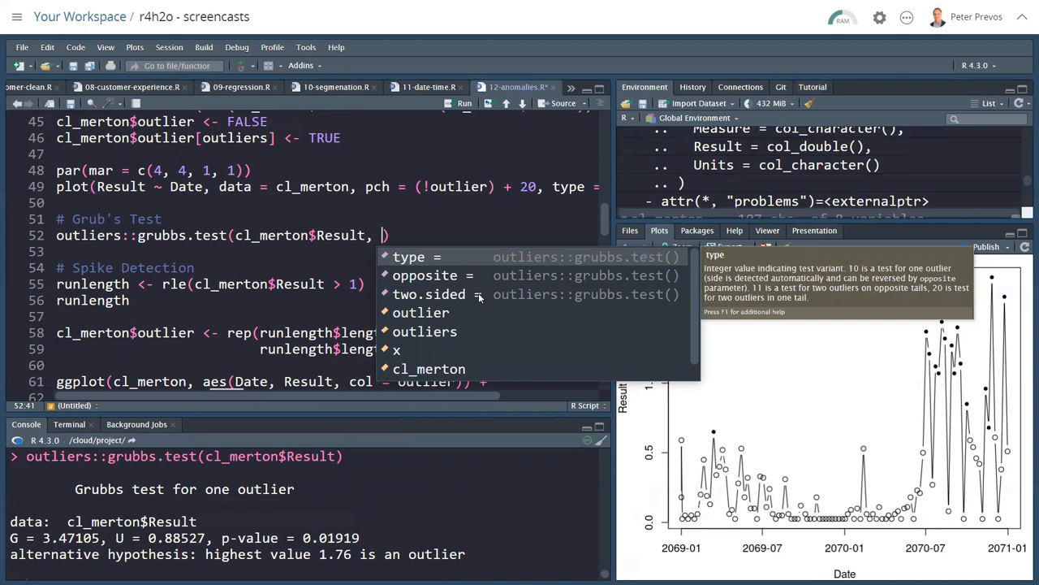
Add type = 11 to grubbs.test, run it to flag 0.025 and 1.76, then revert the line
type("type = 11")
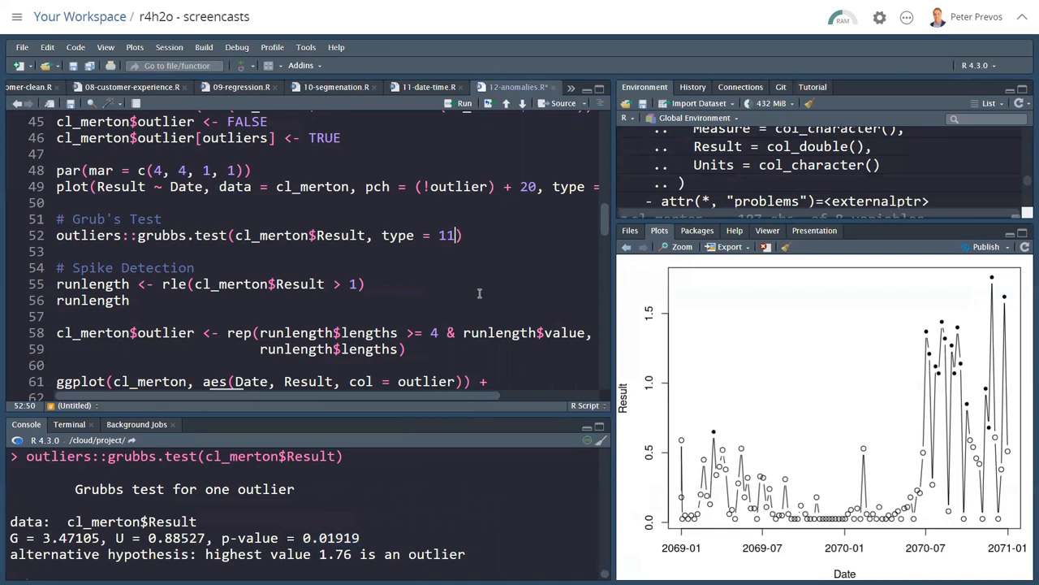
left_click(465, 103)
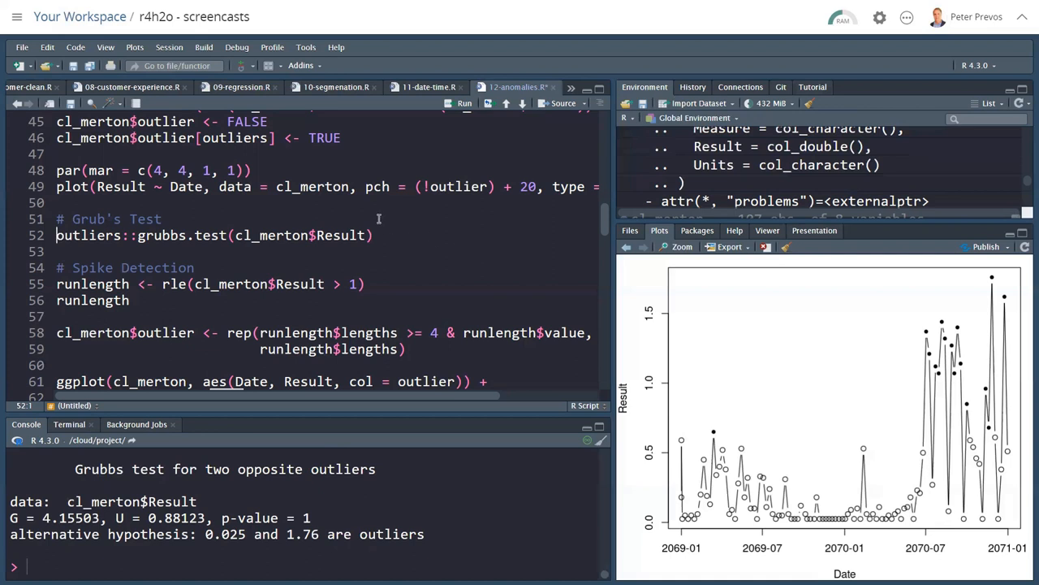
scroll("down", 3)
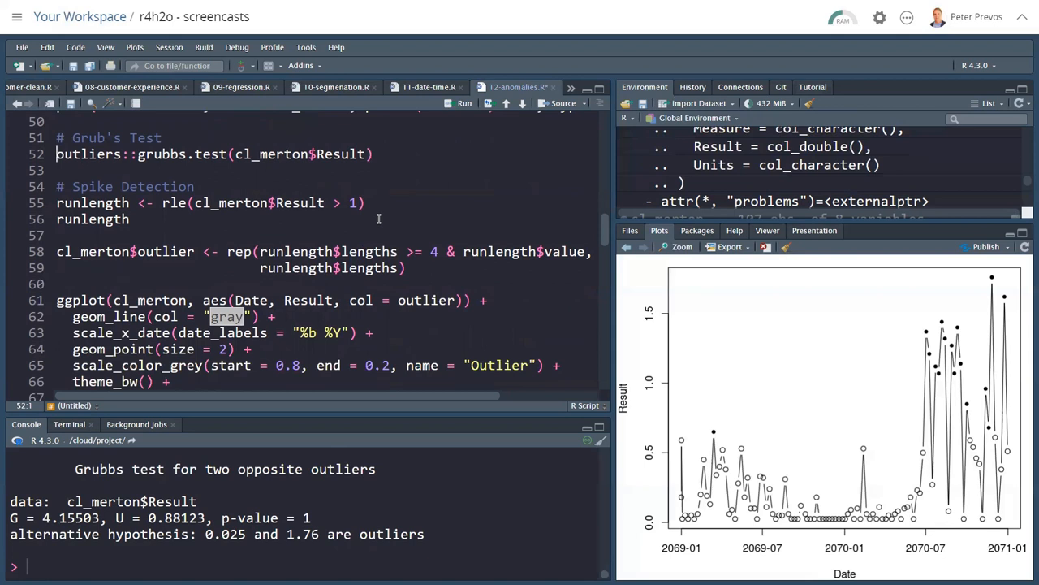
Write and run t <- c(1,1,2,2,2,3,3,3,3) and rle(t) under Spike Detection as a run-length example
left_click(57, 201)
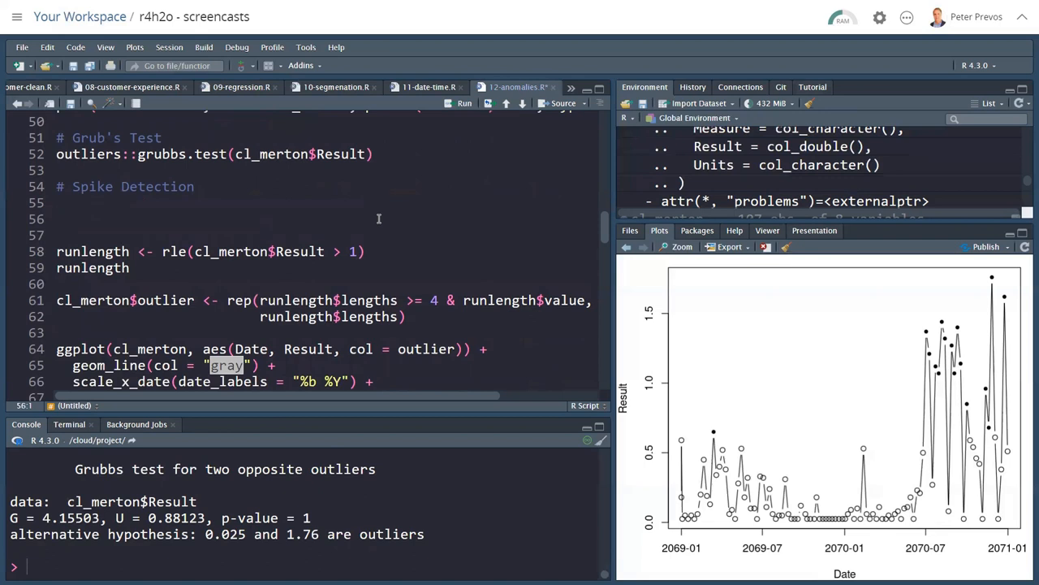
type("t")
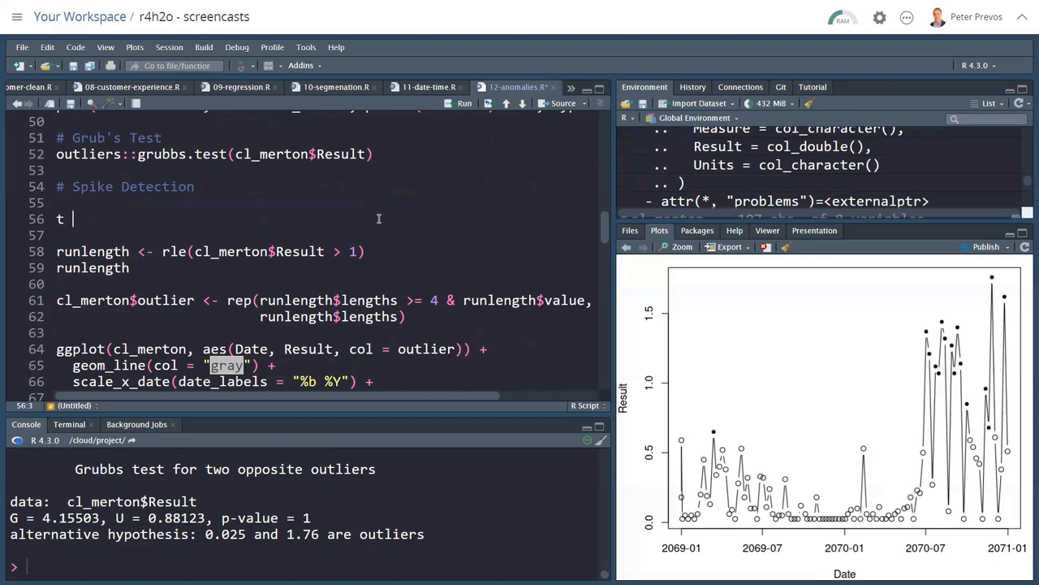
type("<- c(")
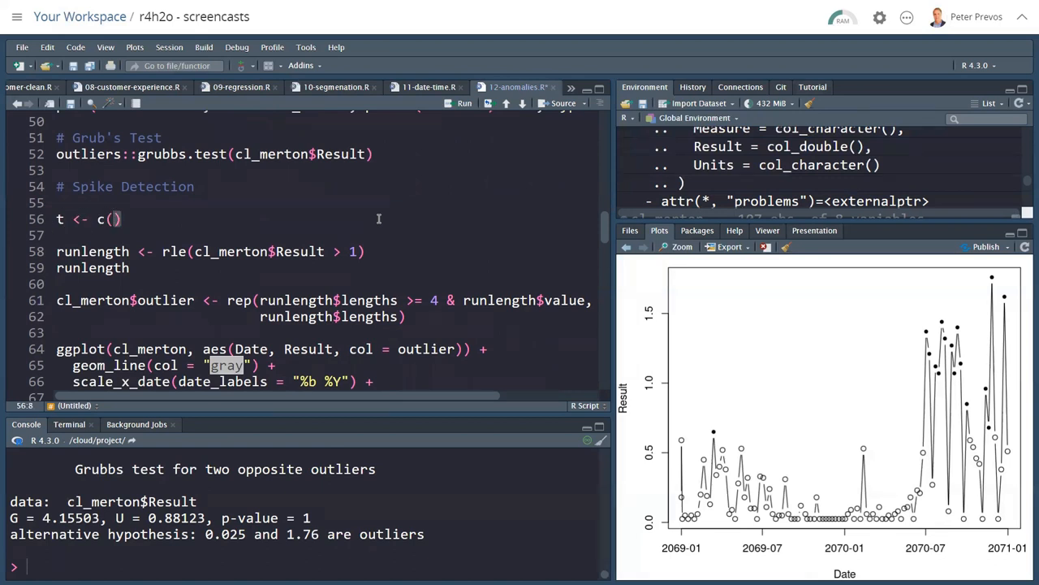
type("1, 1, 2, 2,")
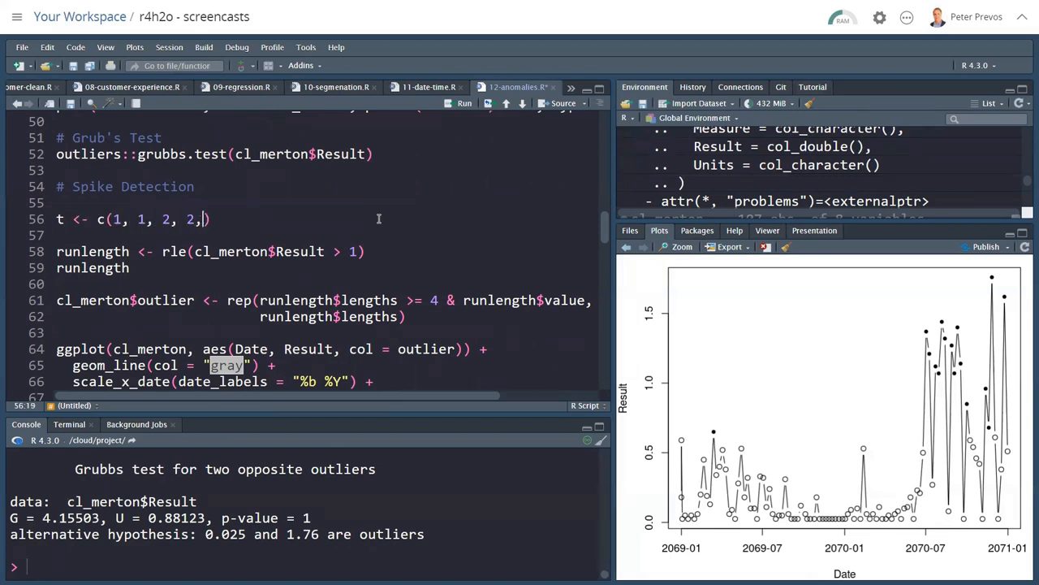
type("2,")
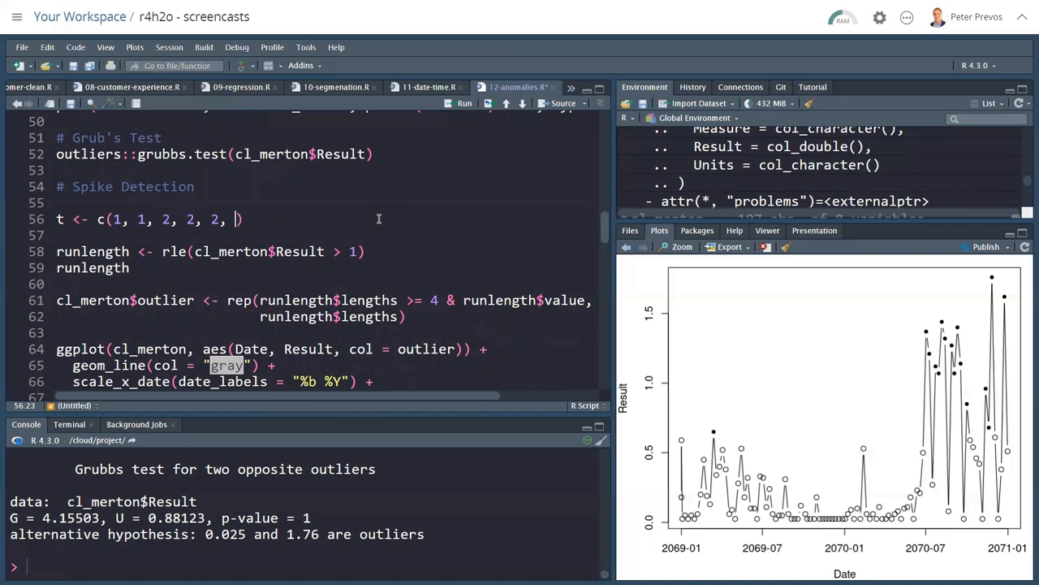
type("3, 3, 3, 3")
left_click(325, 235)
type("ru")
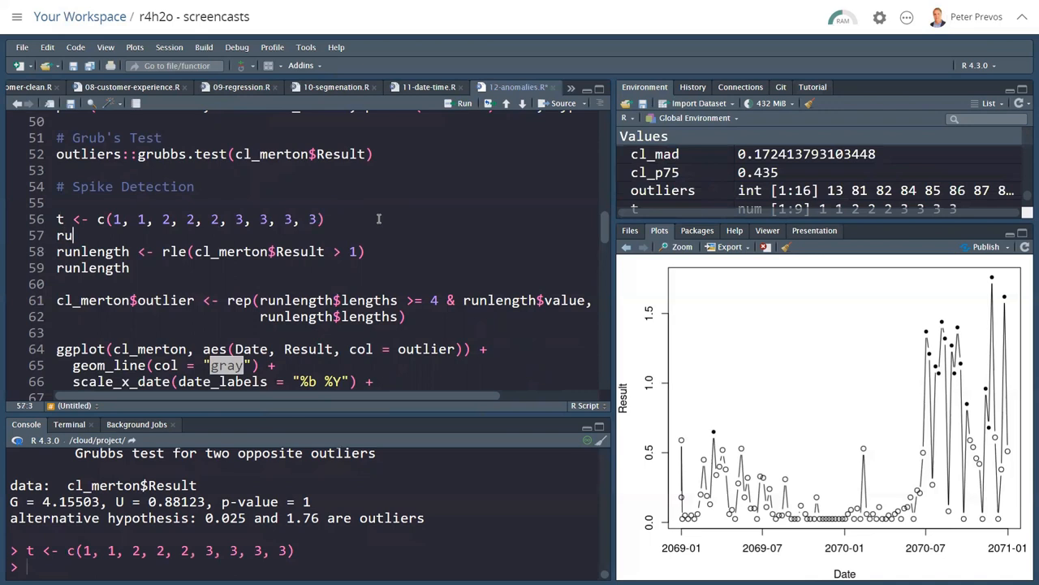
type("le(t)")
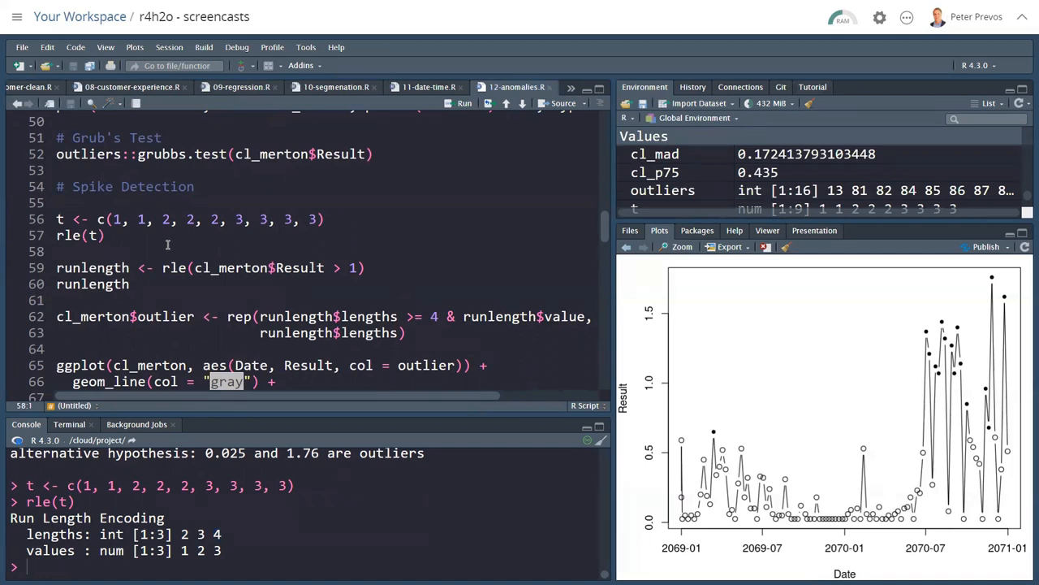
Remove the toy example lines and run runlength <- rle(cl_merton$Result > 1) to encode runs above 1
left_click(56, 251)
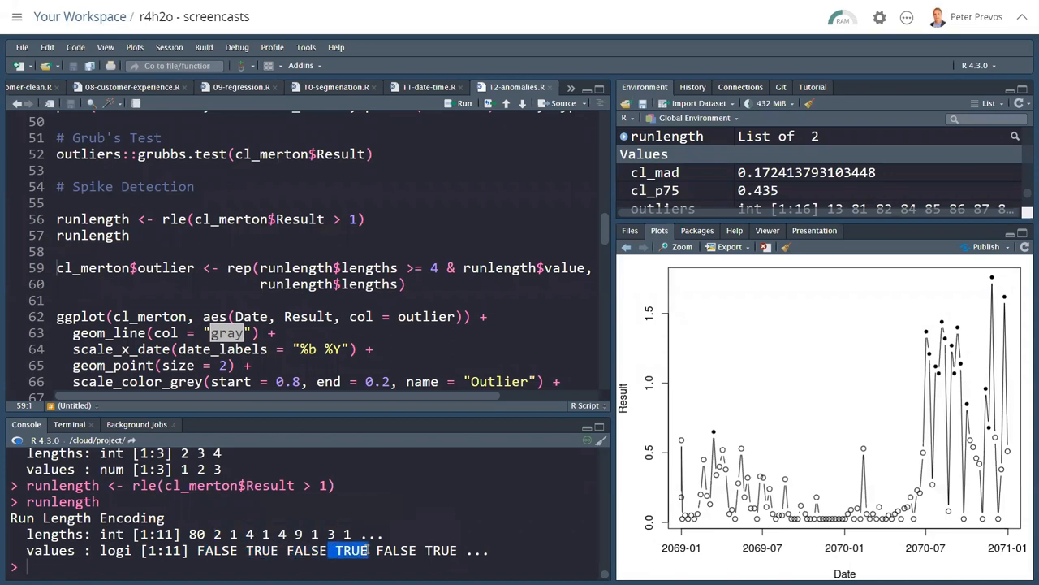
Run the ggplot block drawing Merton results as a grey line with points shaded by outlier status
scroll("down", 3)
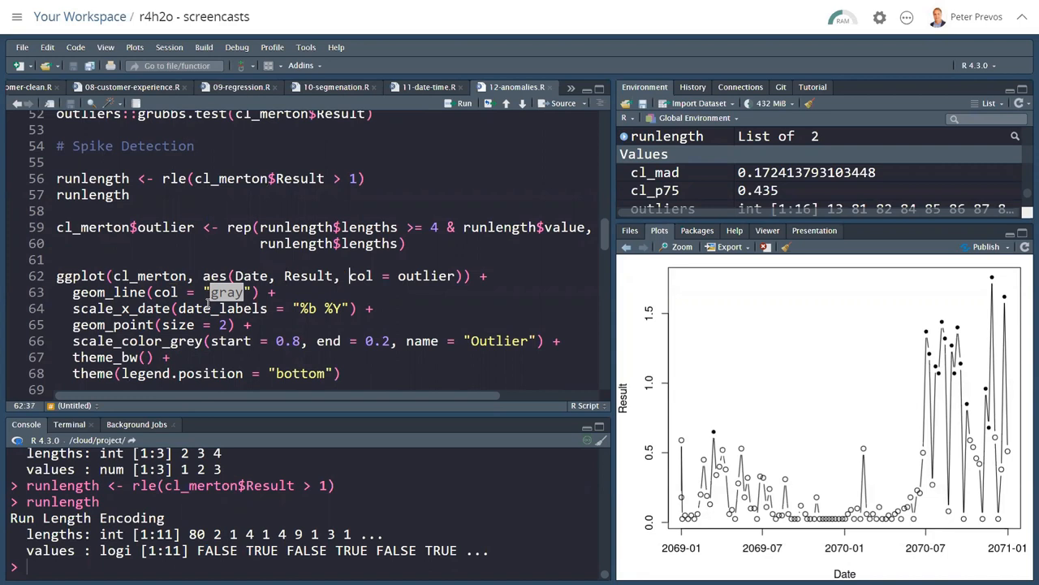
left_click(278, 293)
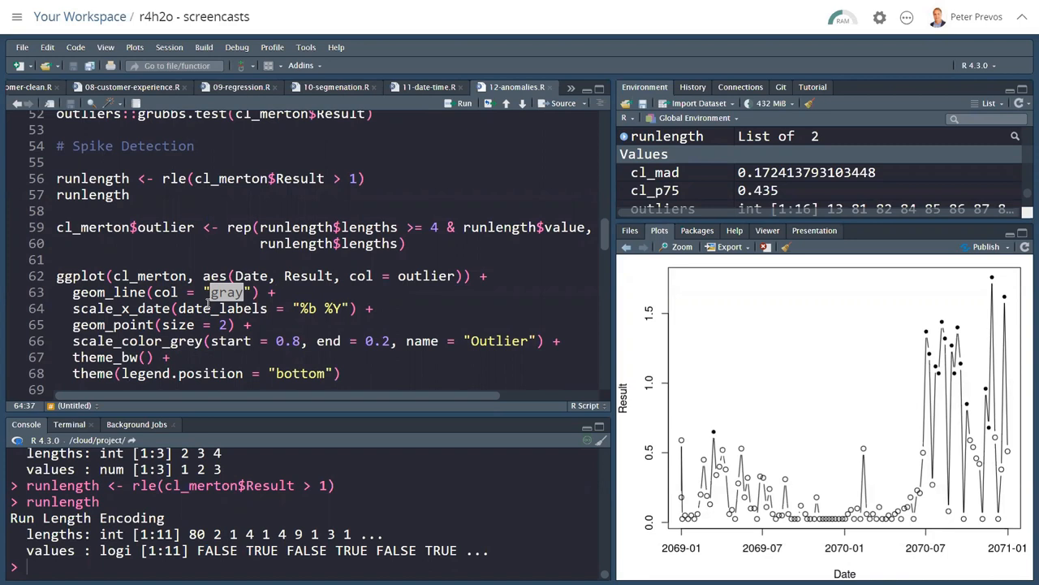
left_click(351, 341)
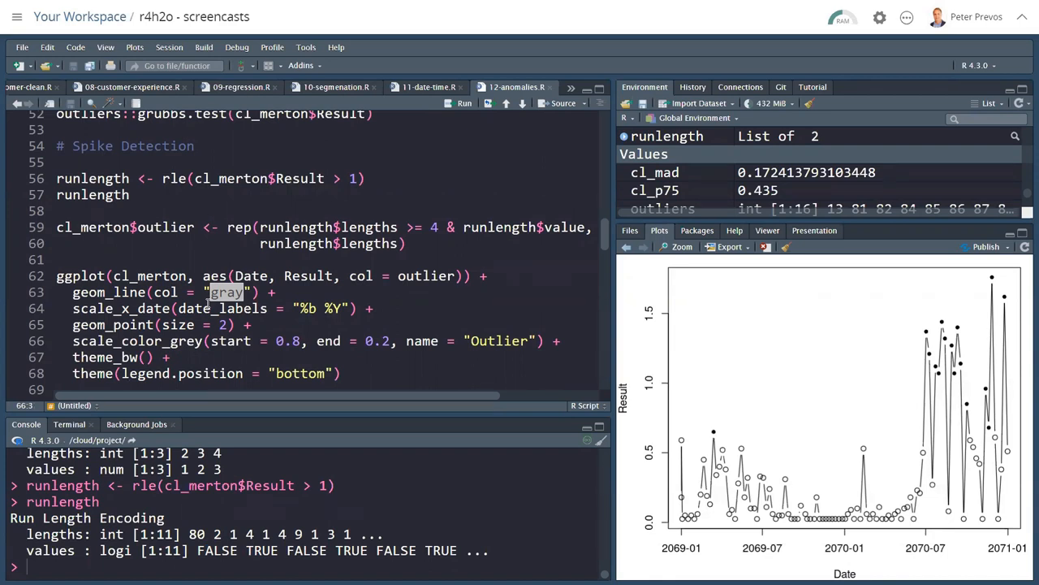
left_click(341, 372)
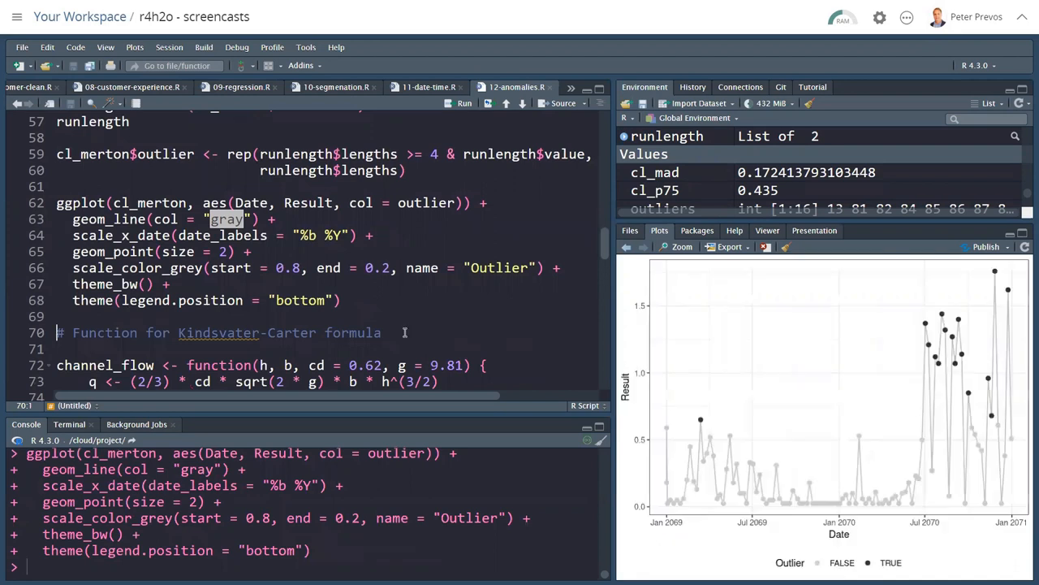
mouse_move(727, 309)
type("scale_color_manual(vaues = c(\"red\", \"black\")) +")
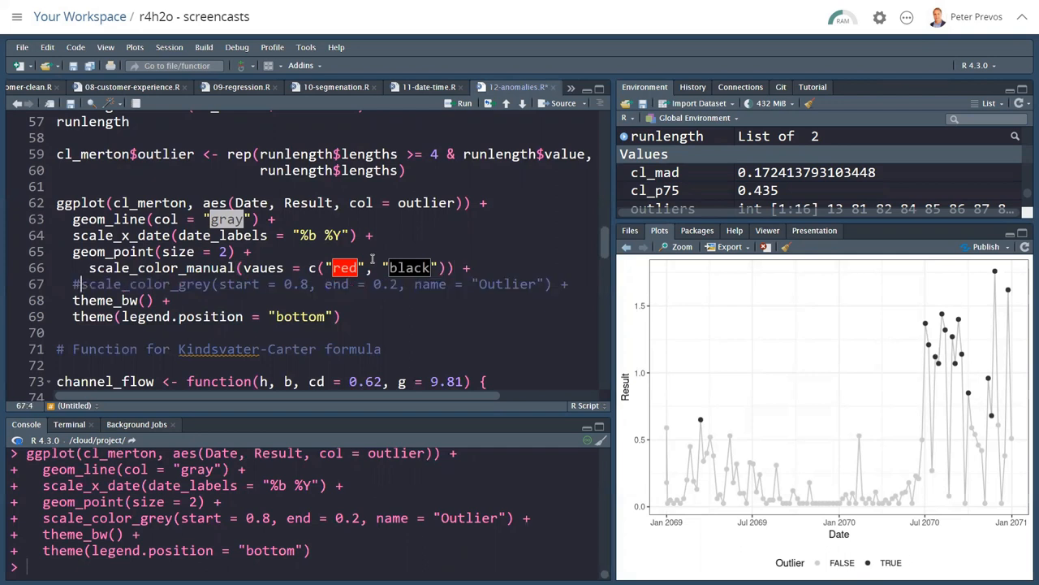
Replace scale_color_grey with scale_color_manual(values = c("black", "red")) and rerun so outliers show red
left_click(465, 104)
type("l")
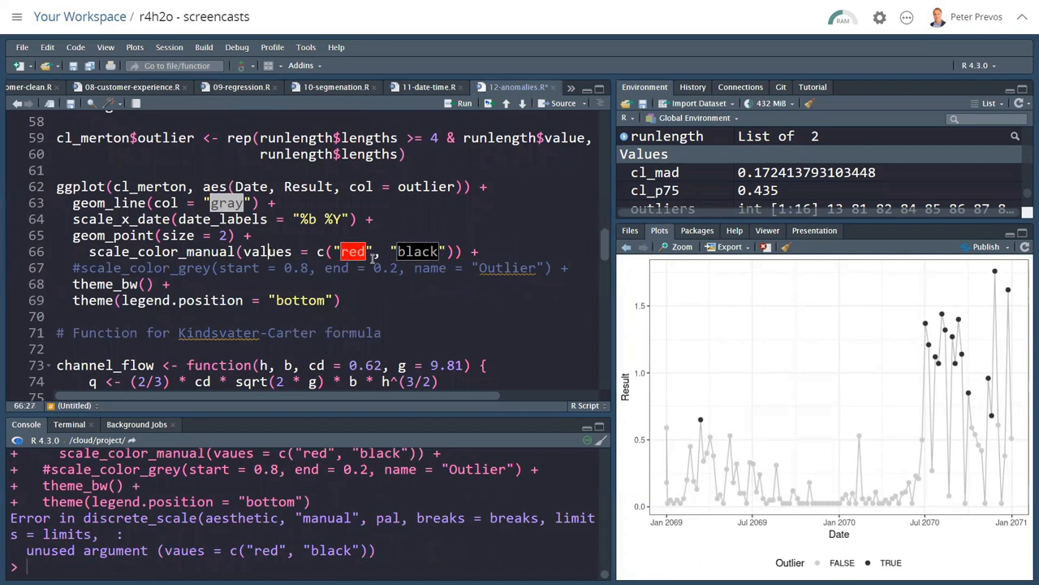
left_click(464, 104)
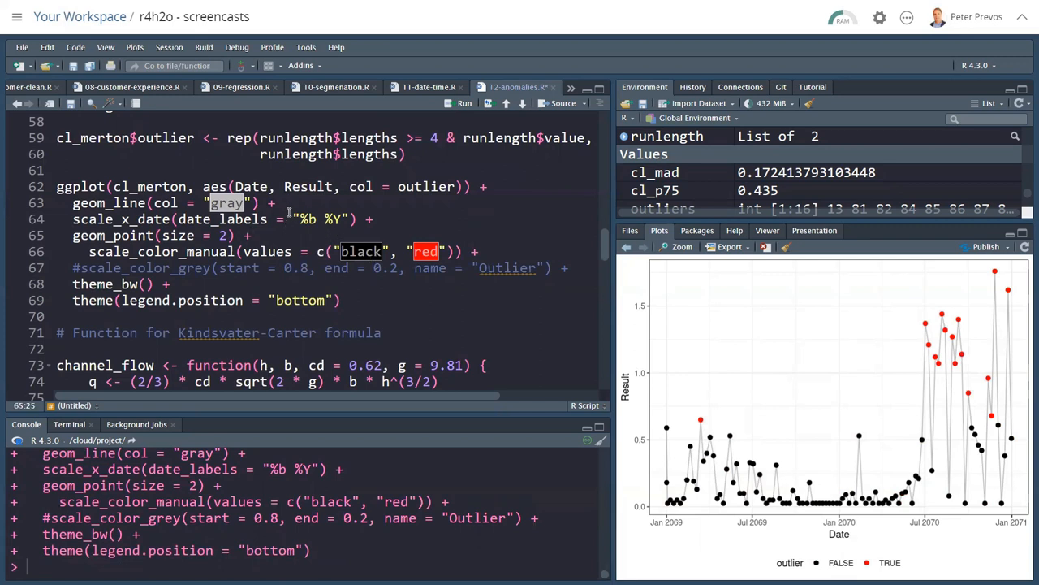
scroll("down", 3)
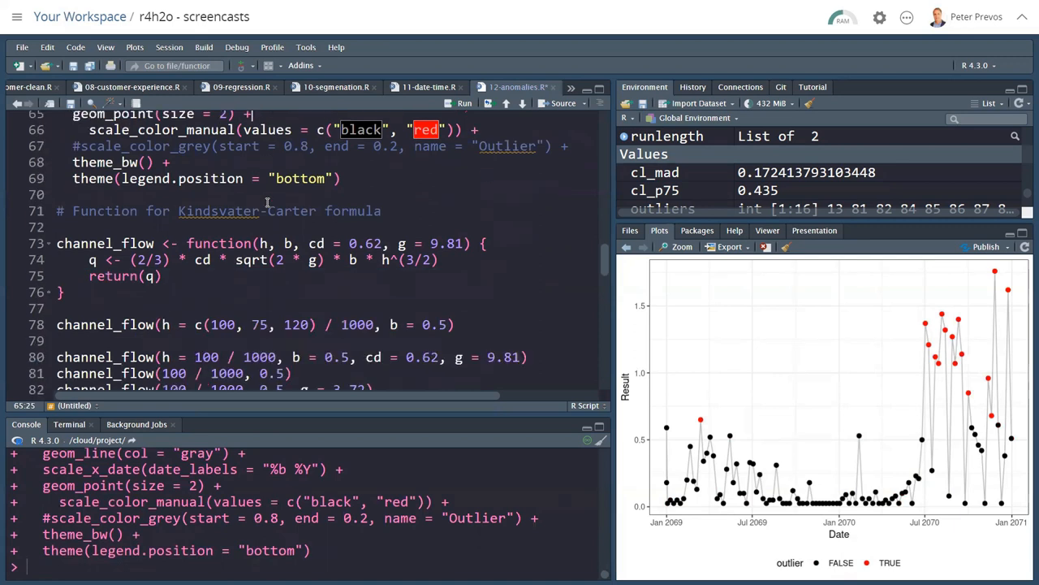
Define the channel_flow Kindsvater-Carter function with its cd parameter and run the example calls
scroll("up", 3)
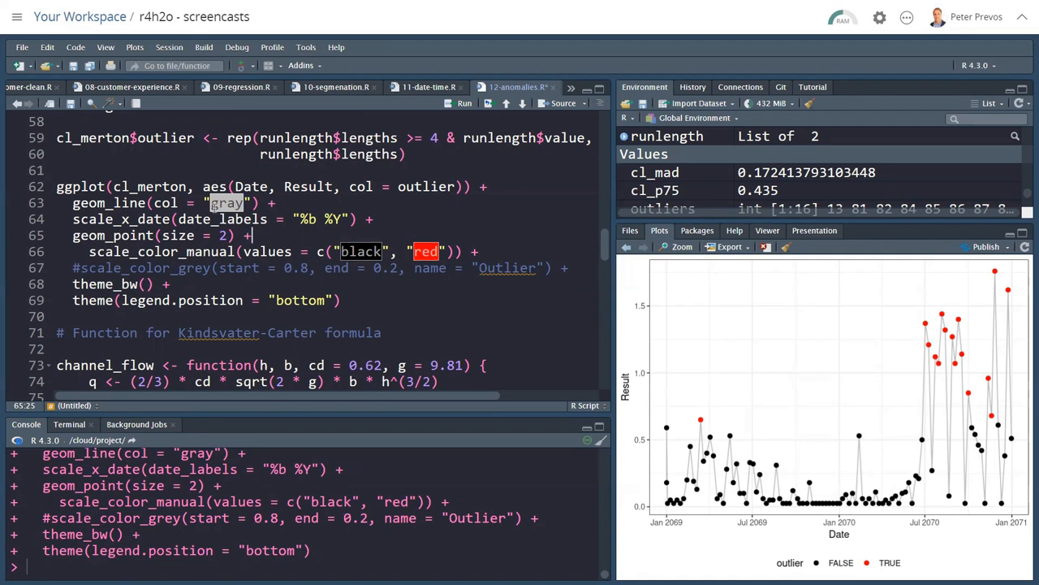
scroll("down", 3)
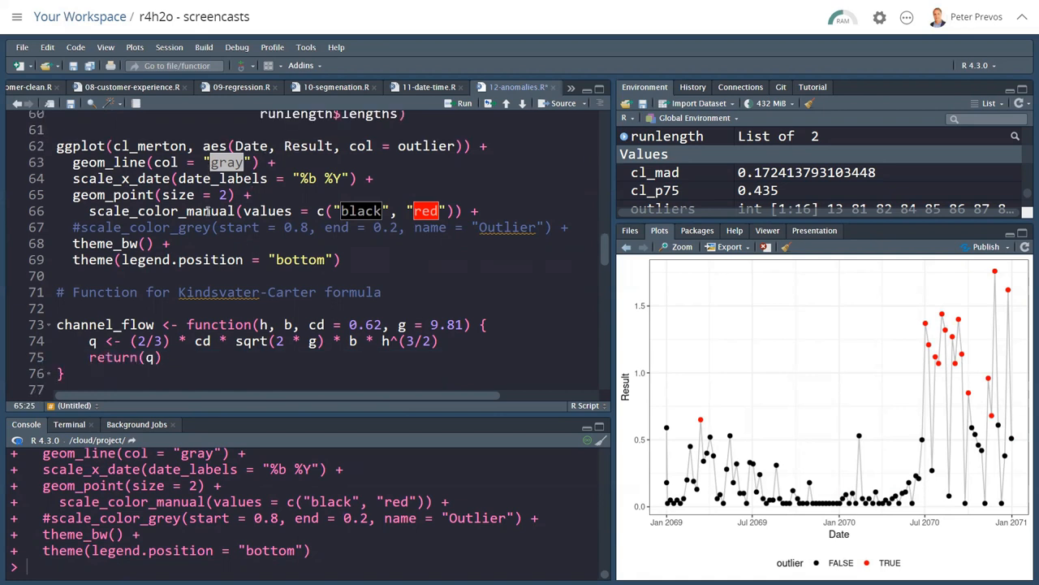
scroll("down", 3)
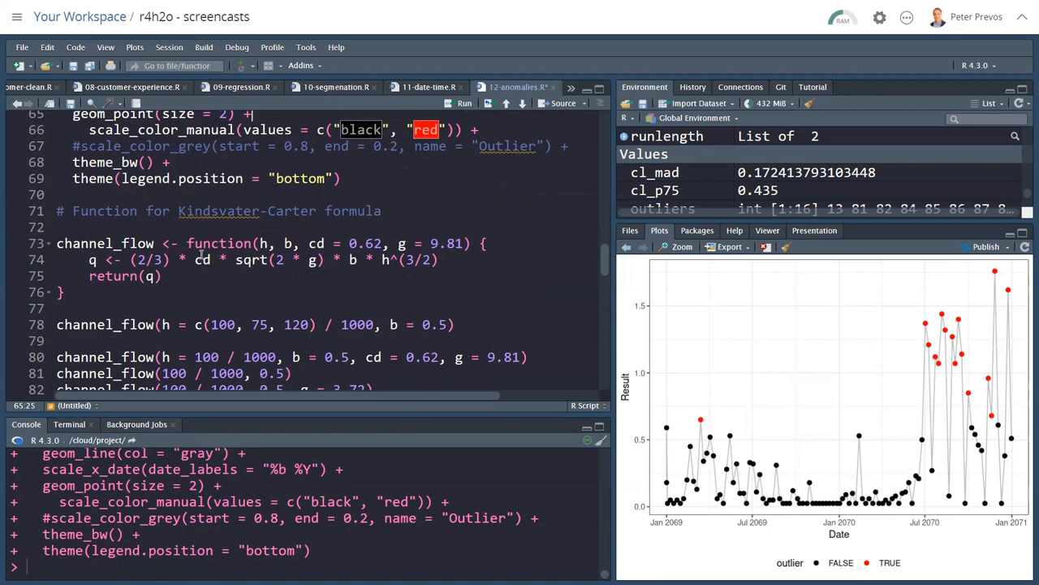
left_click(57, 244)
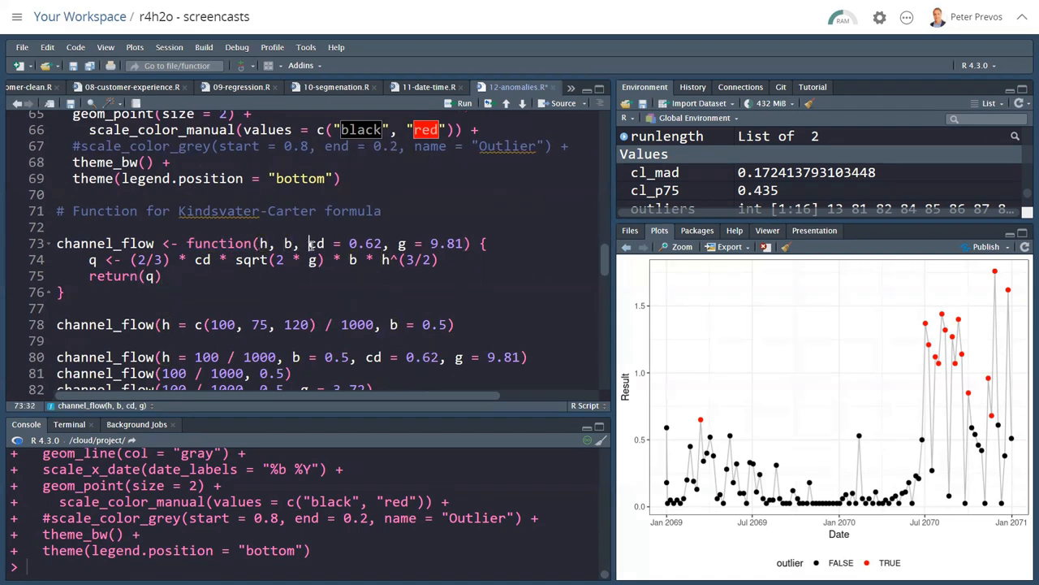
double_click(402, 244)
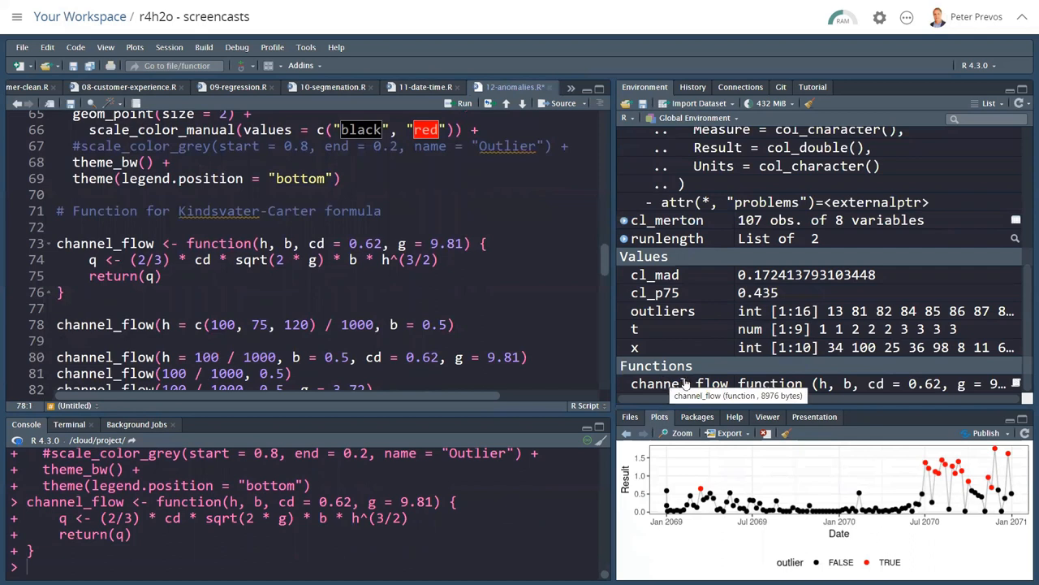
mouse_move(812, 384)
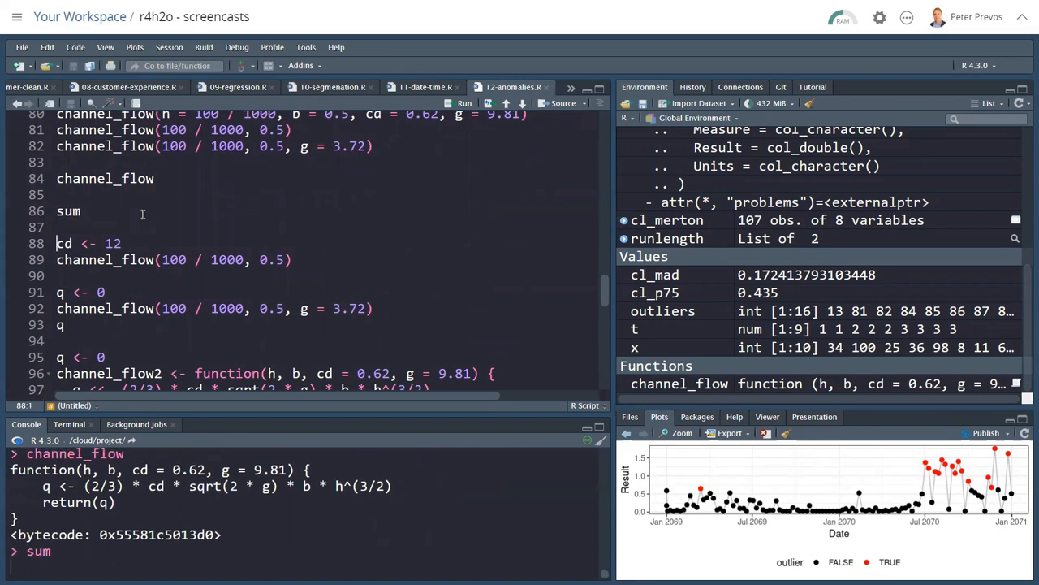
Run the channel_flow and sum lines to print their function definitions in the console
type("0")
key("Return")
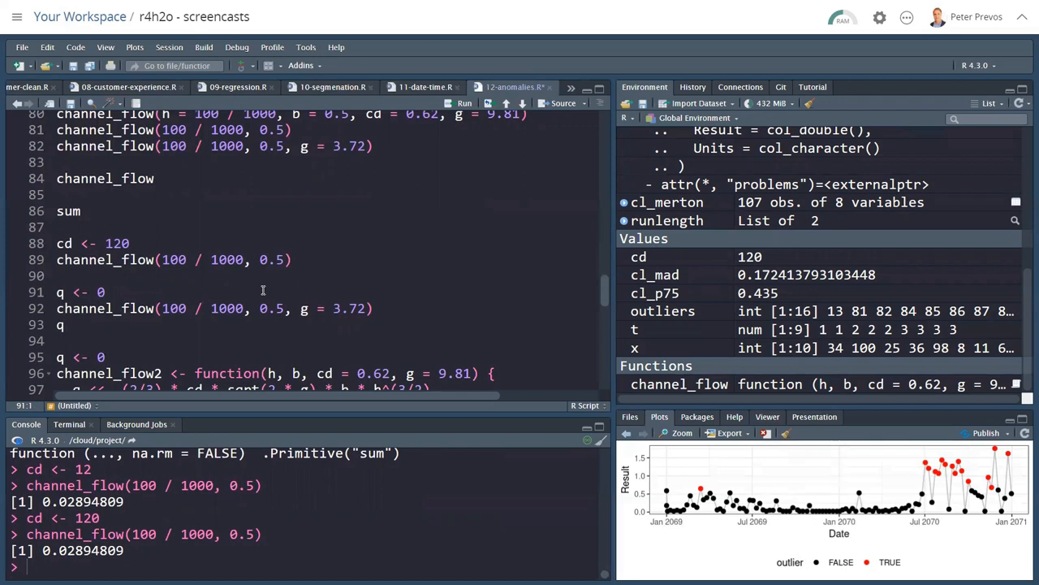
Run cd <- 120, q <- 0 and the channel_flow calls, showing the result stays 0.02894809
scroll("down", 3)
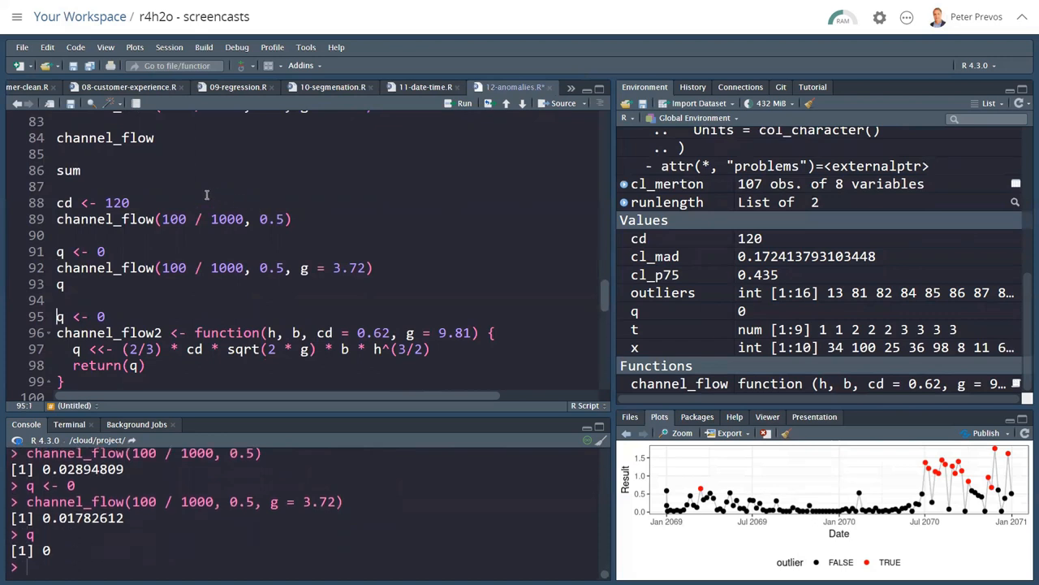
scroll("down", 3)
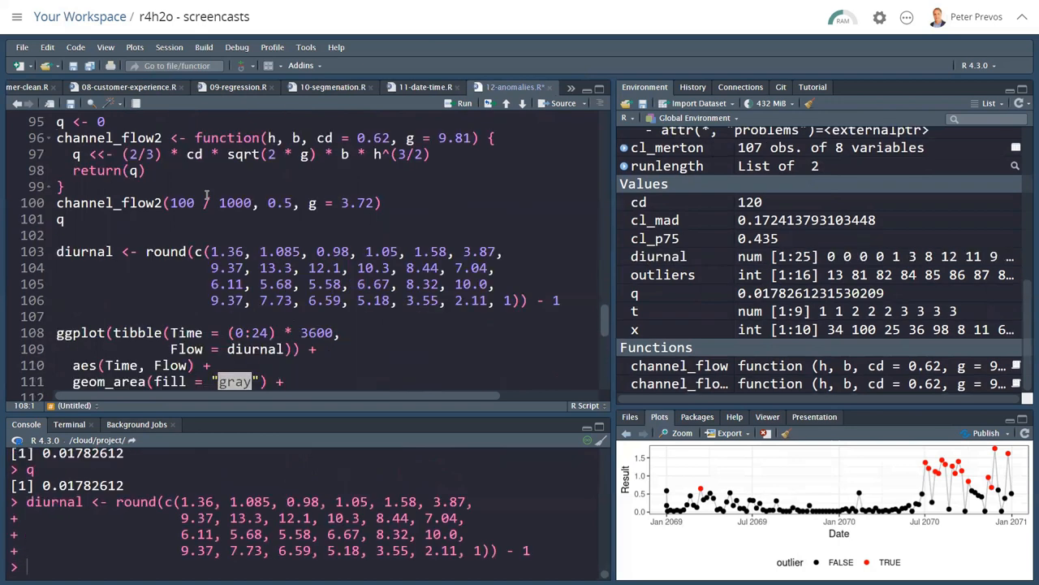
Run the diurnal vector and ggplot lines, then enlarge the gray "Diurnal curve internal water consumption" area chart
scroll("down", 3)
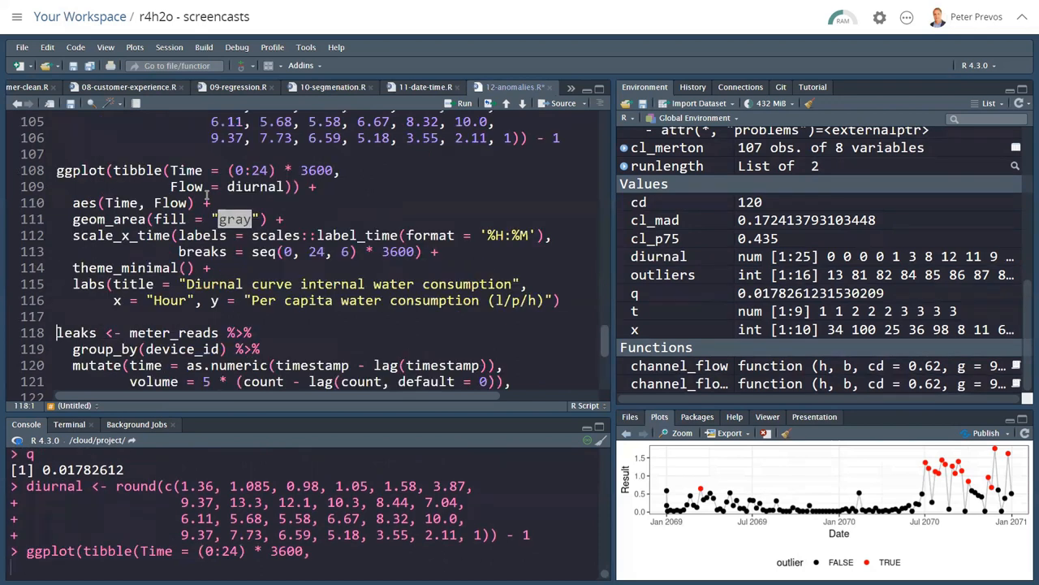
left_click(464, 104)
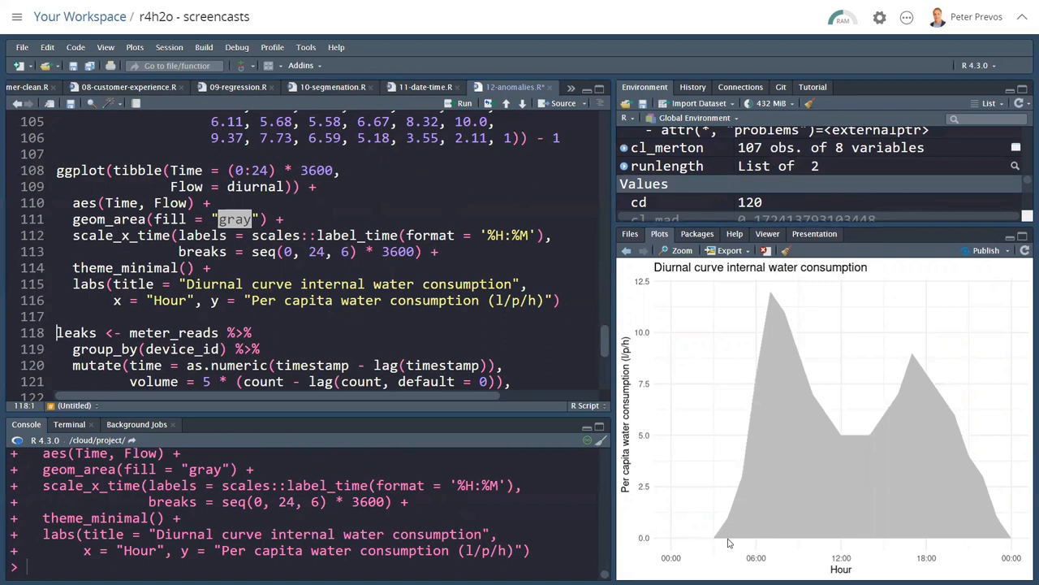
mouse_move(771, 295)
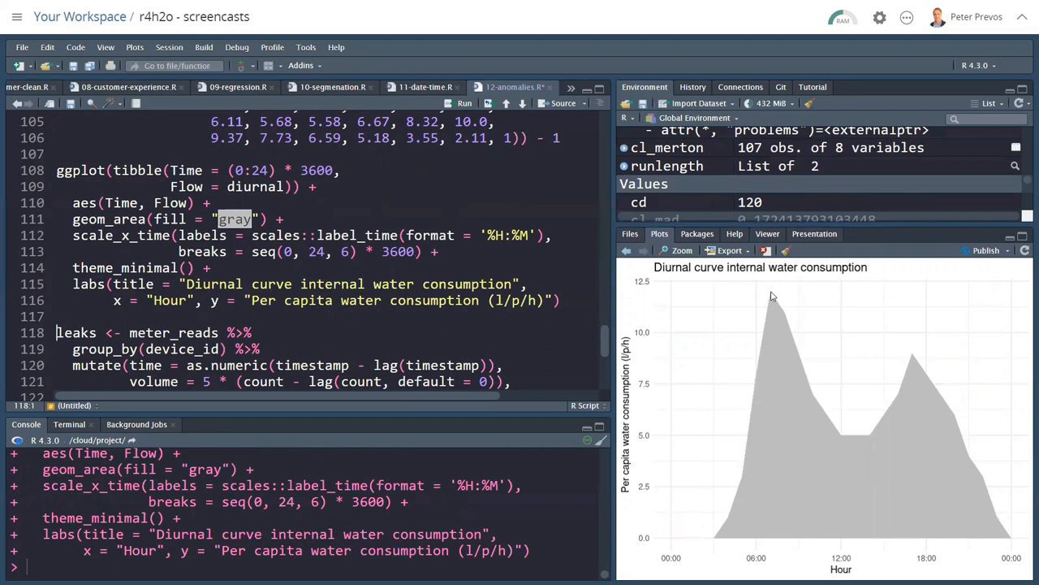
mouse_move(852, 442)
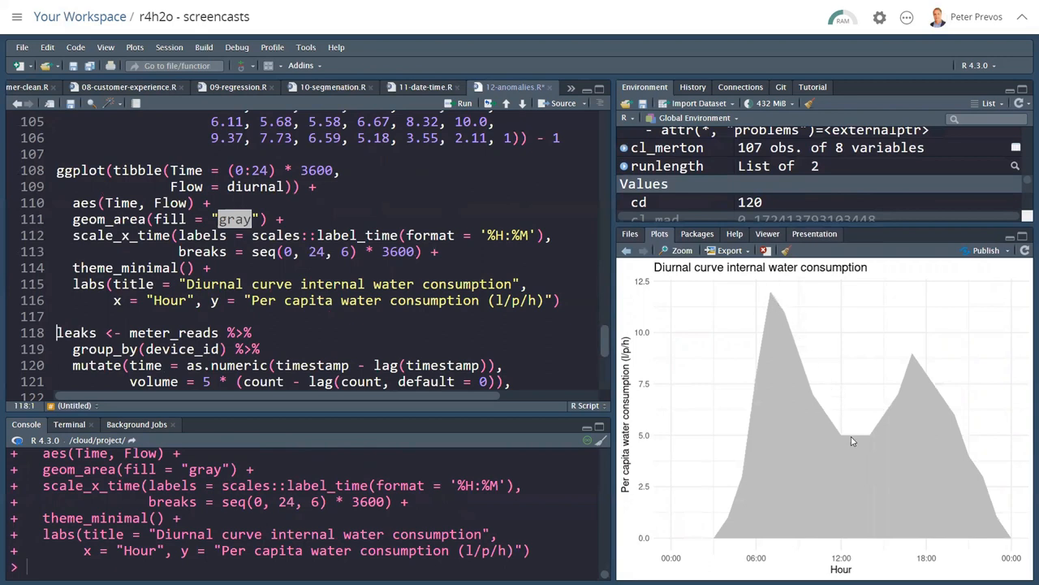
mouse_move(912, 359)
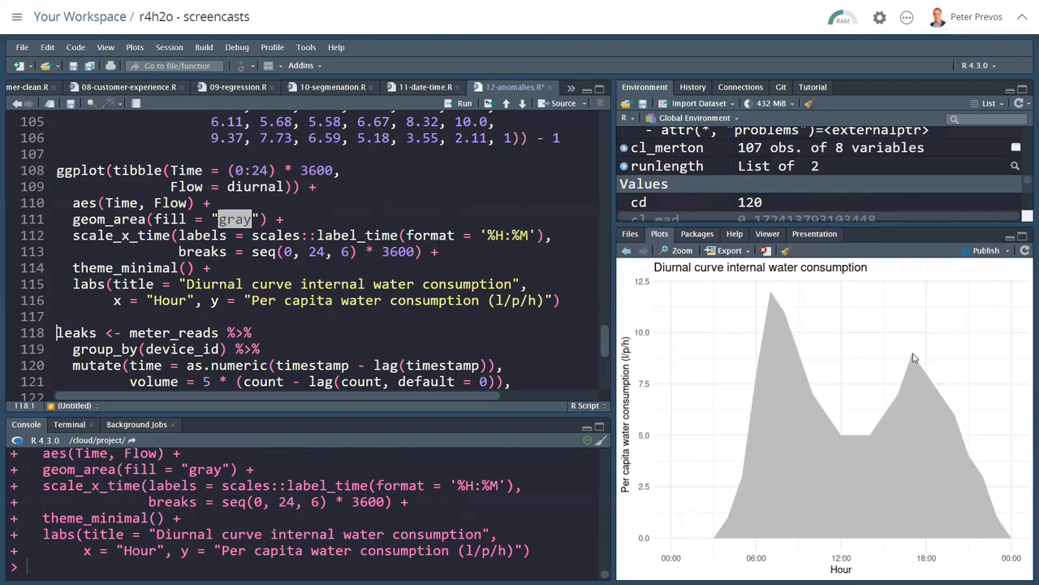
mouse_move(864, 403)
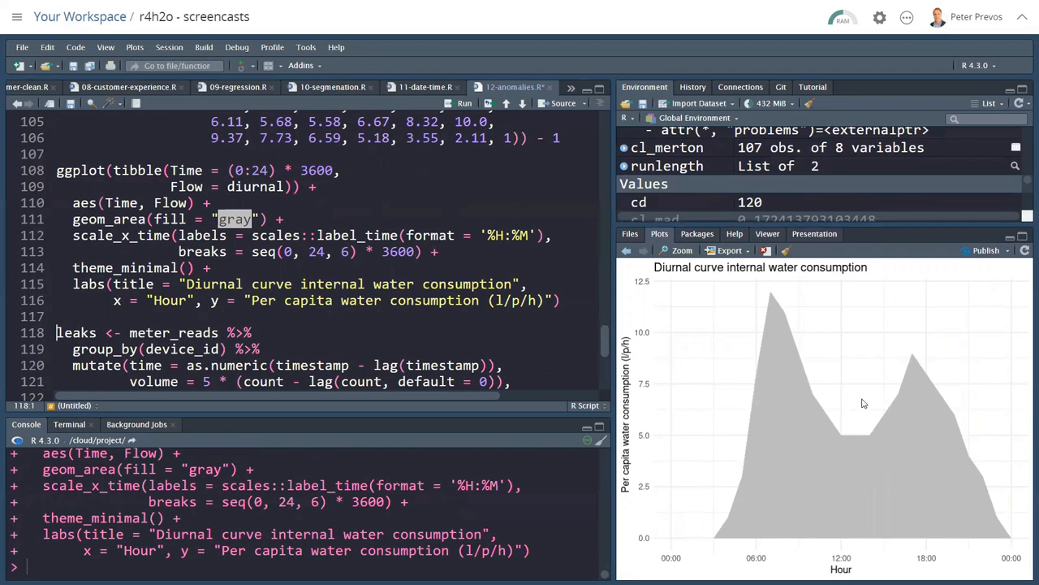
mouse_move(690, 333)
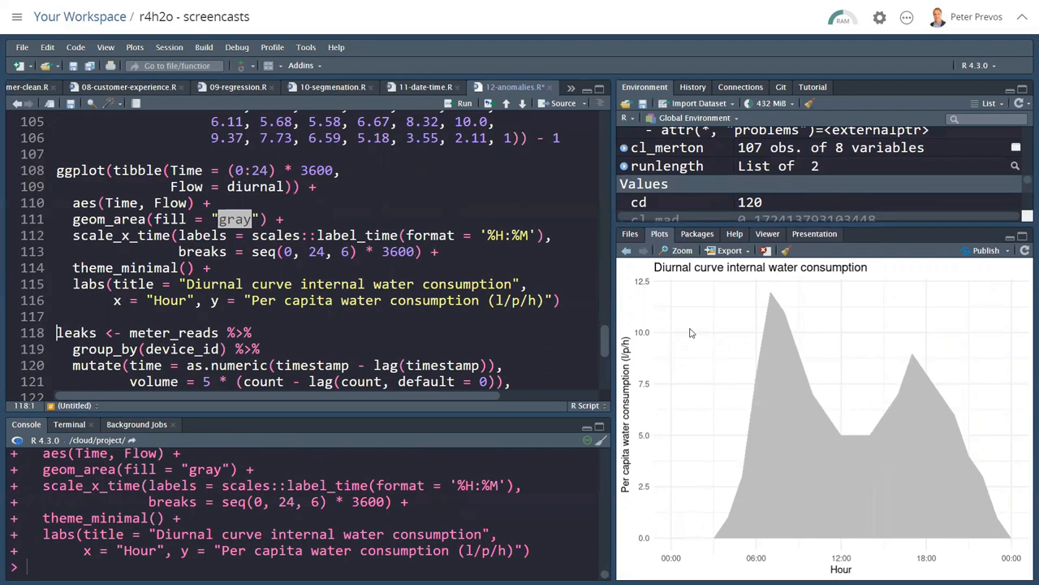
scroll("down", 3)
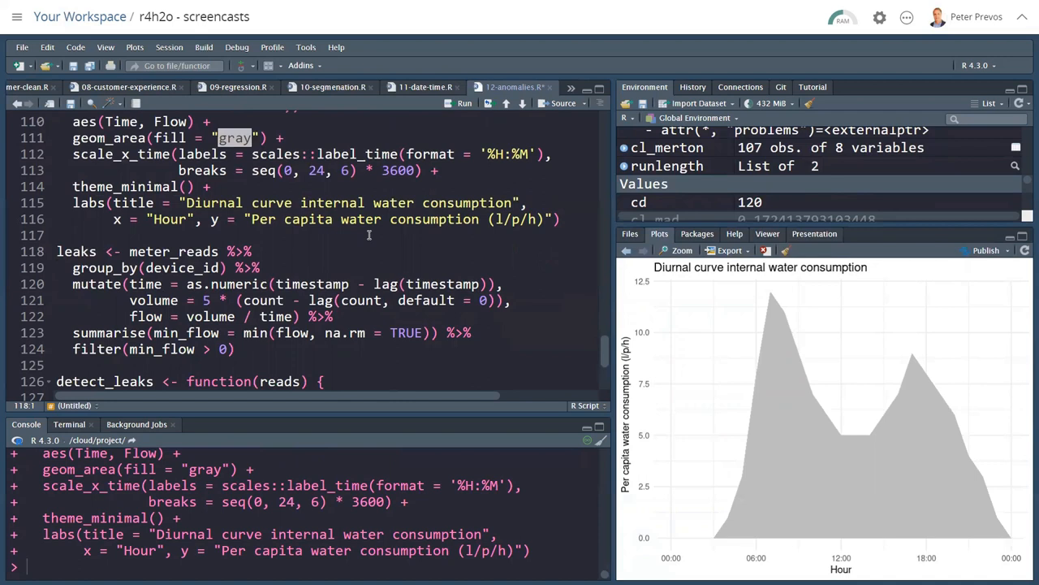
Add meter_reads <- read_csv("data/meter_reads.csv") above the leaks code and run it
left_click(56, 250)
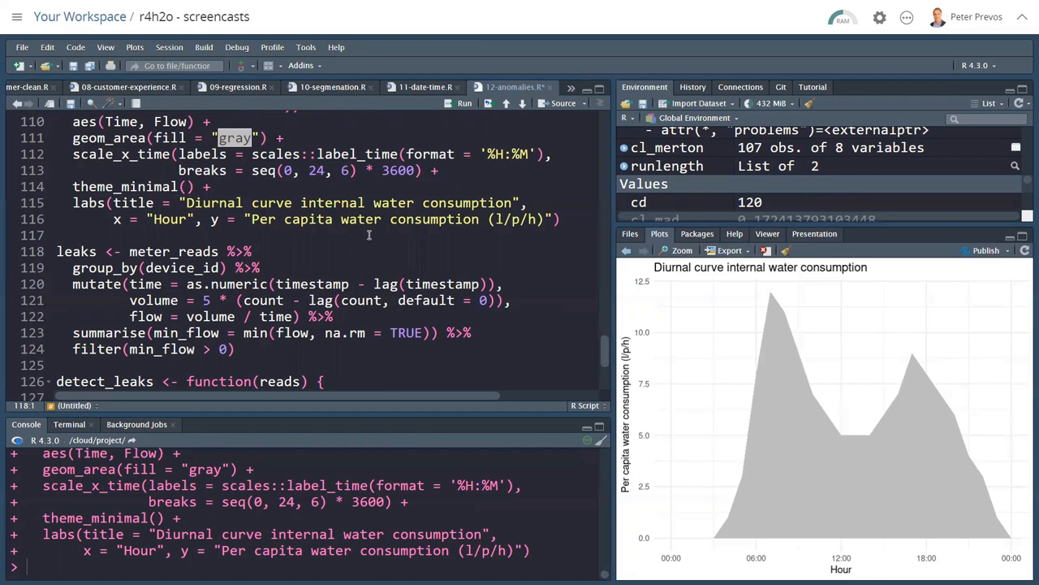
left_click(112, 250)
type("m")
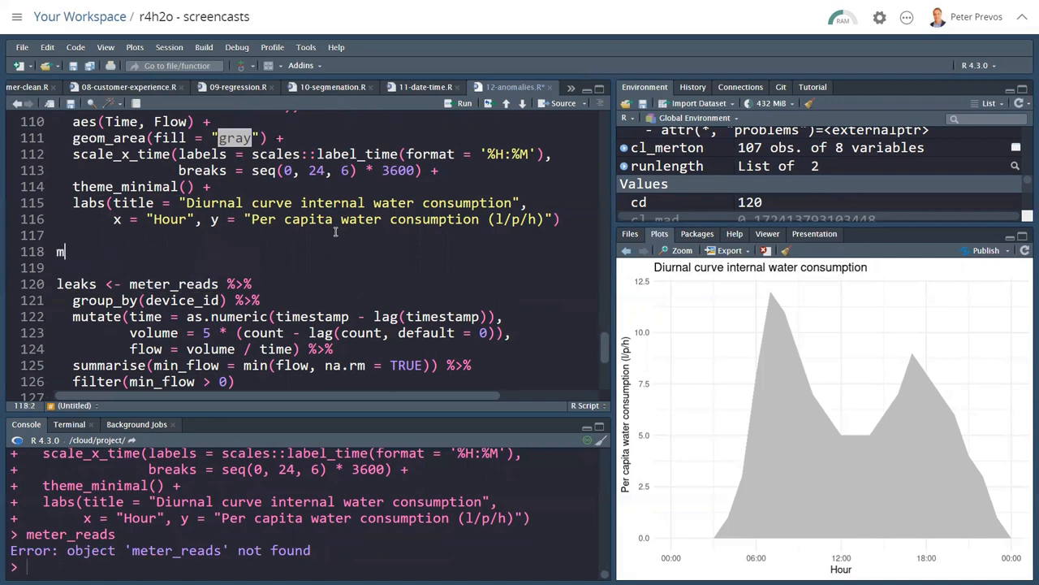
type("eter_reads")
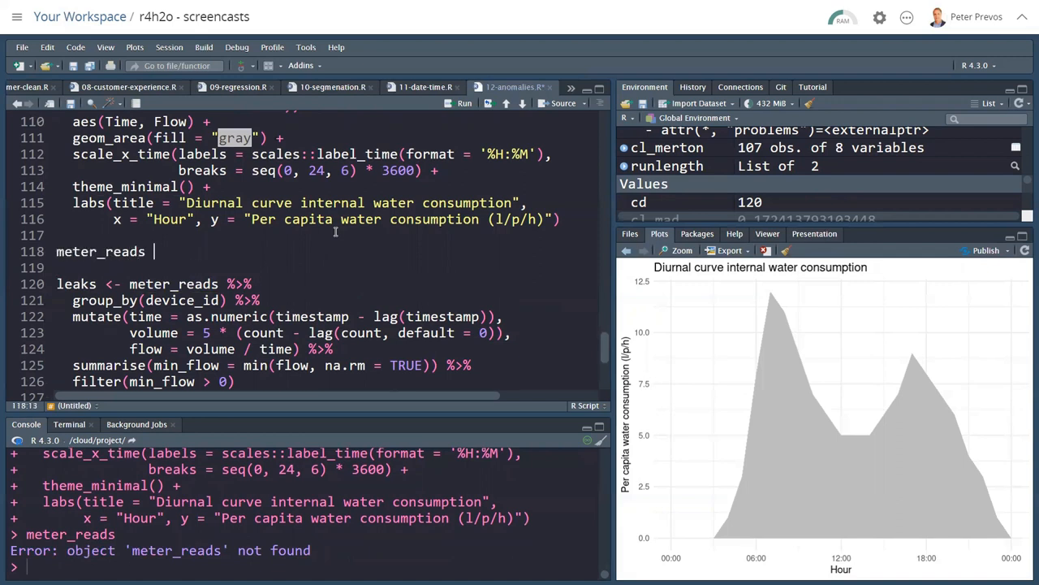
type("<- read")
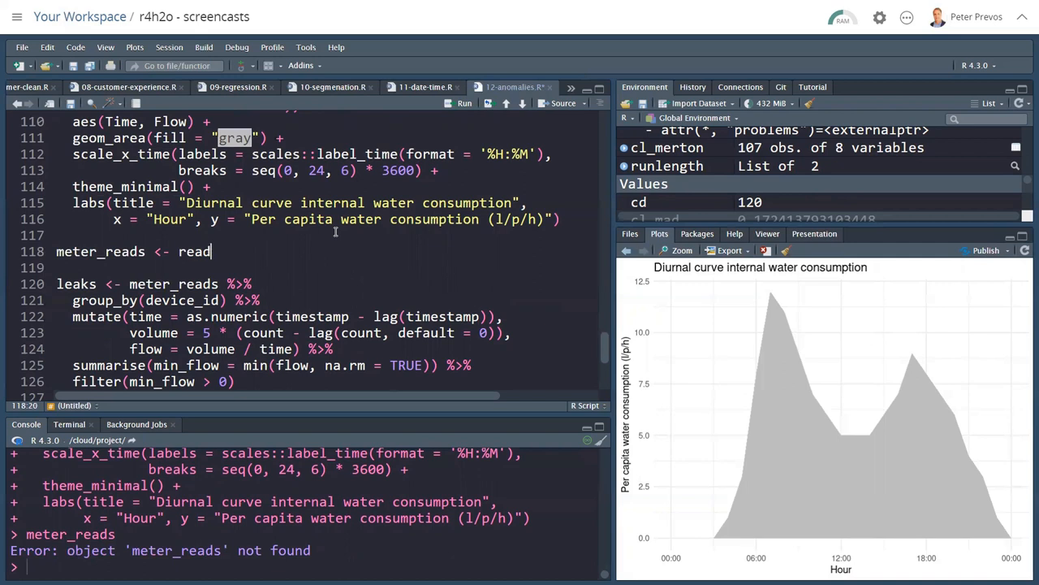
type("_csv(\"data\"")
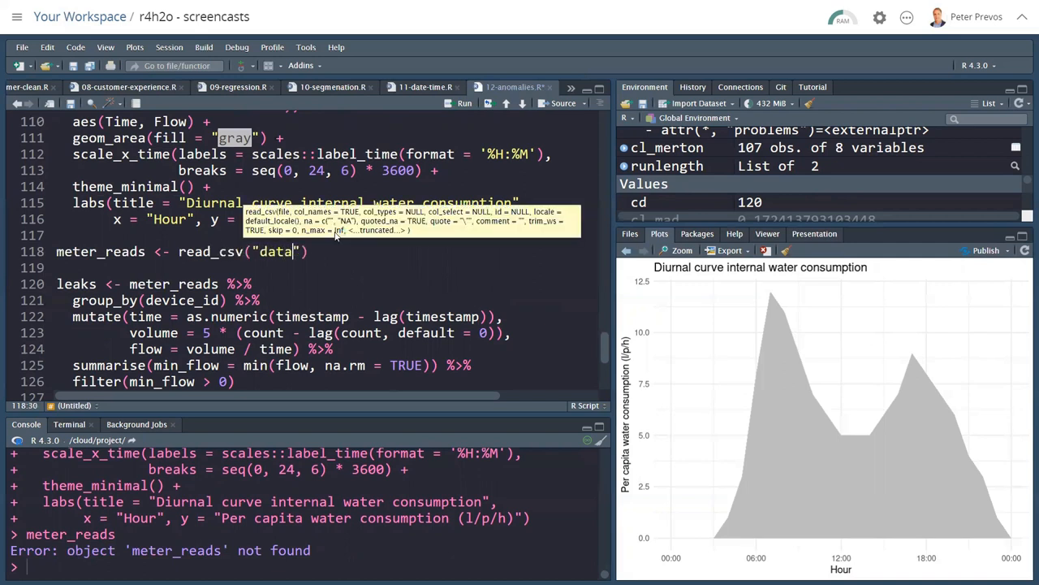
type("/me")
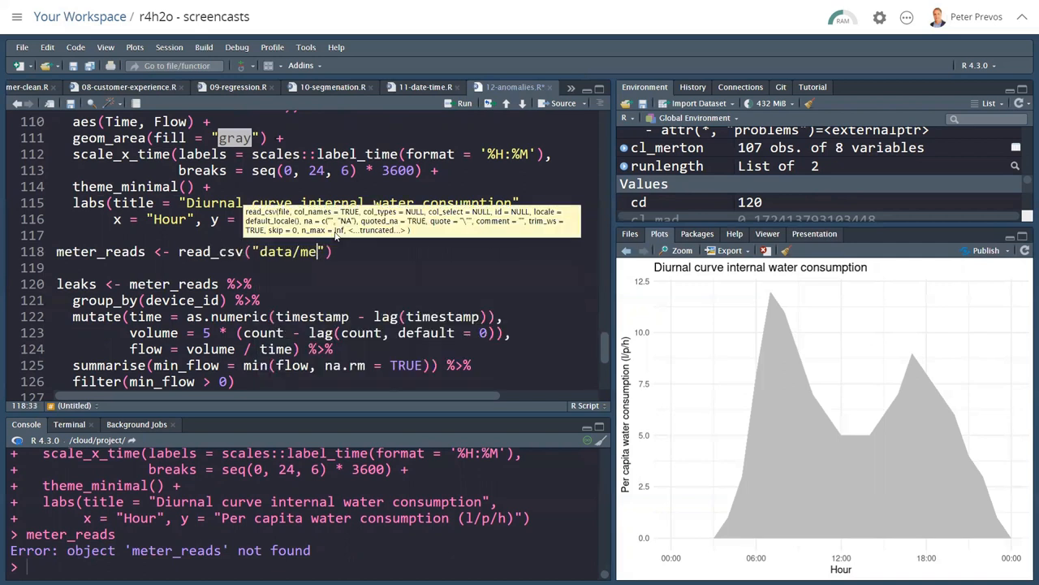
type("ter_reads.csv")
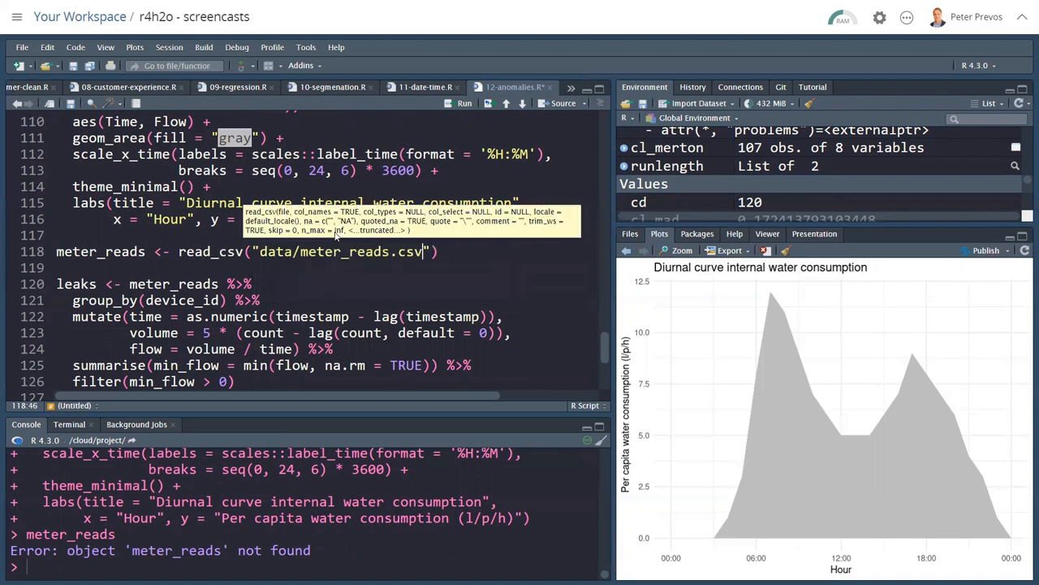
left_click(464, 104)
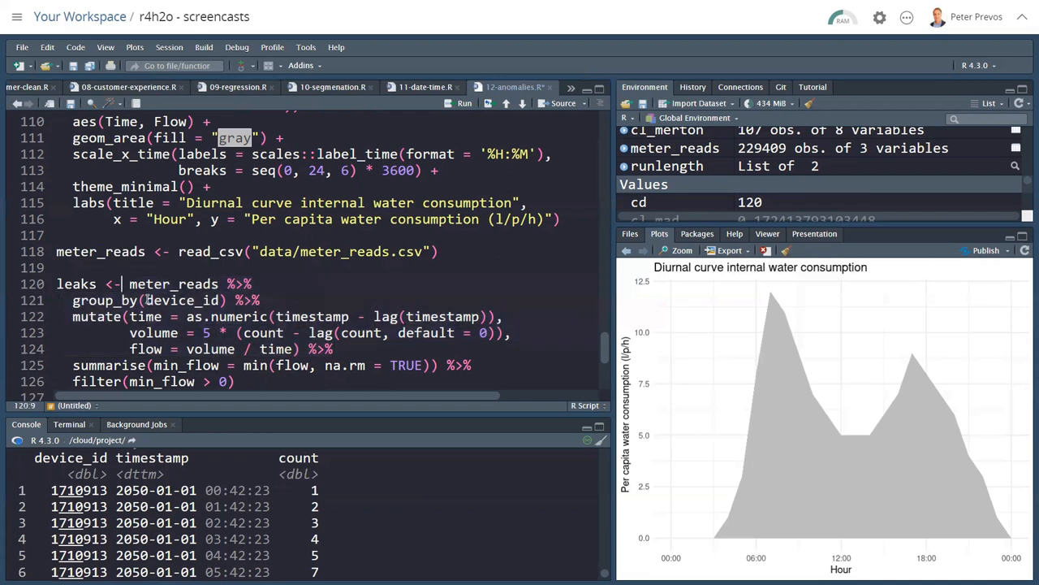
left_click(185, 315)
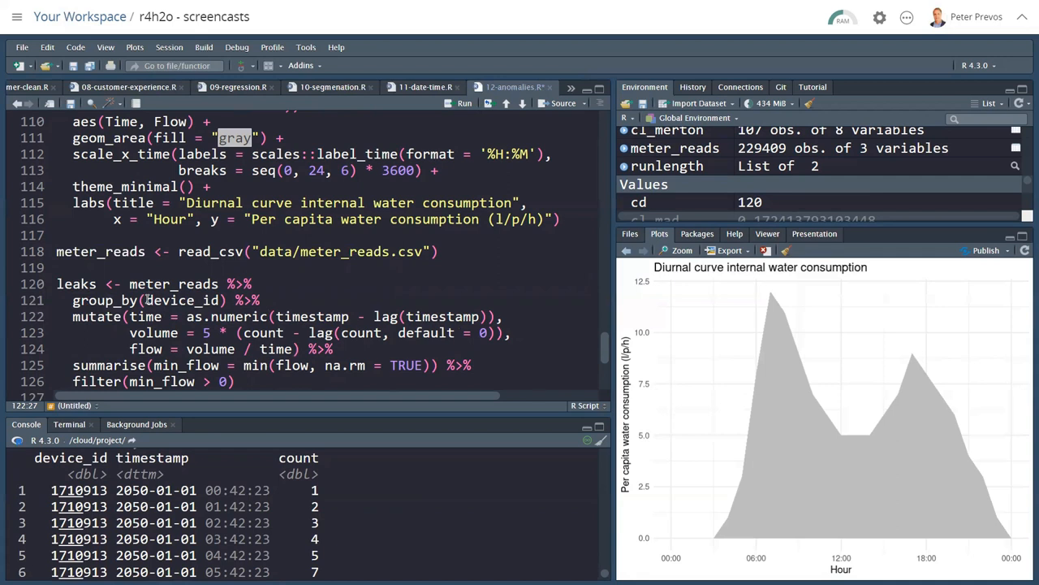
left_click(187, 315)
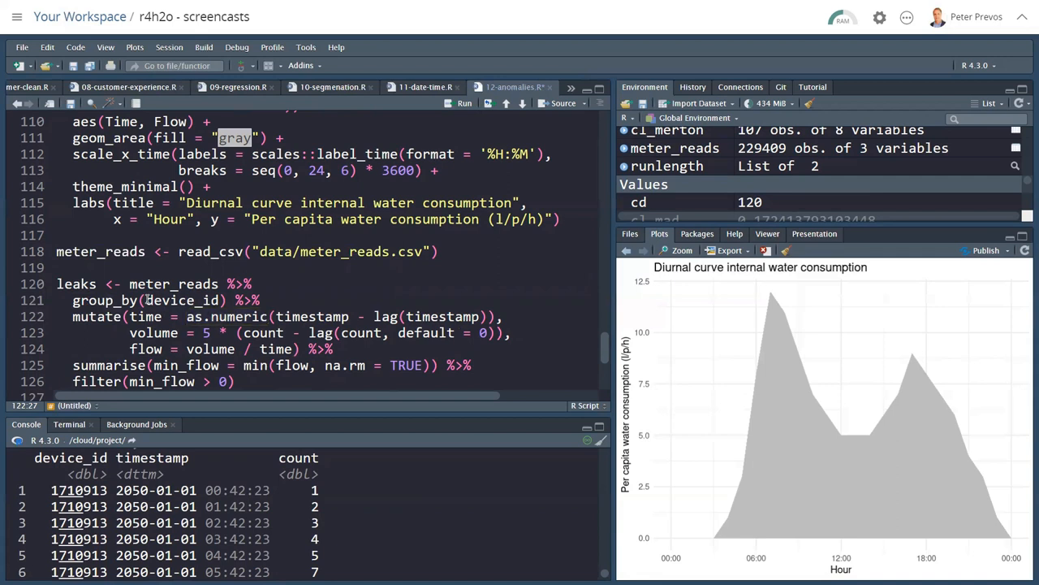
left_click(372, 315)
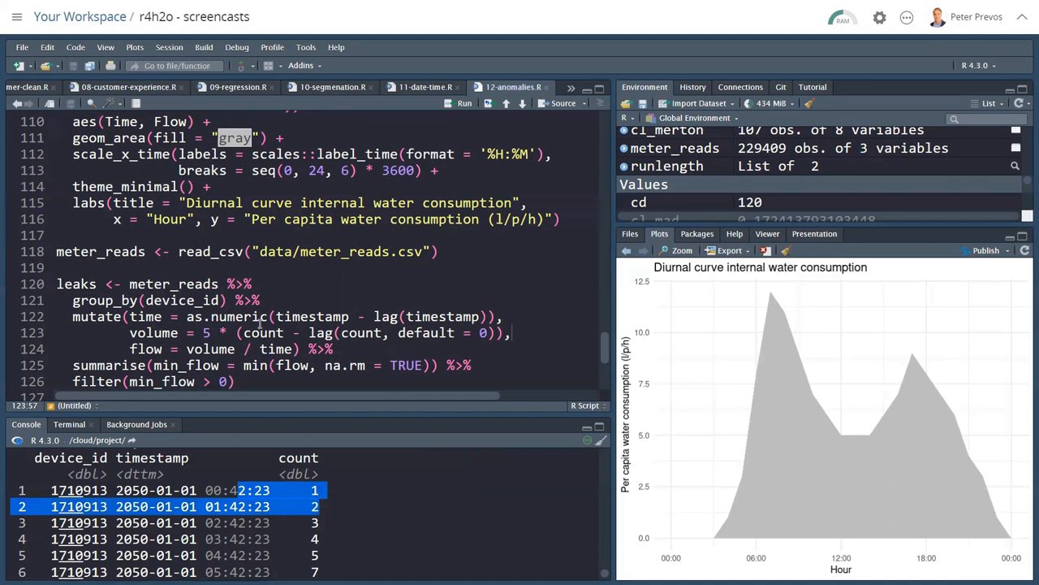
scroll("down", 3)
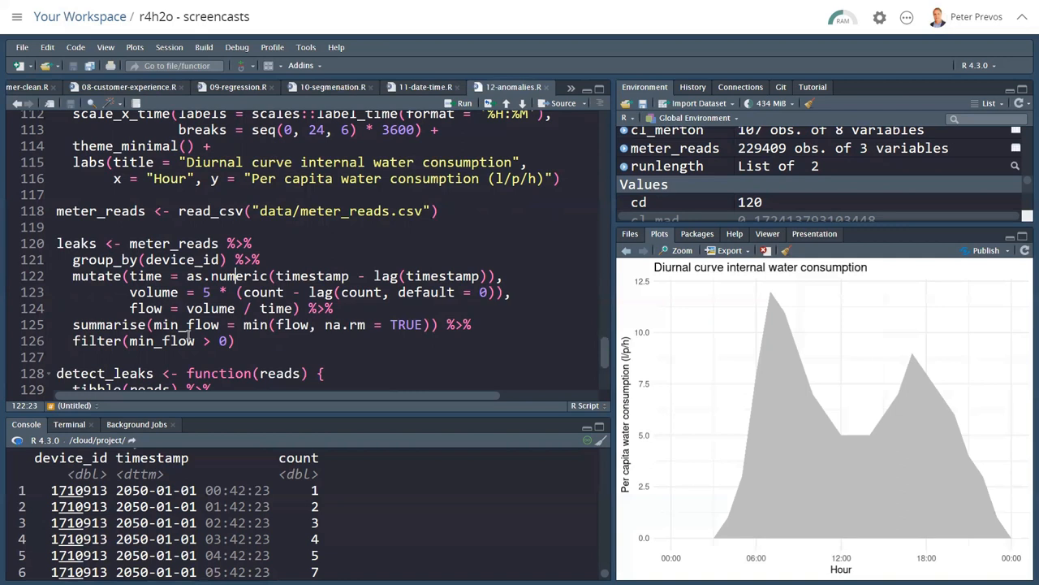
Run the leaks pipeline to get nine devices with their minimum flows
left_click(238, 341)
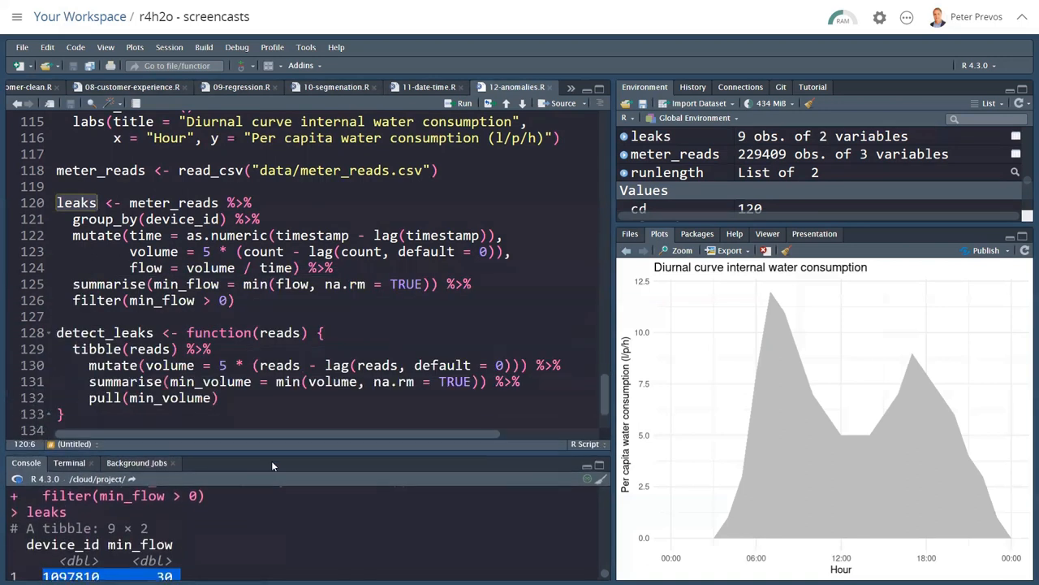
Run the detect_leaks definition and enlarge the console to show all nine leaking devices
scroll("down", 3)
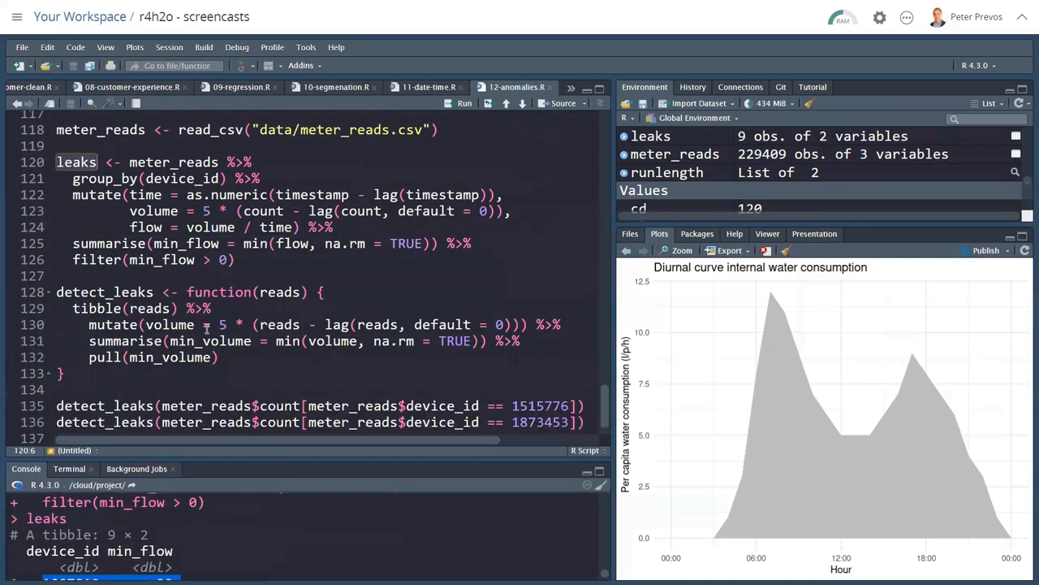
mouse_move(226, 312)
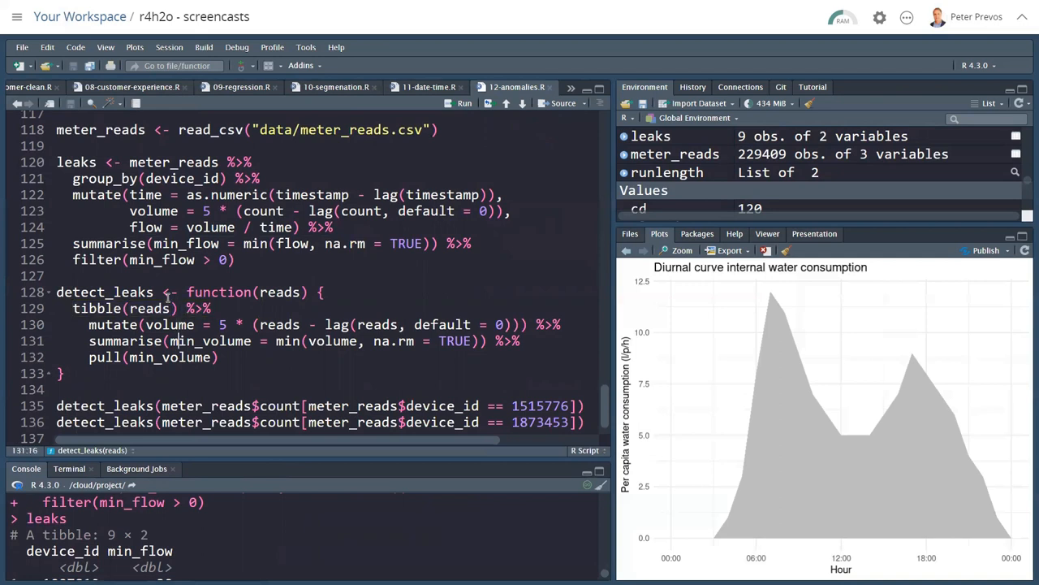
left_click(197, 325)
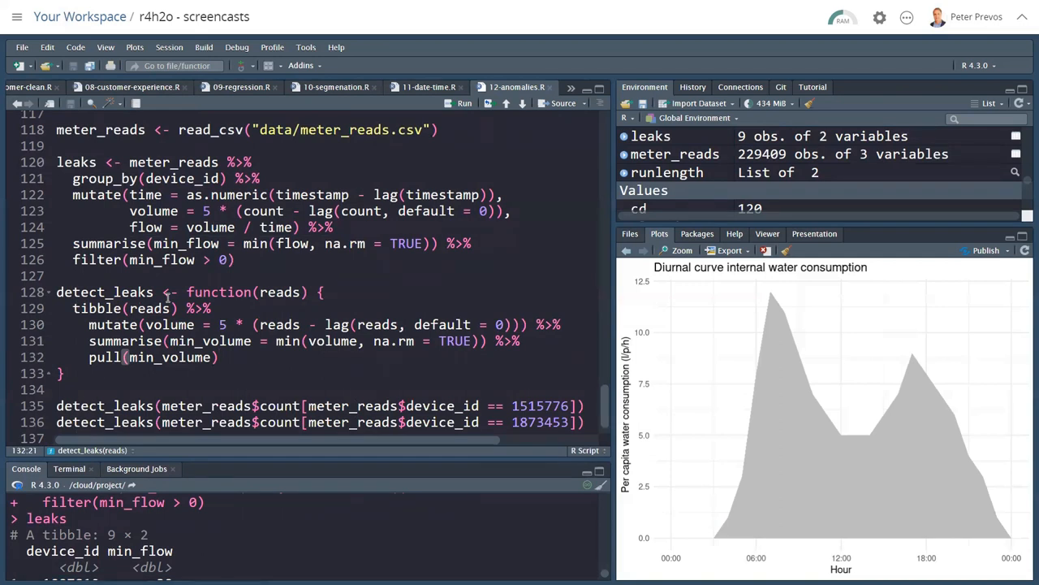
left_click(217, 292)
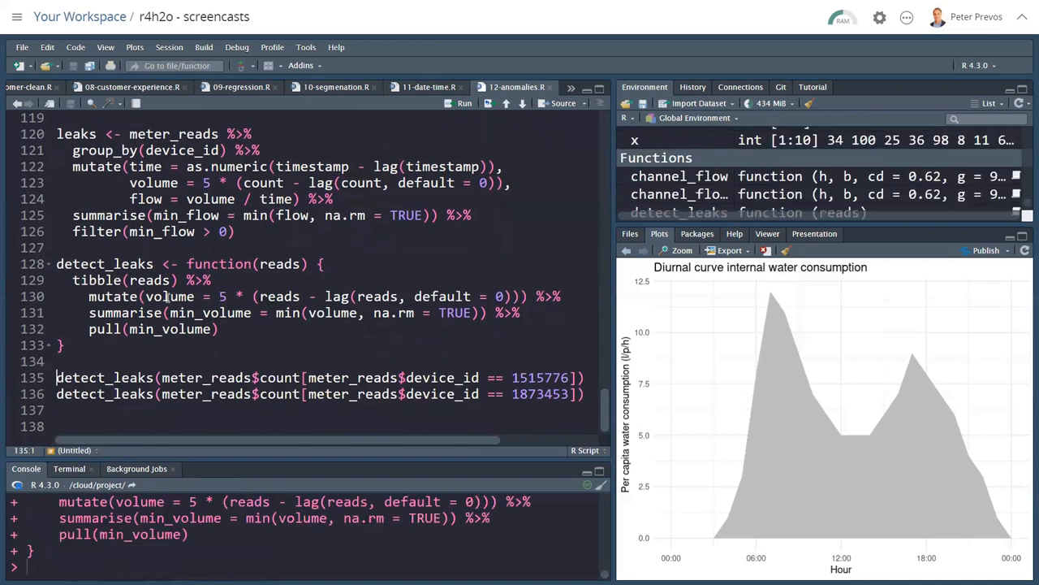
left_click(56, 361)
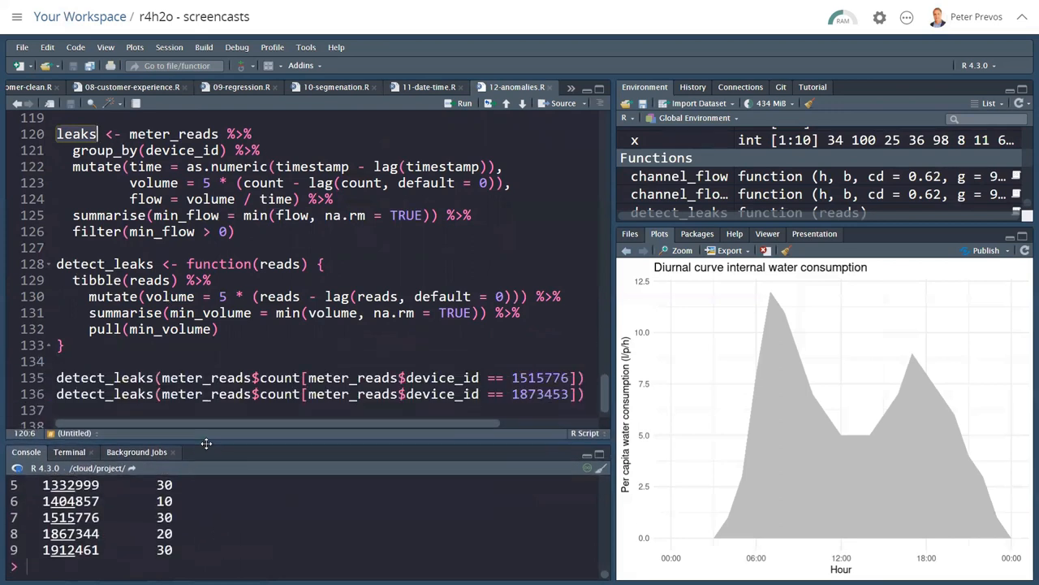
left_click_drag(206, 445, 206, 364)
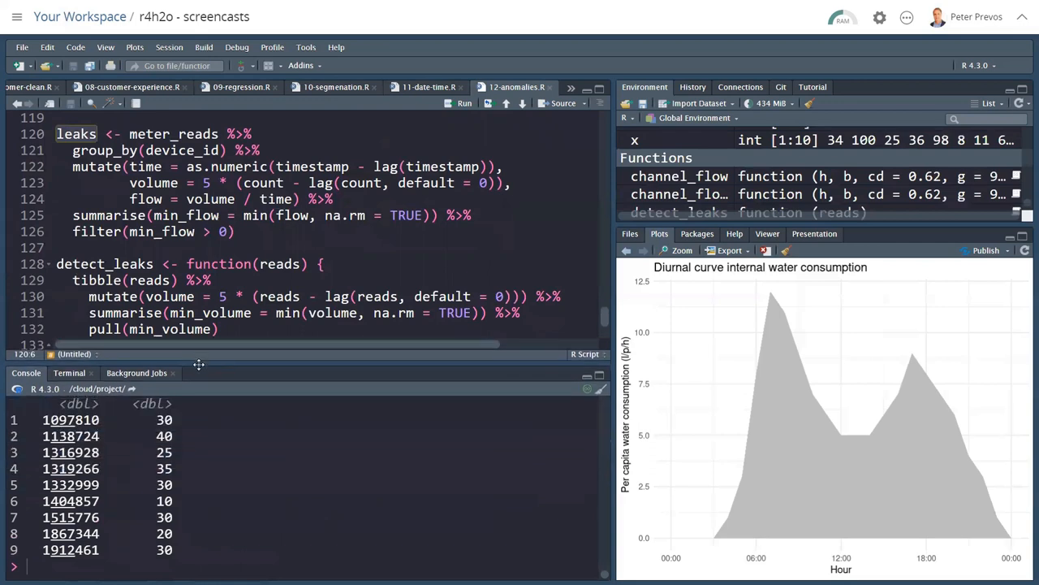